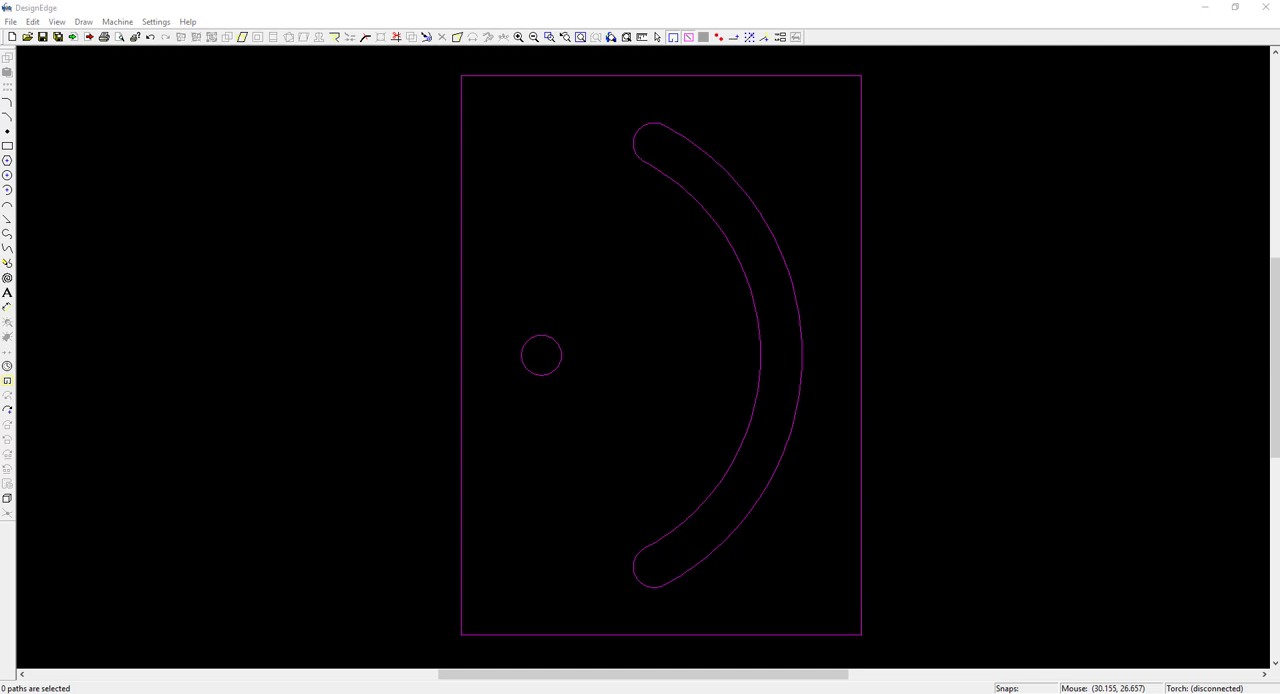
Step: Select the slotted plate's rectangle, hole and slot, and shift them left
click(541, 355)
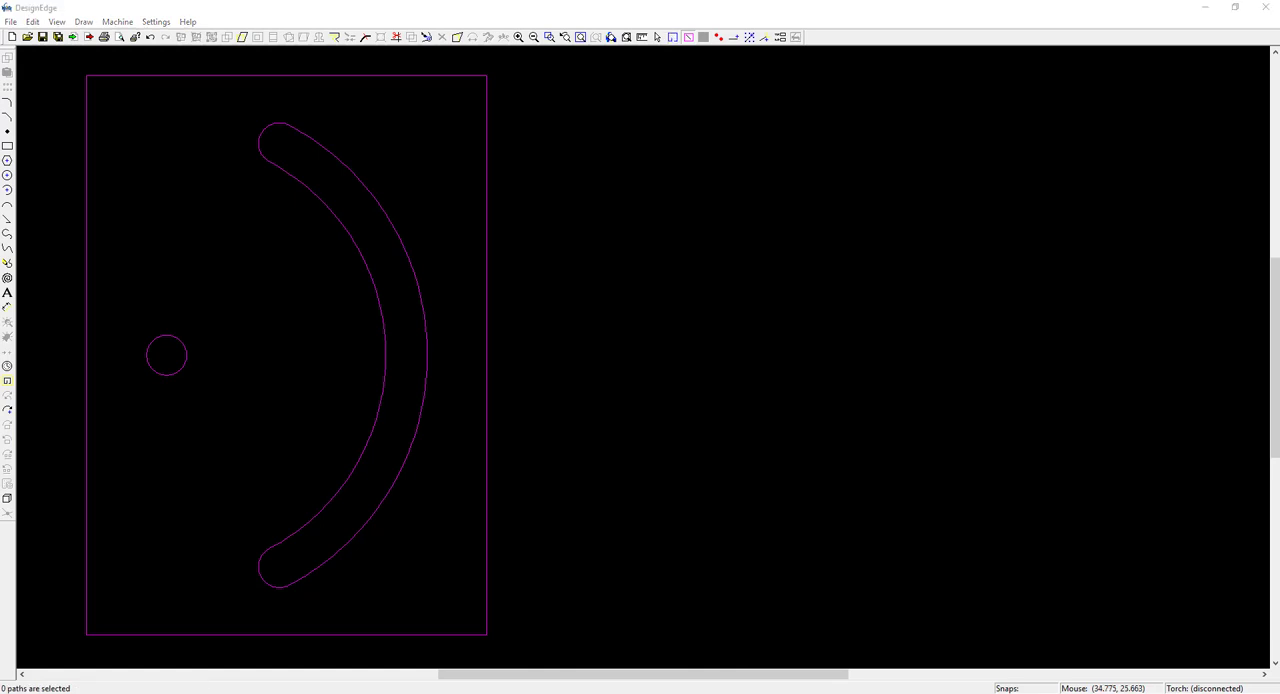
mouse_move(593, 520)
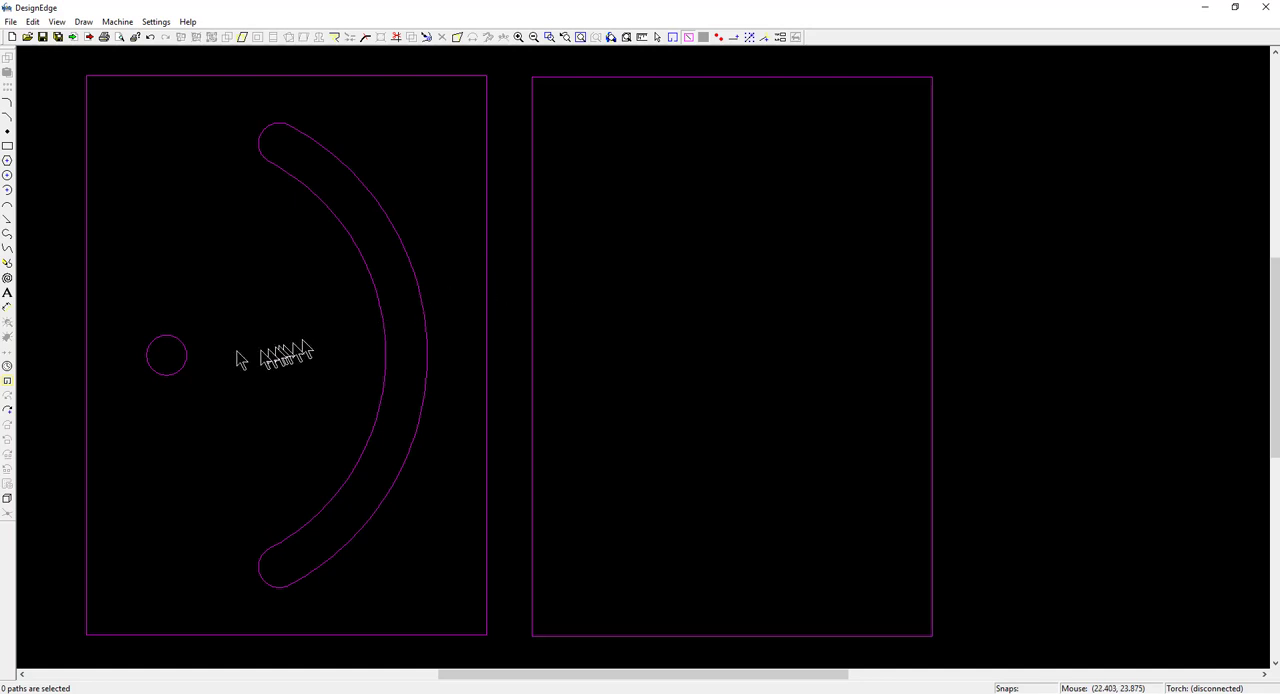
Step: Paste a copy of the outer rectangle to the right and select the hole circle
click(166, 356)
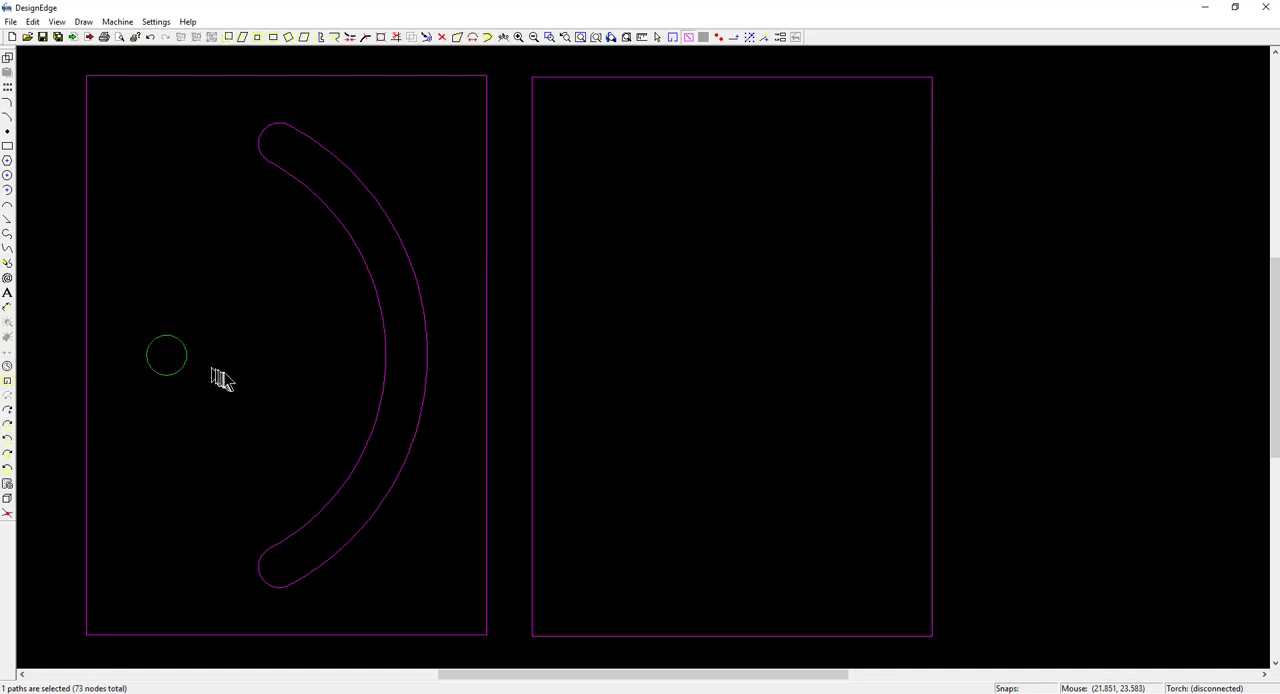
mouse_move(165, 345)
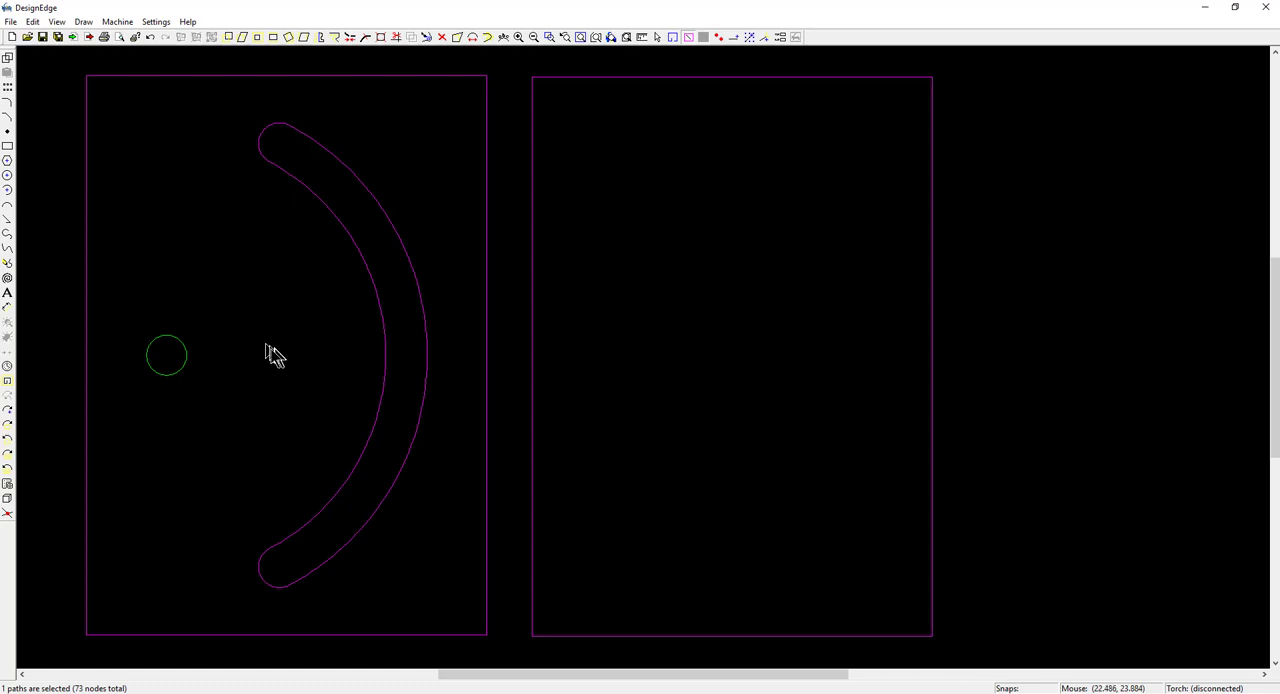
mouse_move(165, 357)
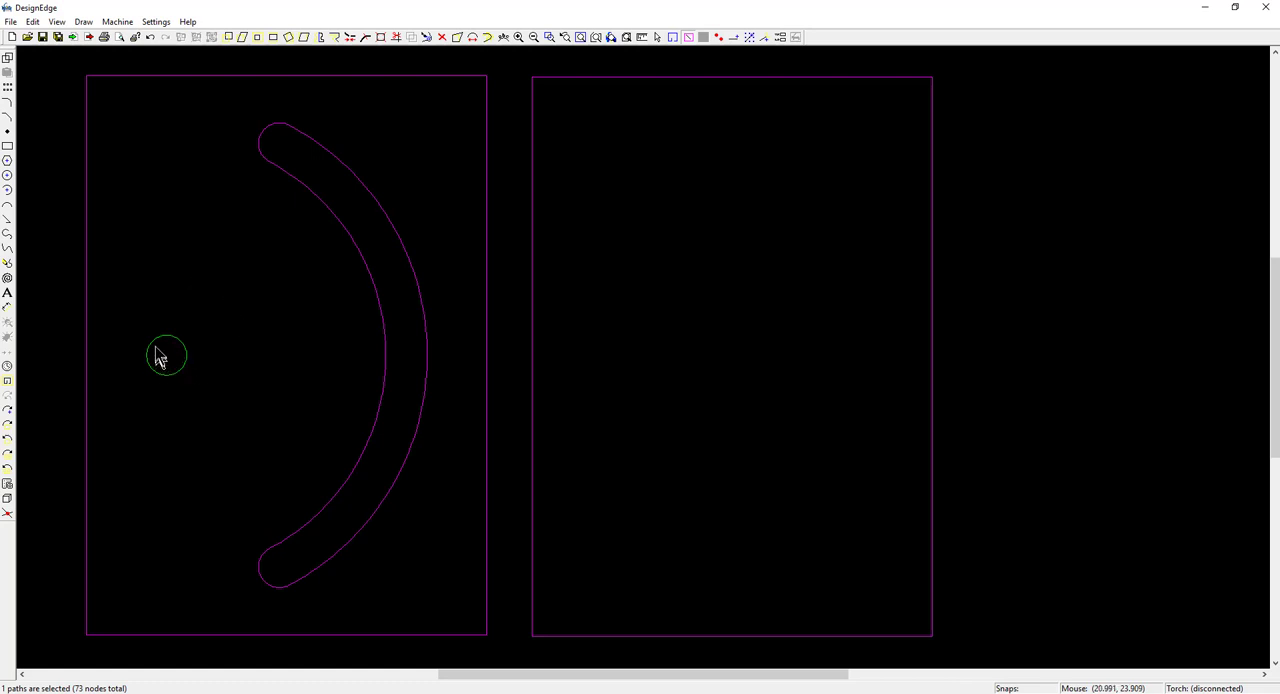
mouse_move(565, 410)
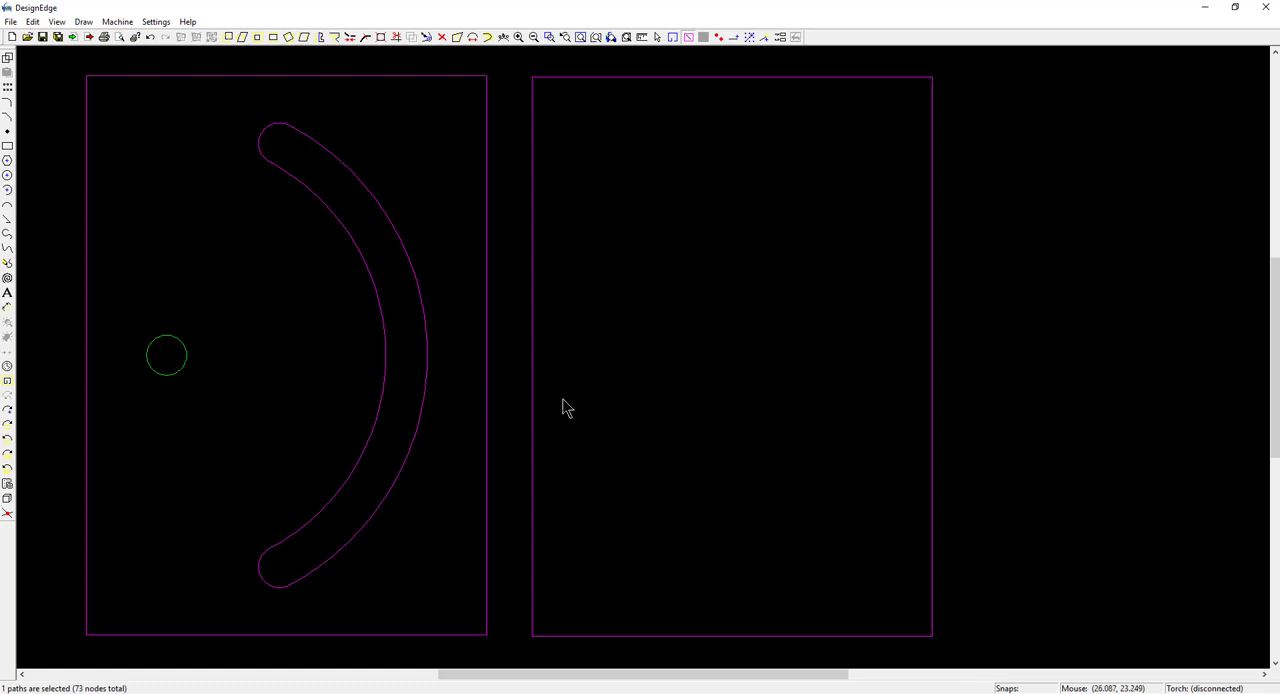
mouse_move(167, 362)
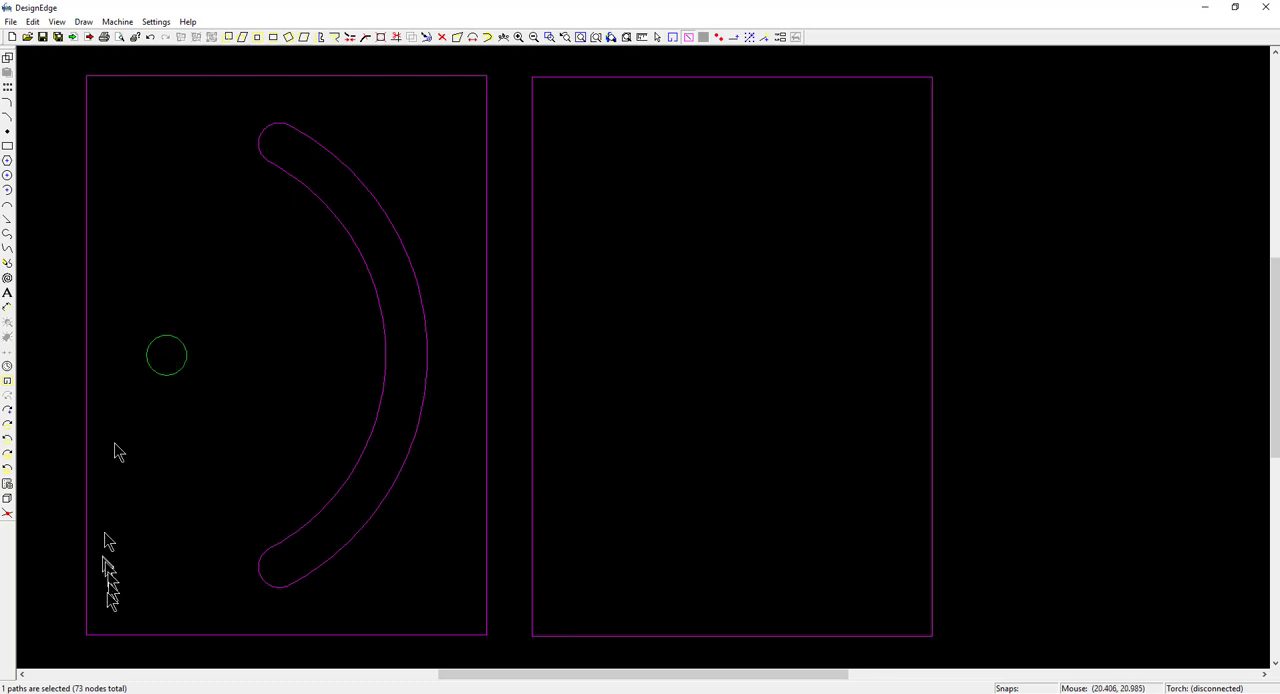
mouse_move(600, 505)
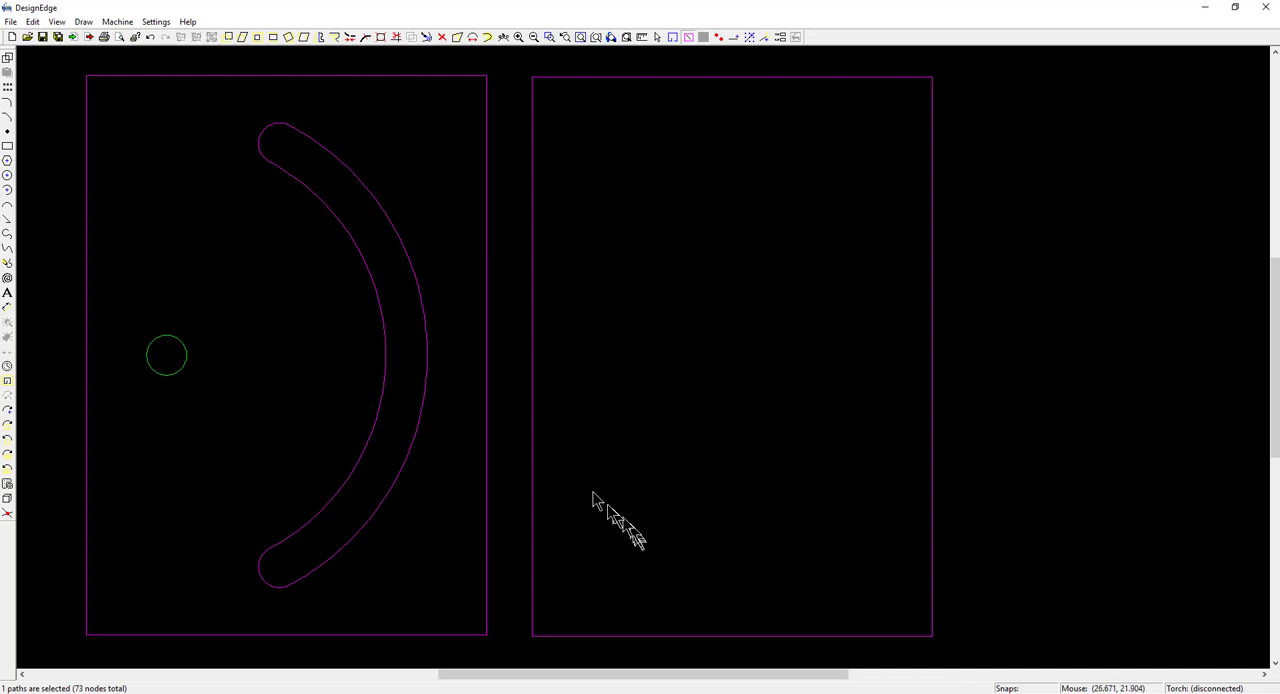
mouse_move(270, 468)
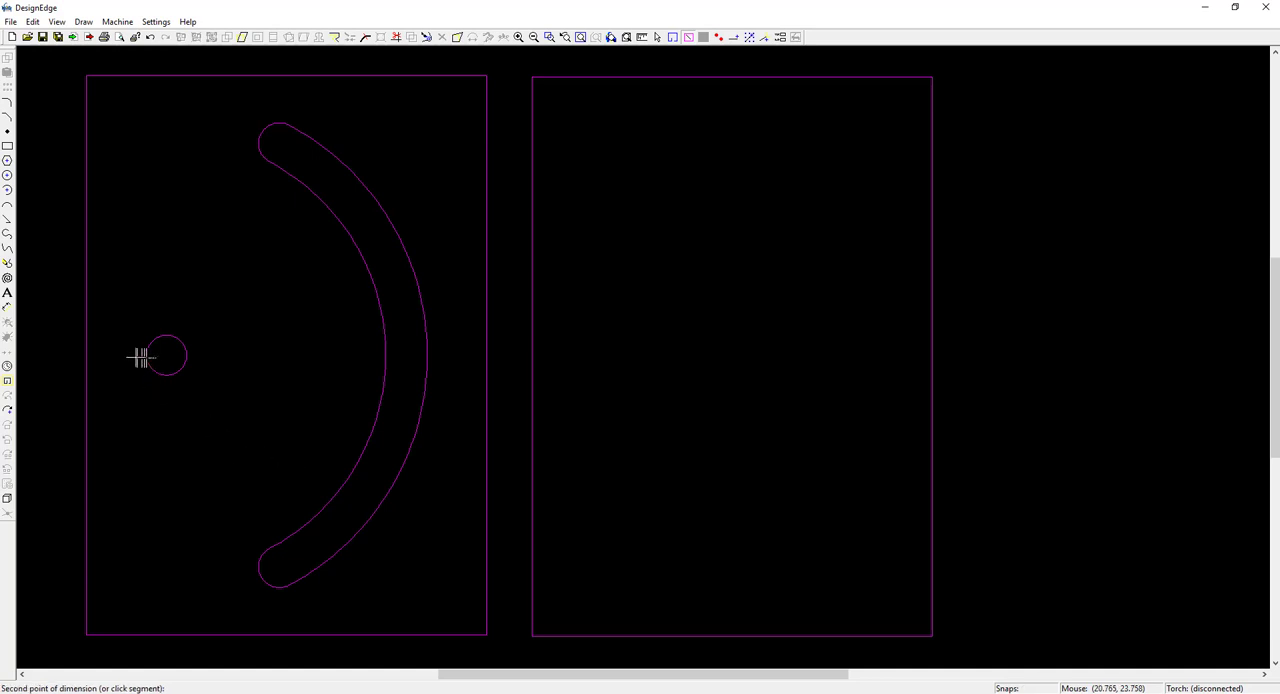
click(167, 355)
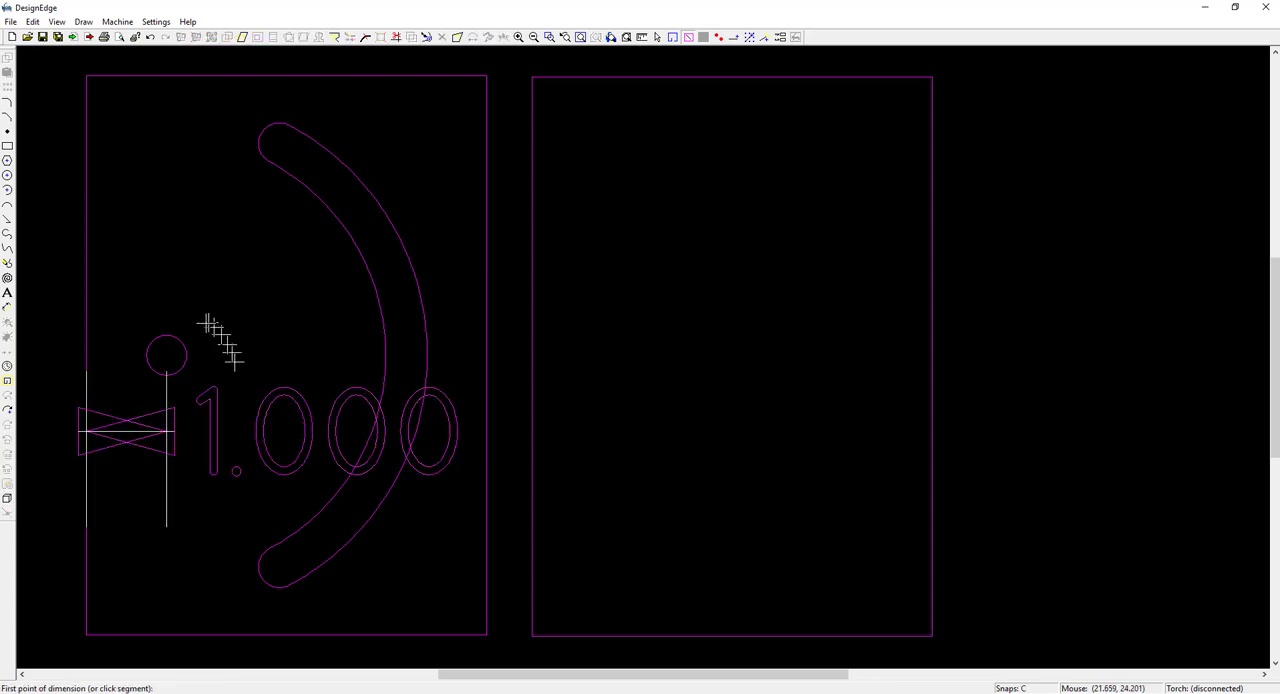
mouse_move(195, 160)
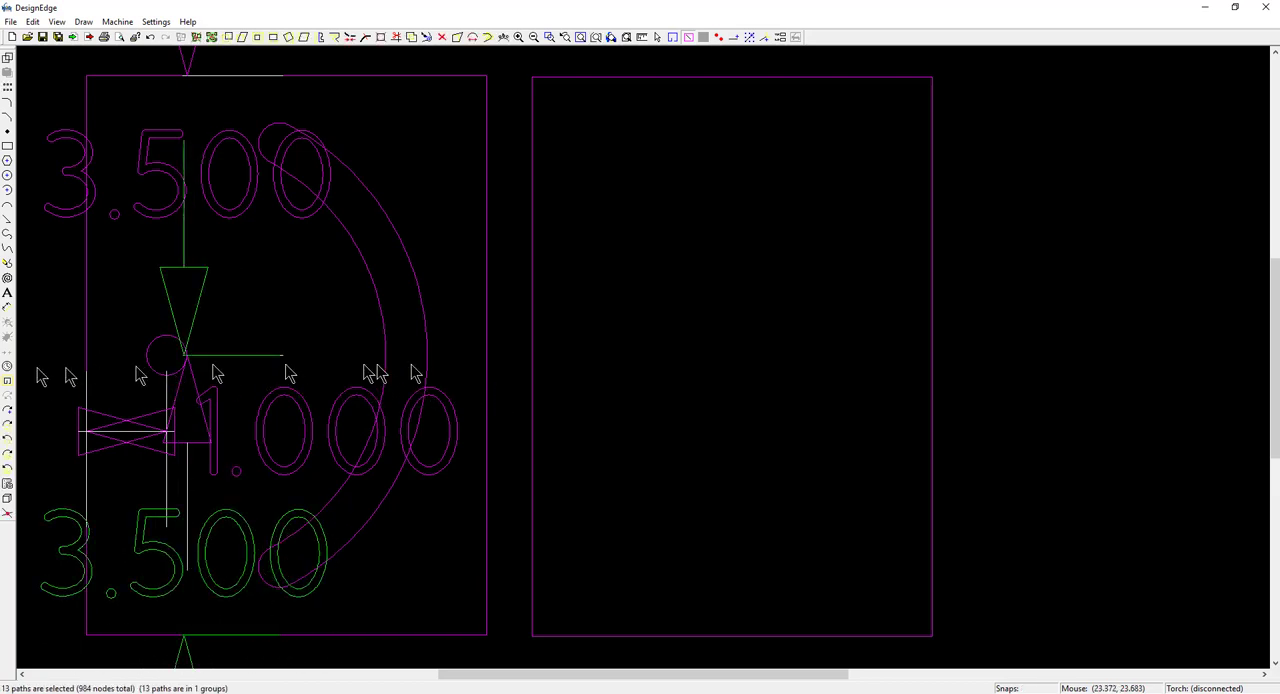
mouse_move(155, 365)
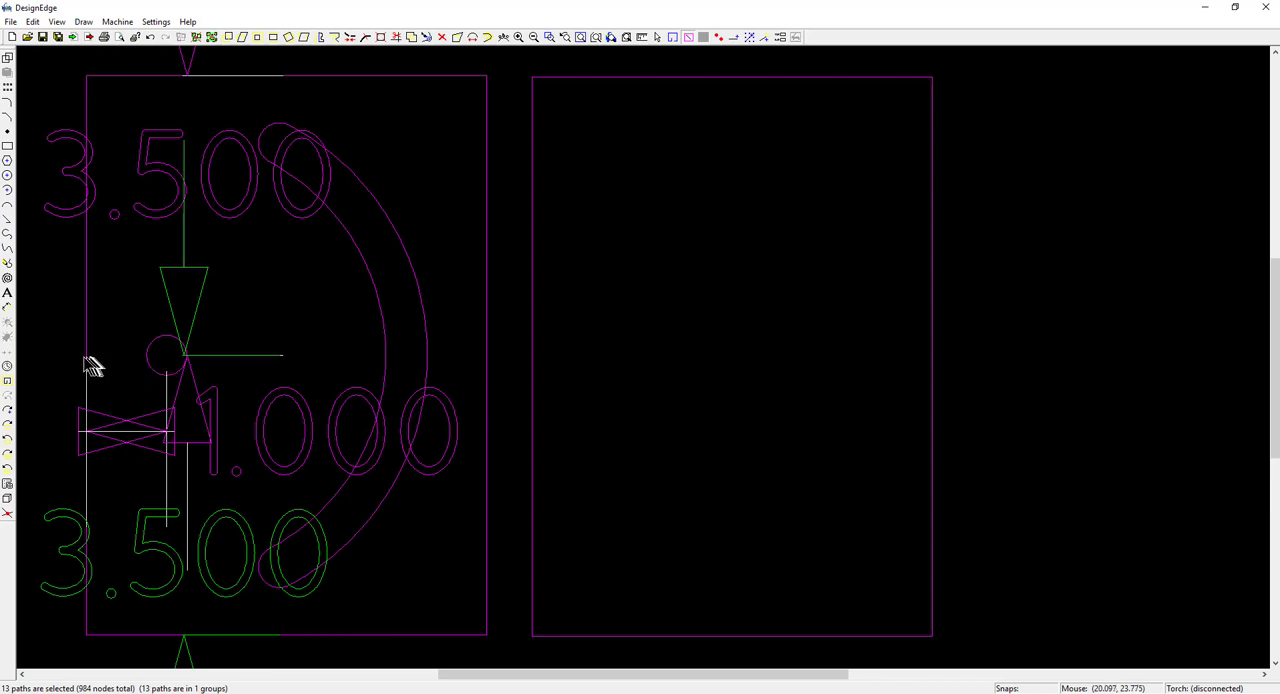
mouse_move(168, 368)
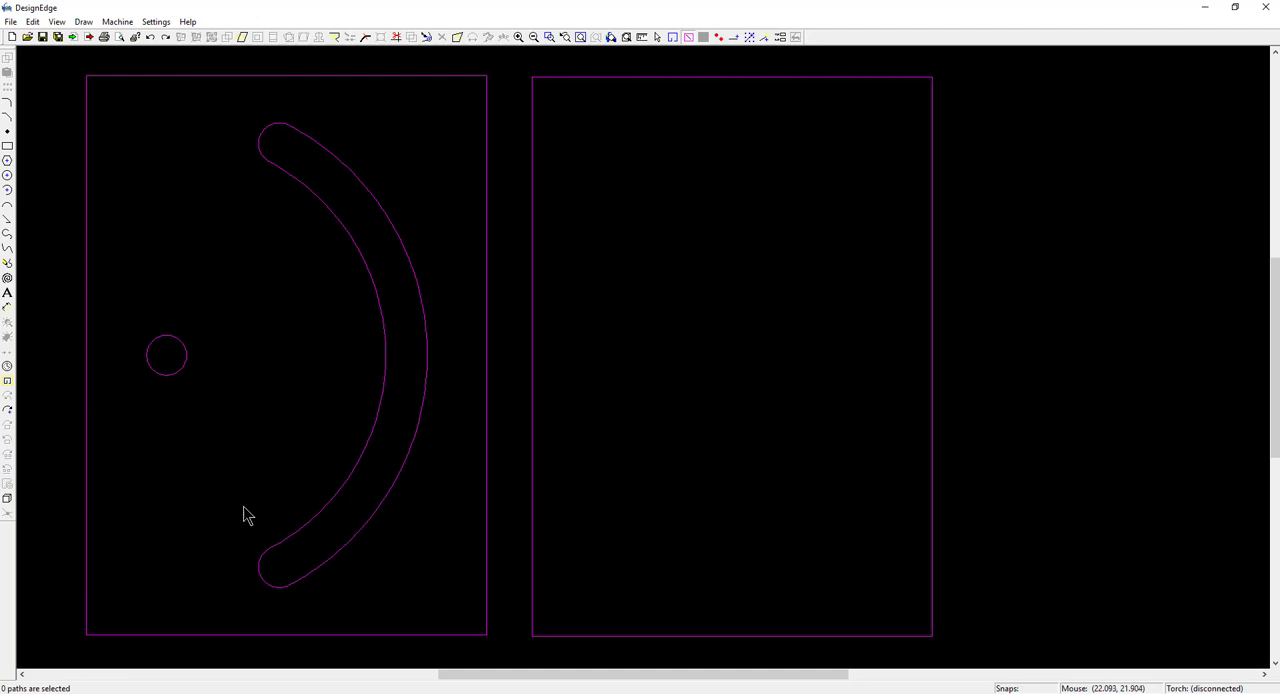
mouse_move(233, 488)
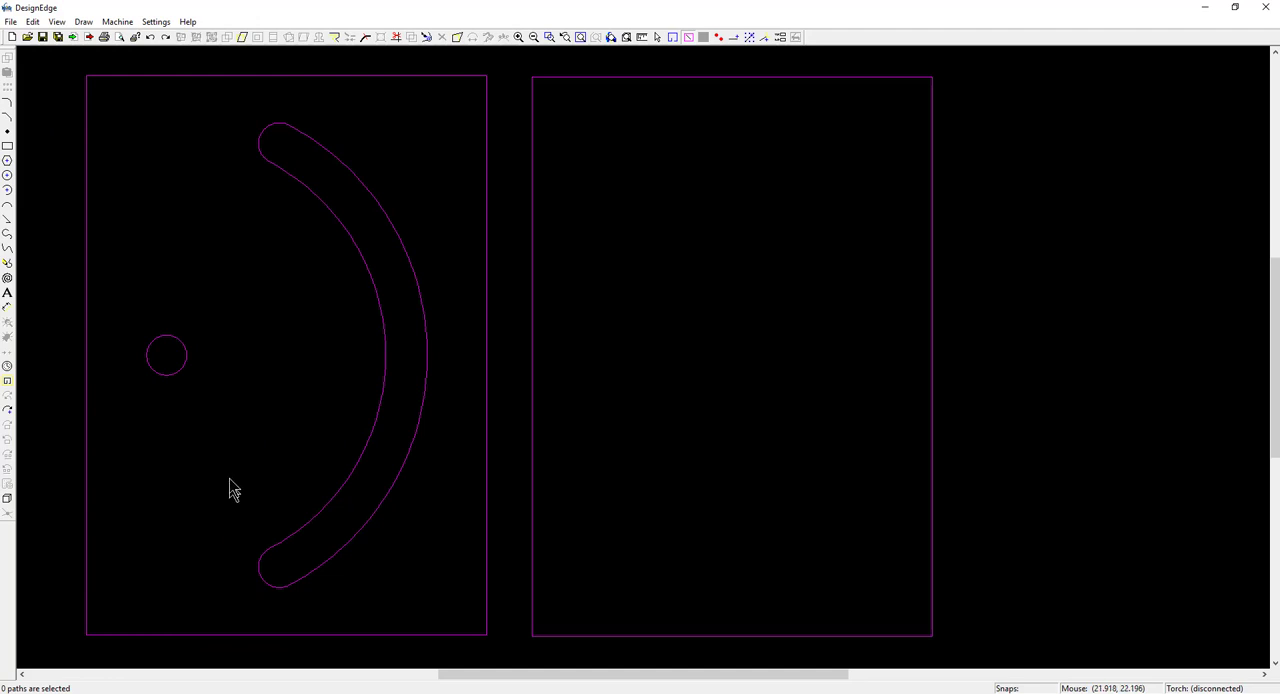
mouse_move(225, 440)
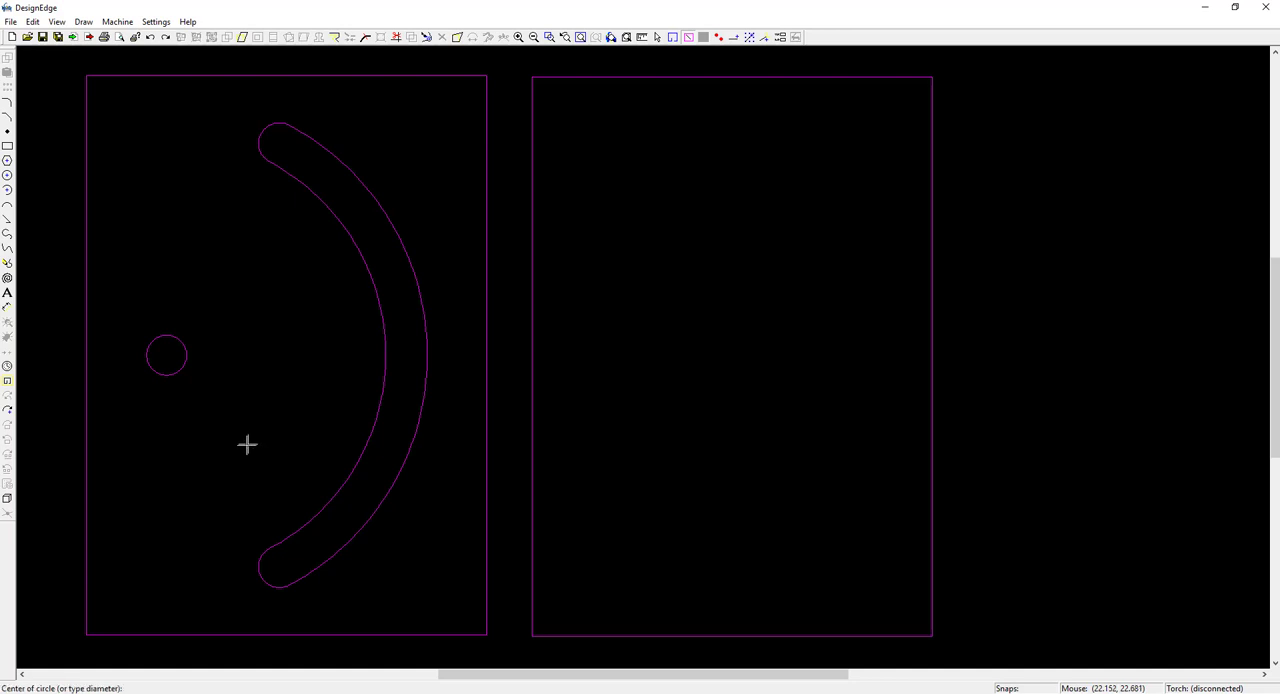
mouse_move(159, 372)
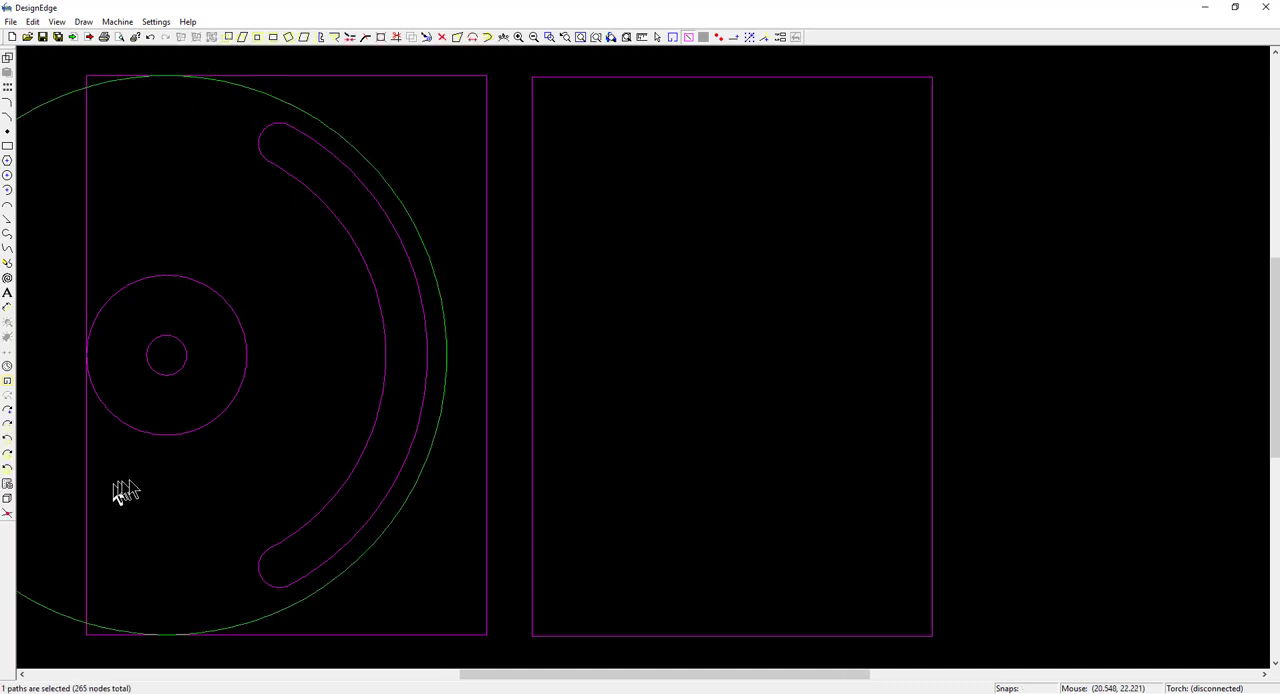
mouse_move(210, 640)
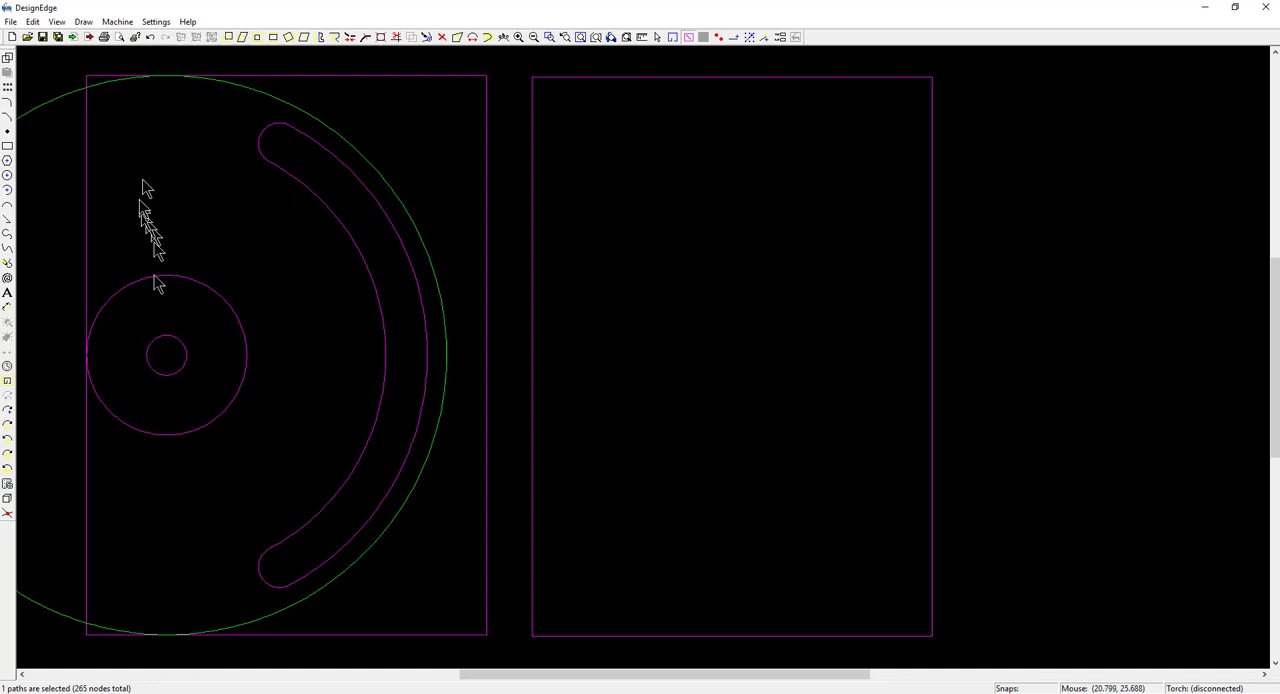
mouse_move(290, 82)
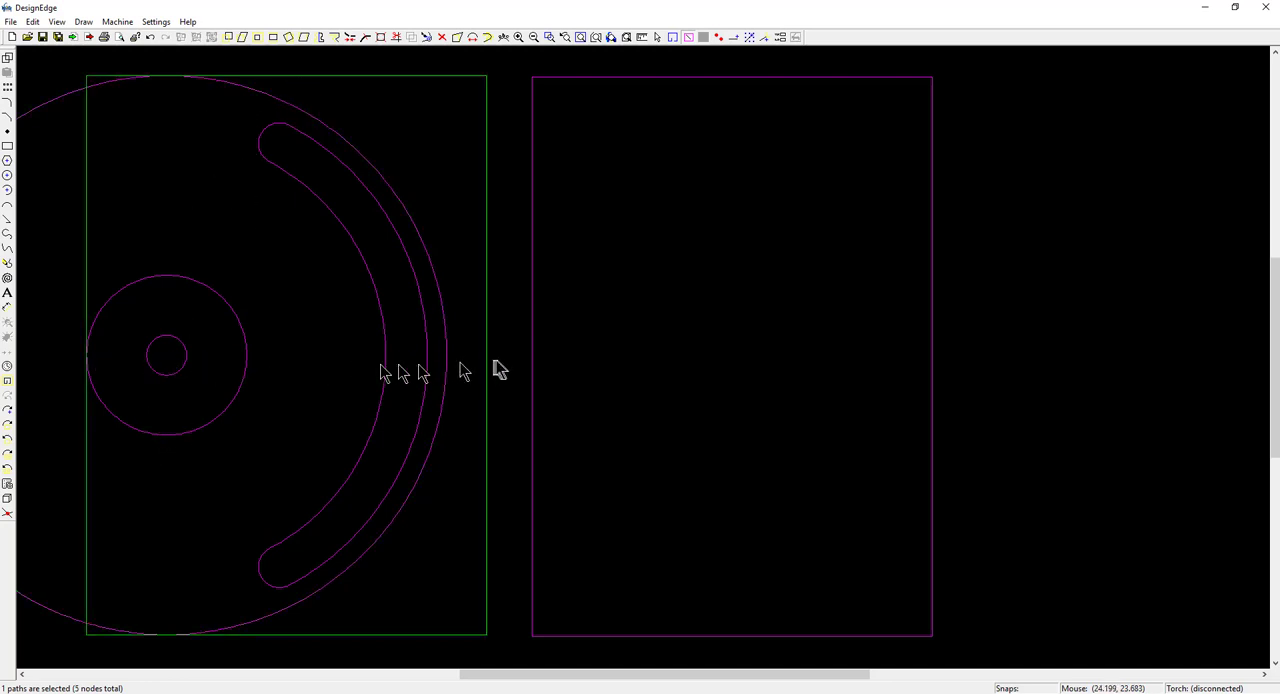
mouse_move(460, 365)
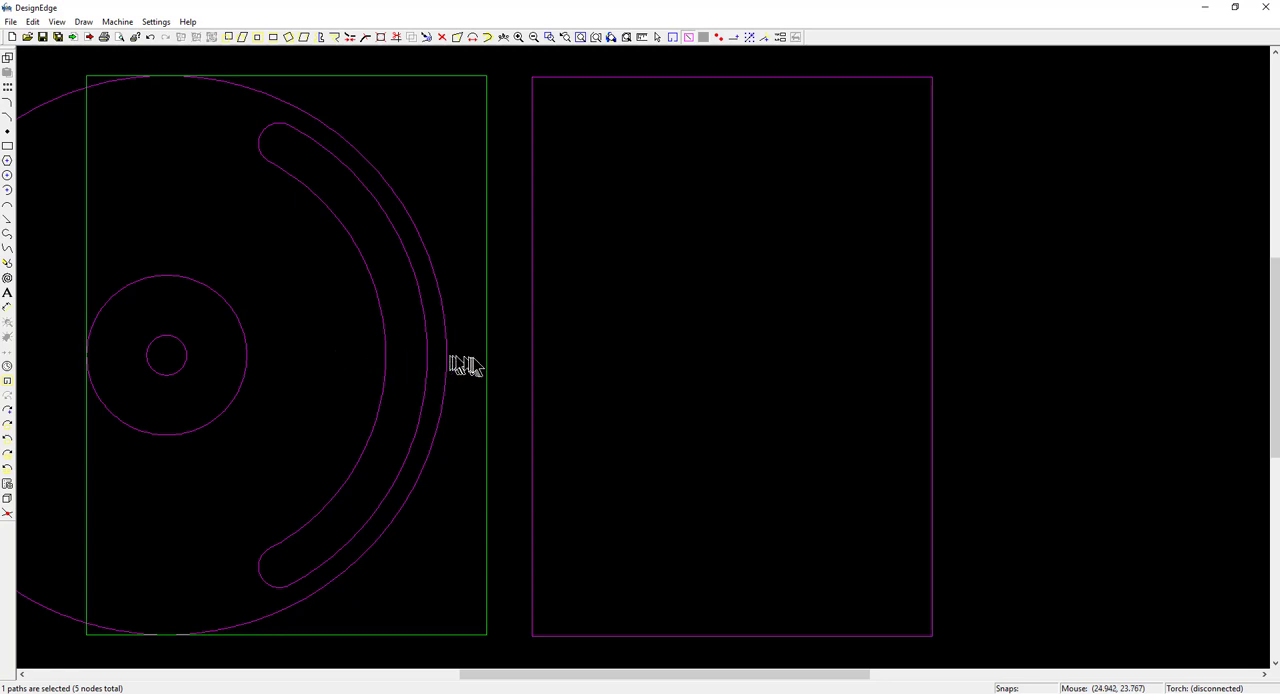
mouse_move(168, 165)
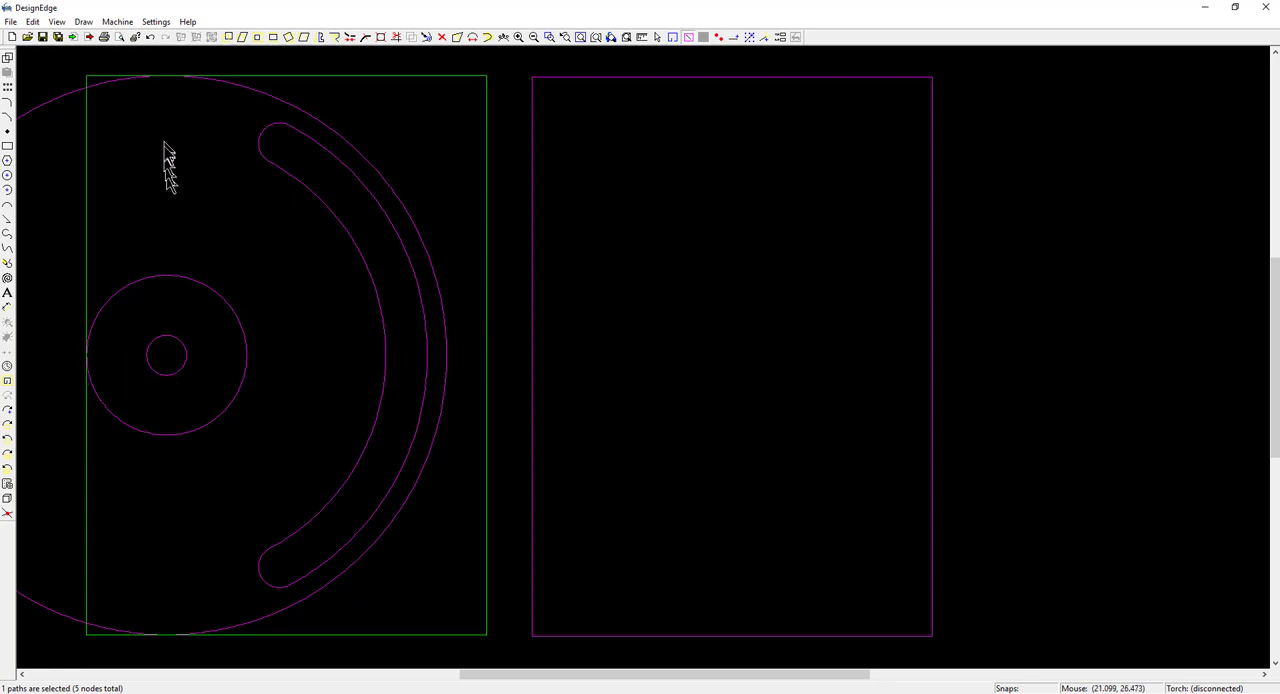
mouse_move(65, 107)
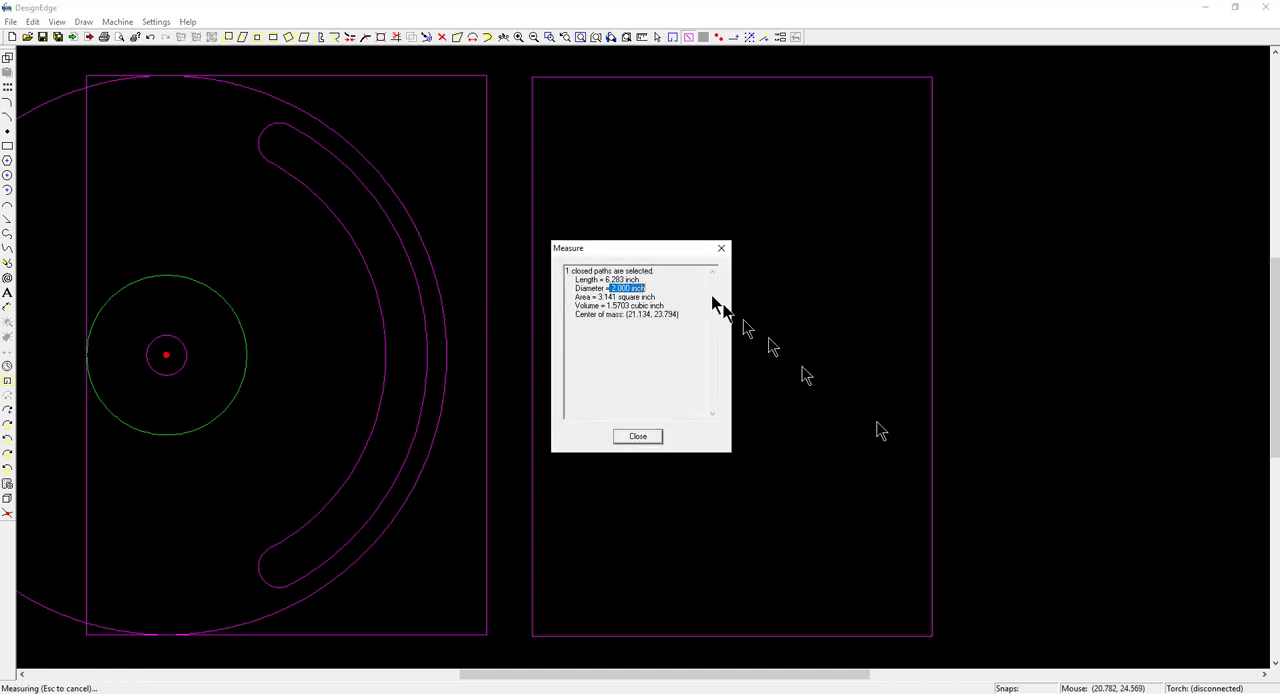
mouse_move(880, 448)
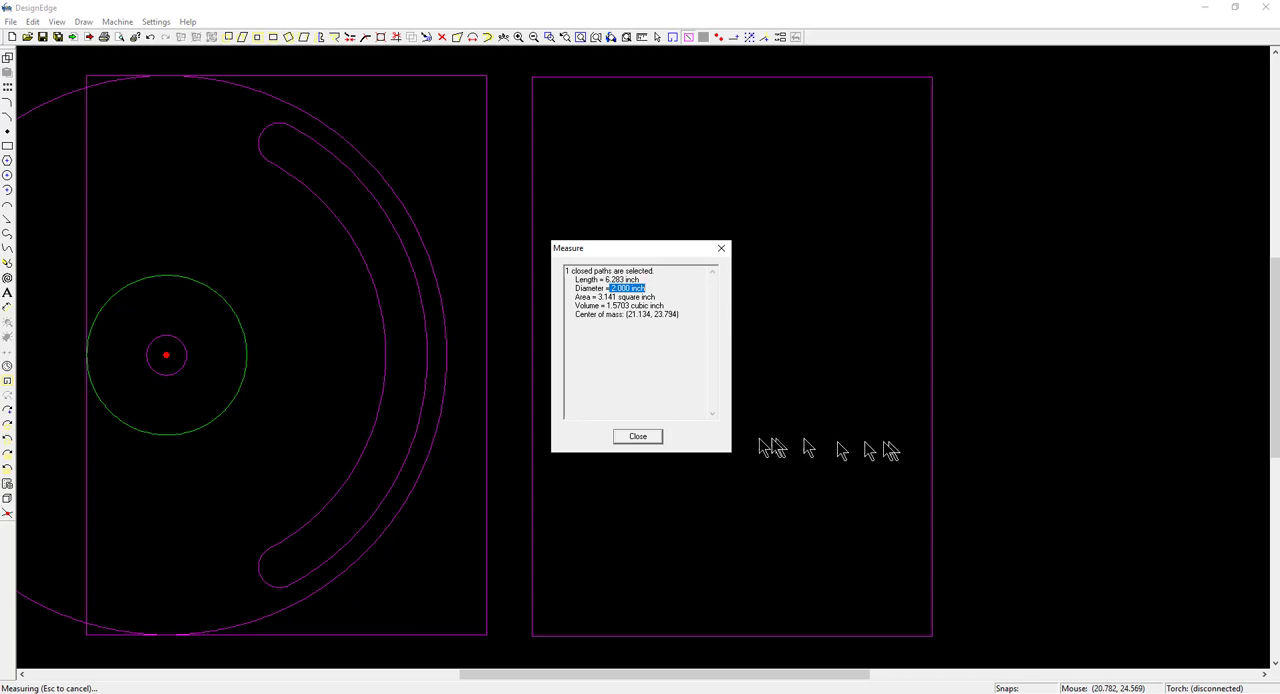
click(637, 436)
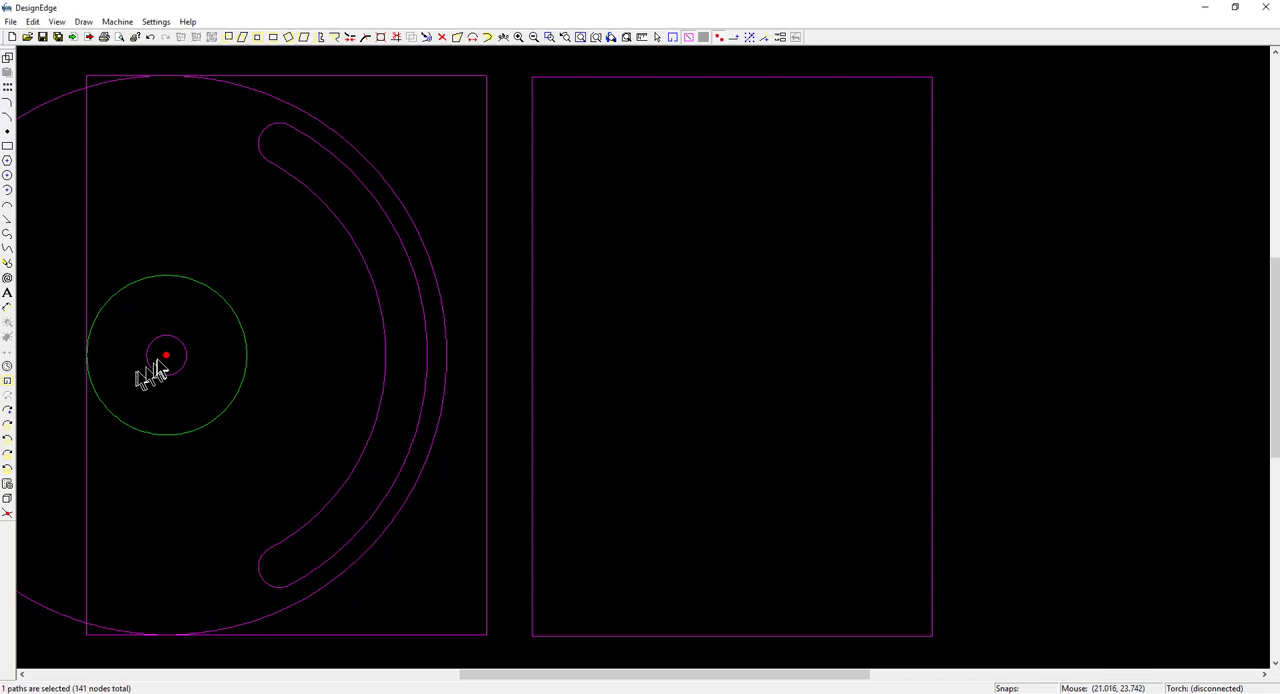
mouse_move(95, 360)
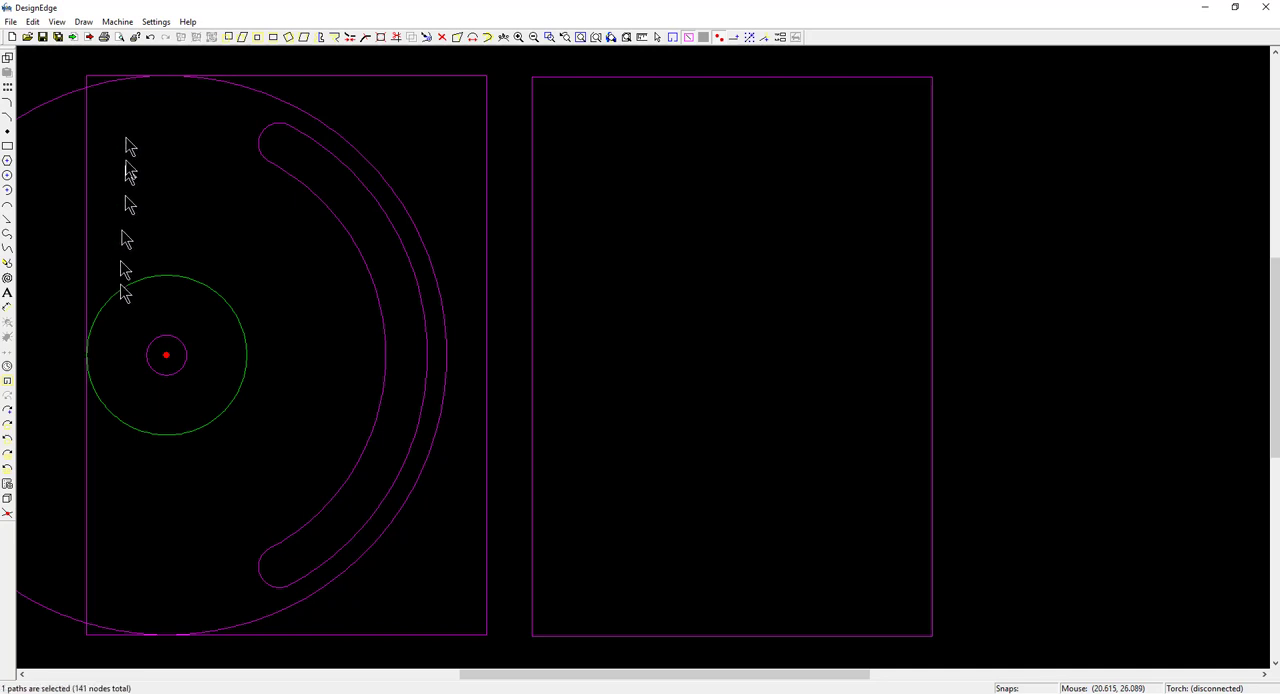
mouse_move(85, 105)
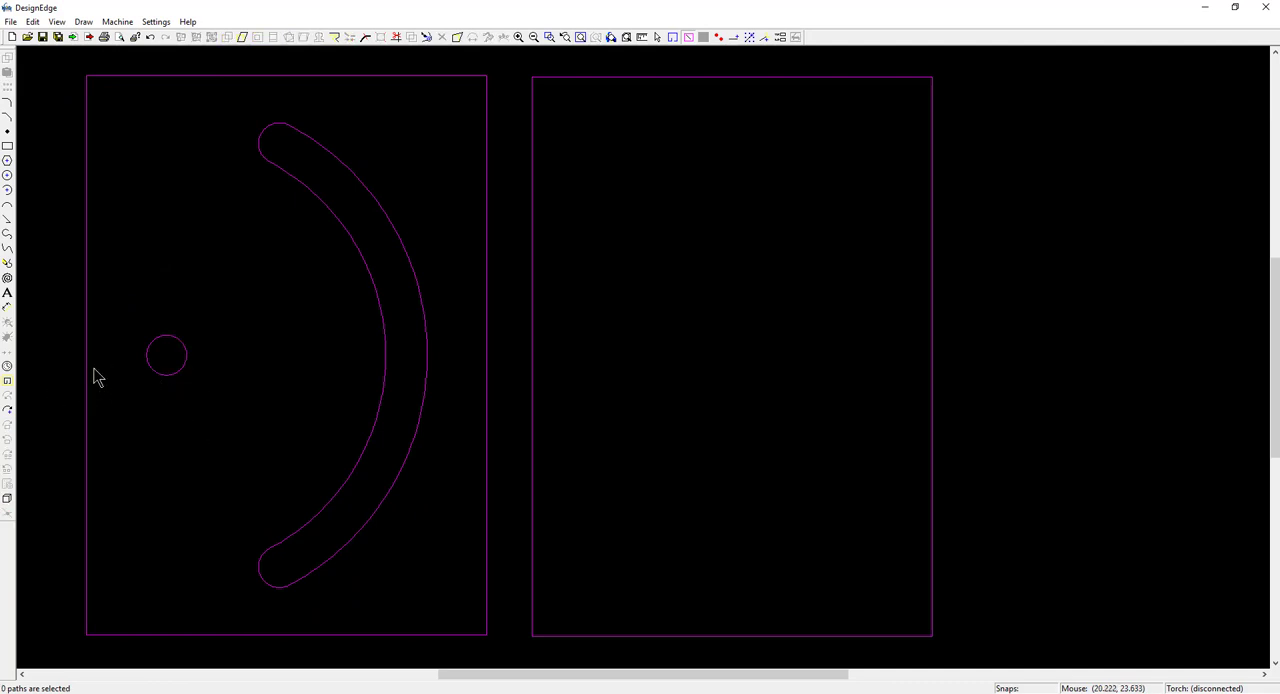
mouse_move(163, 406)
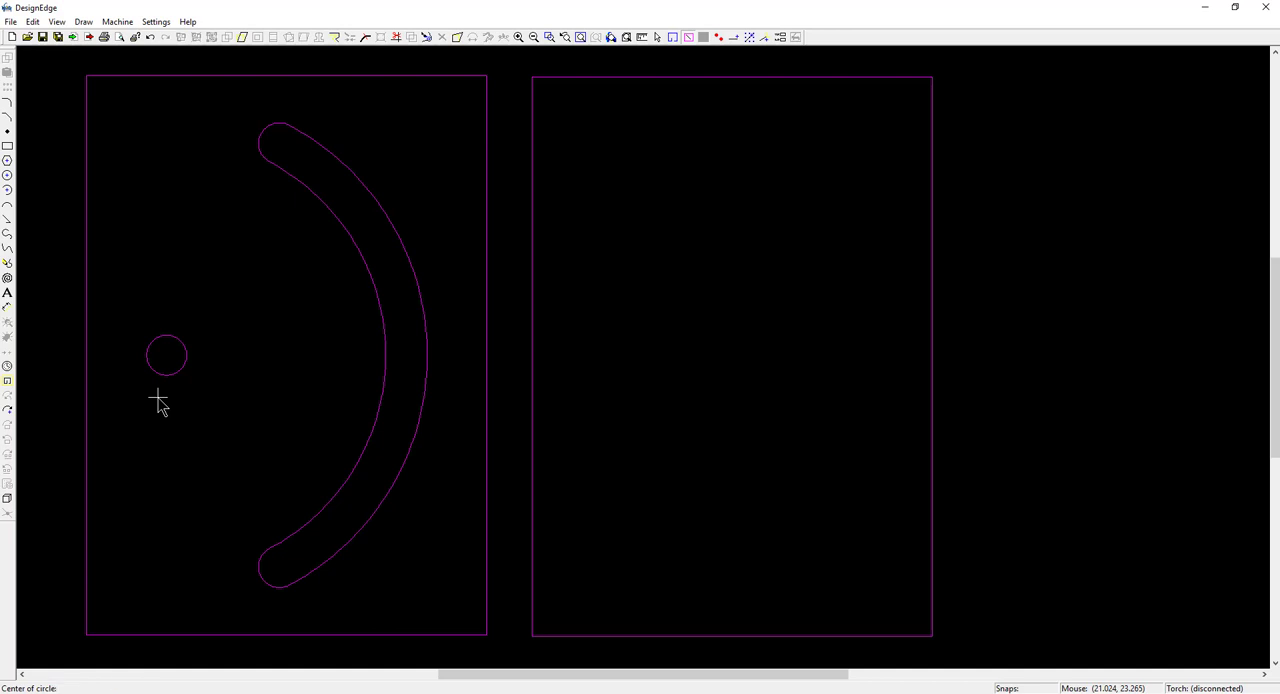
mouse_move(516, 414)
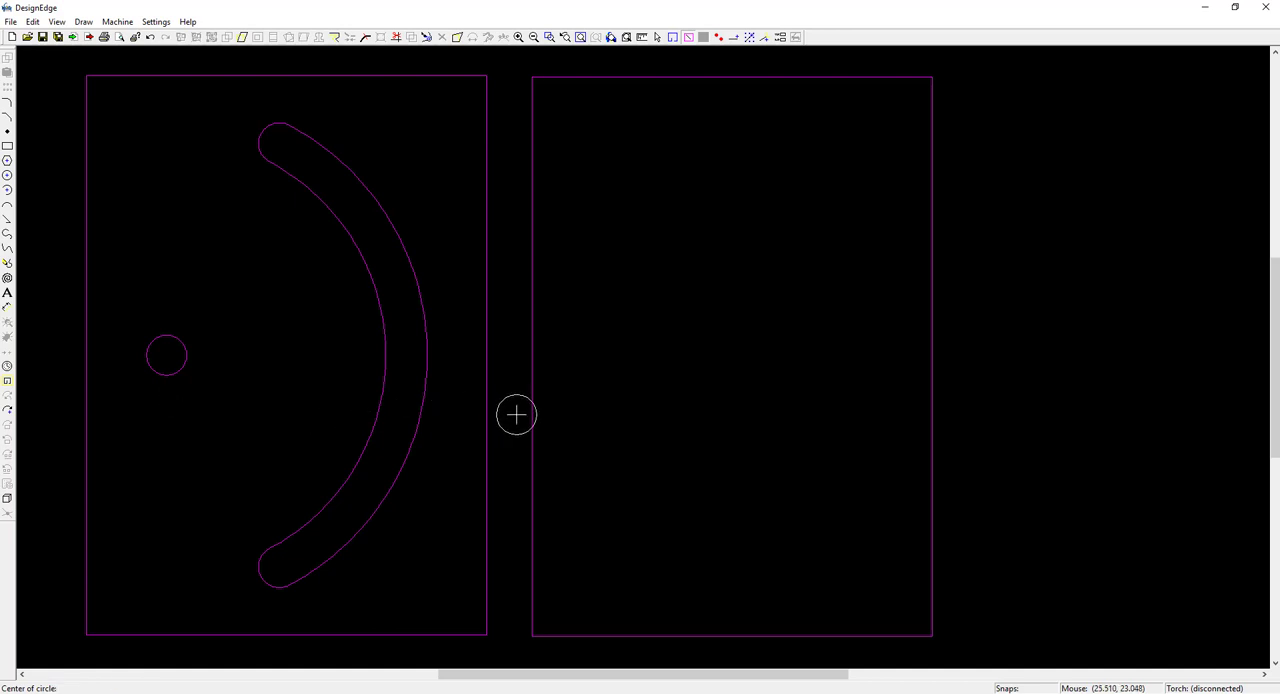
click(532, 357)
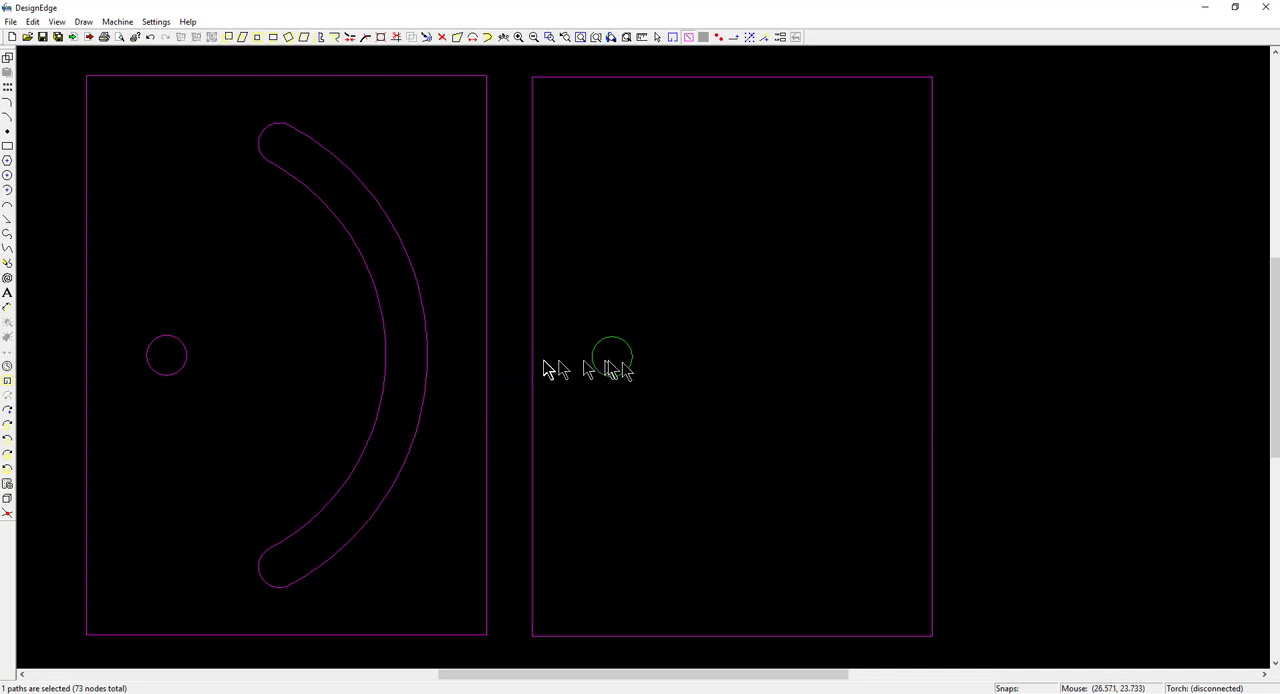
mouse_move(205, 375)
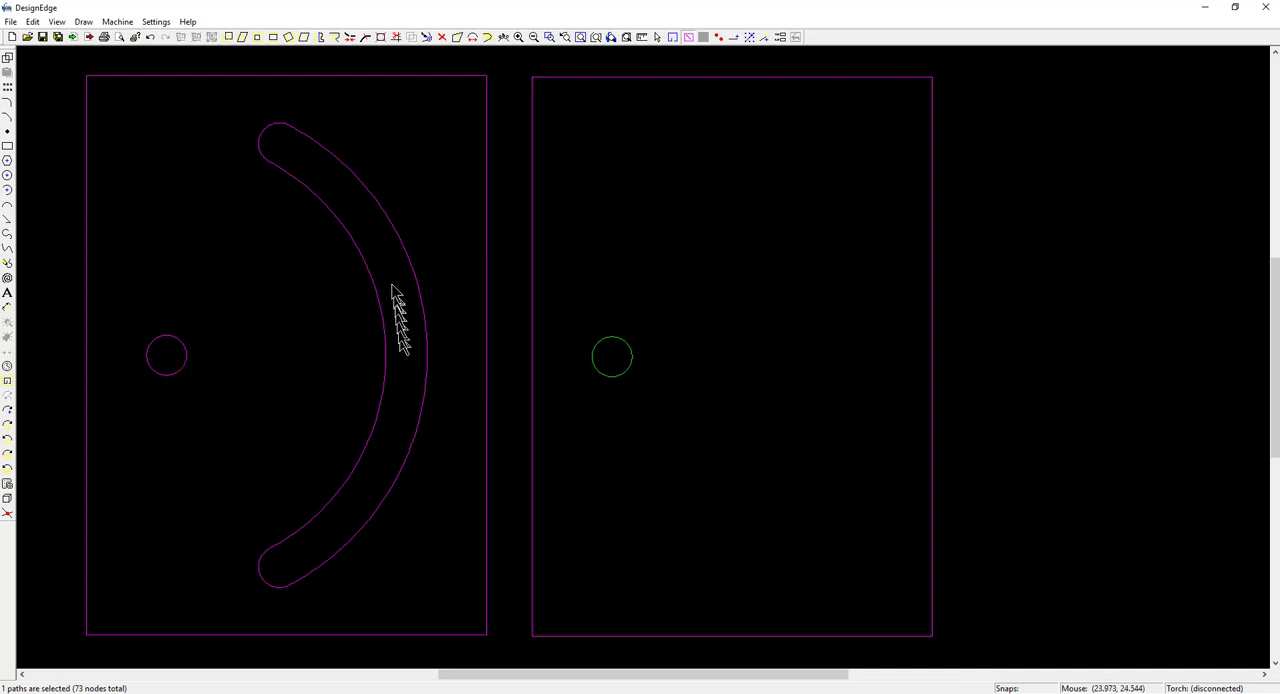
mouse_move(398, 375)
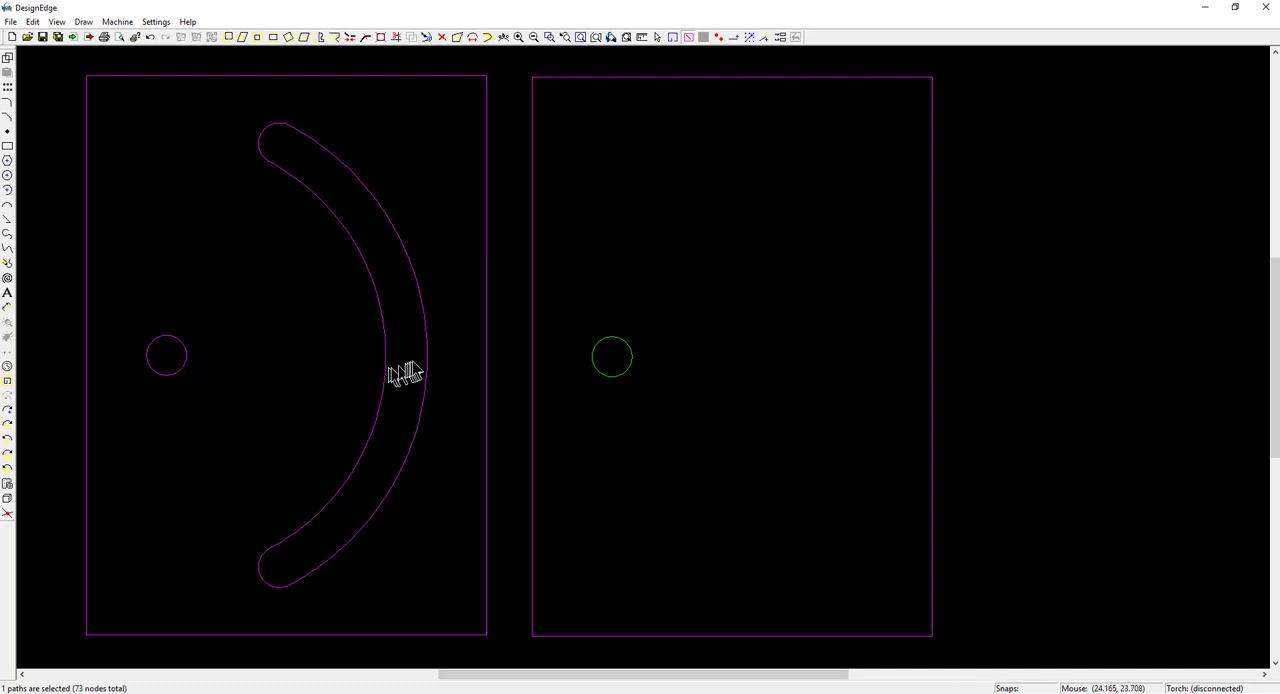
mouse_move(408, 375)
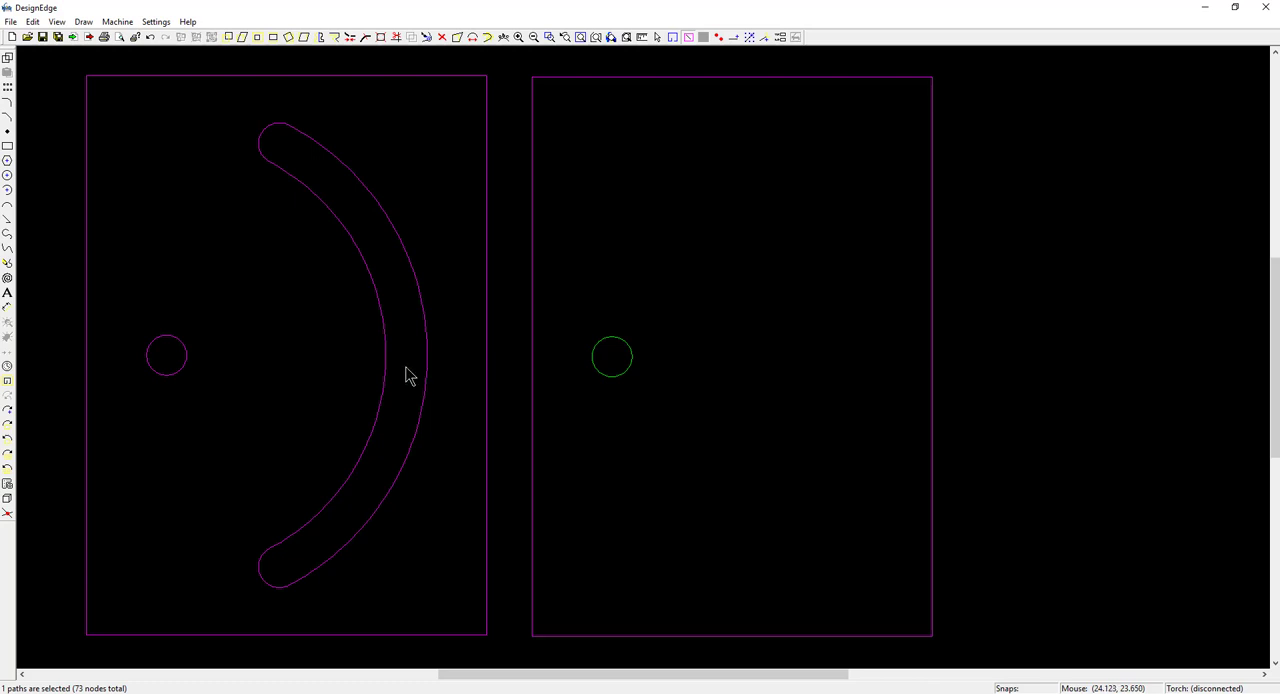
mouse_move(408, 390)
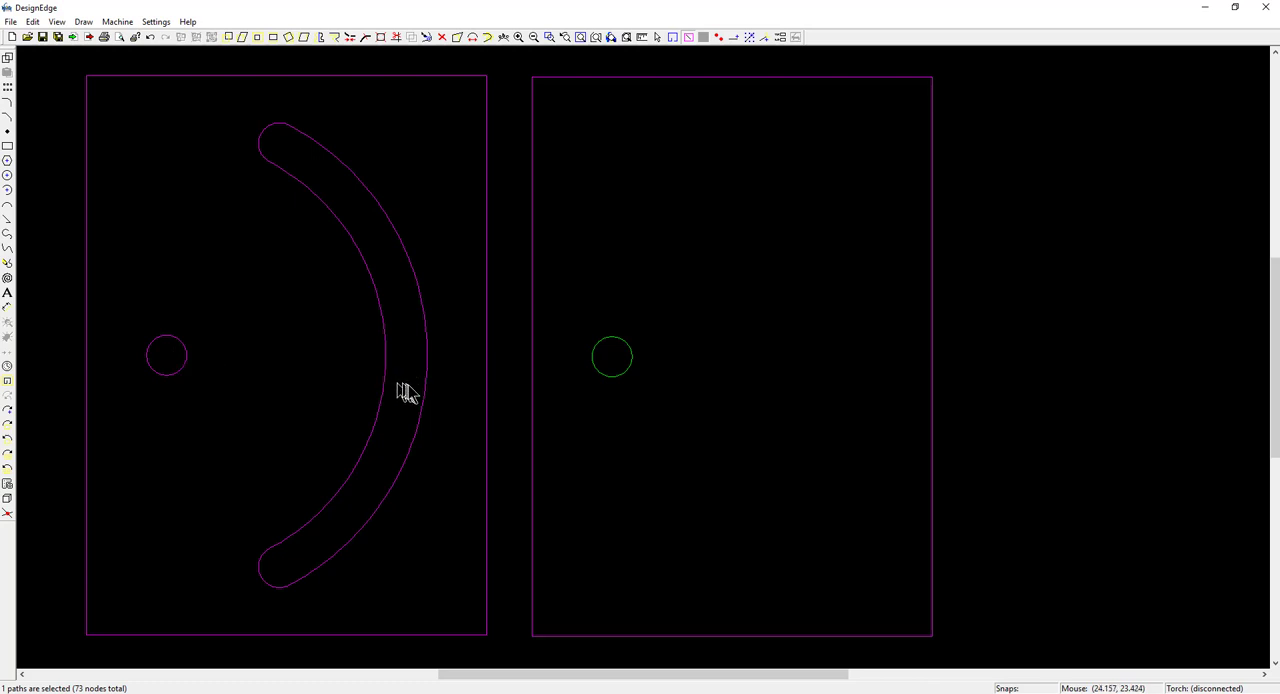
mouse_move(417, 399)
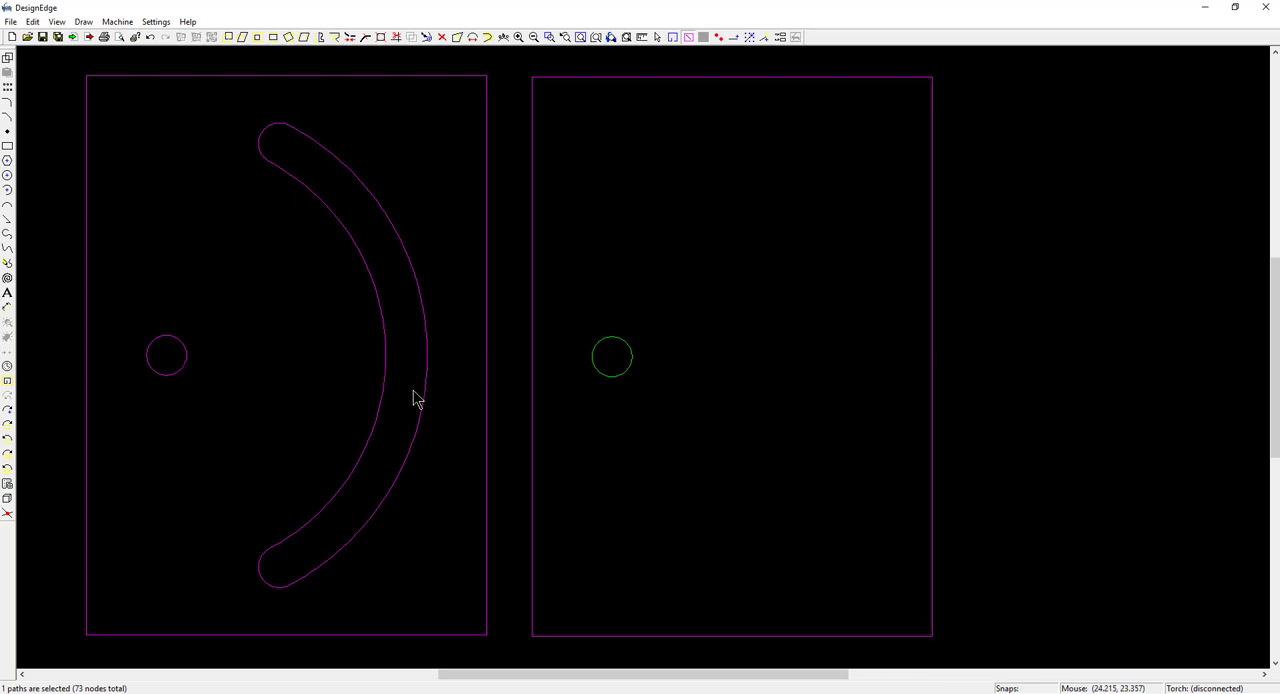
mouse_move(293, 585)
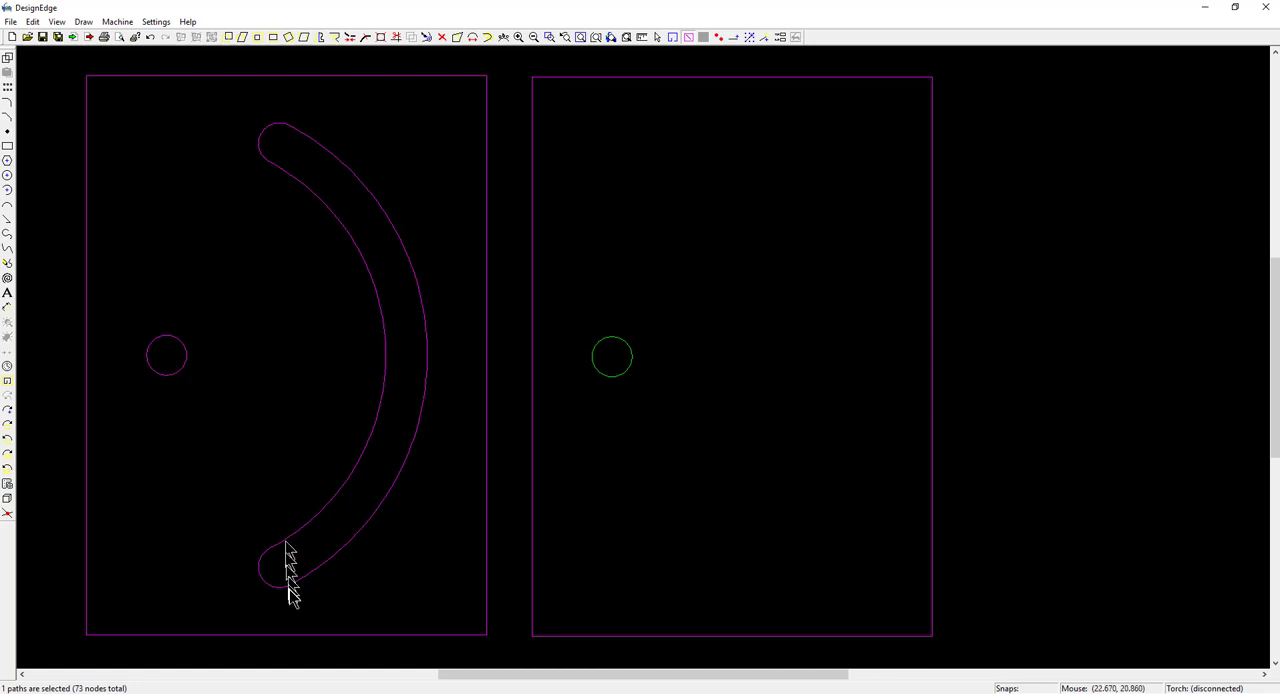
mouse_move(302, 587)
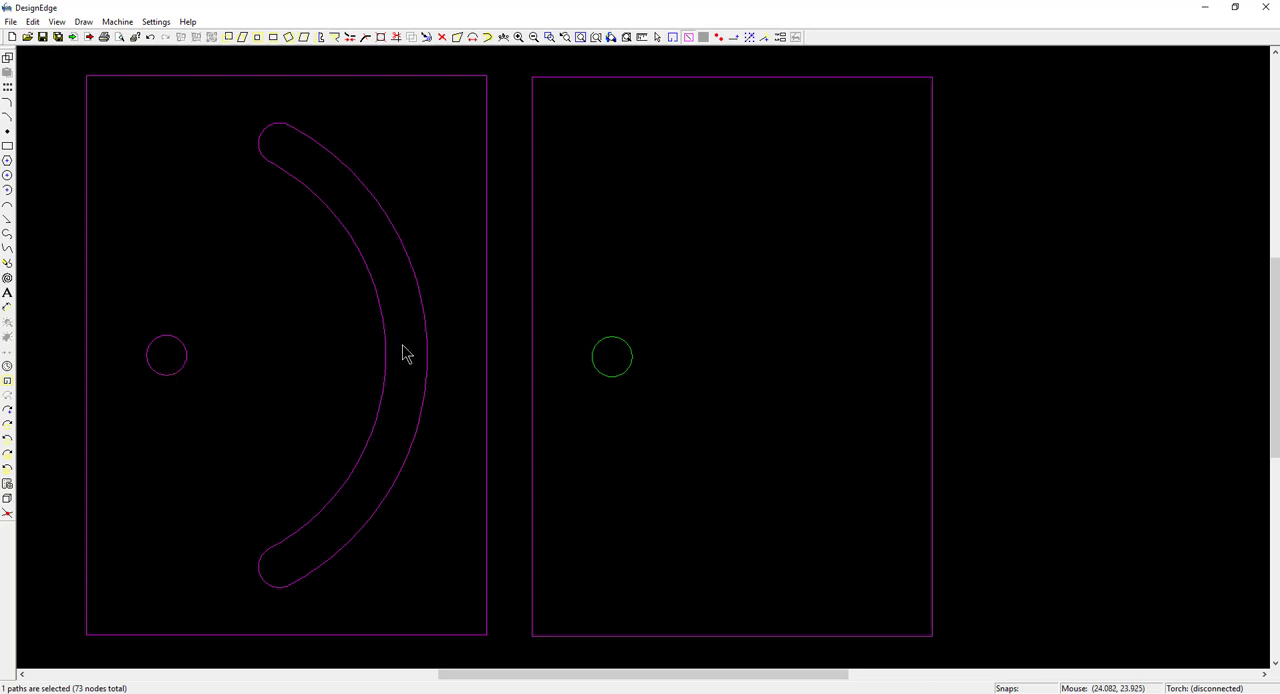
mouse_move(195, 372)
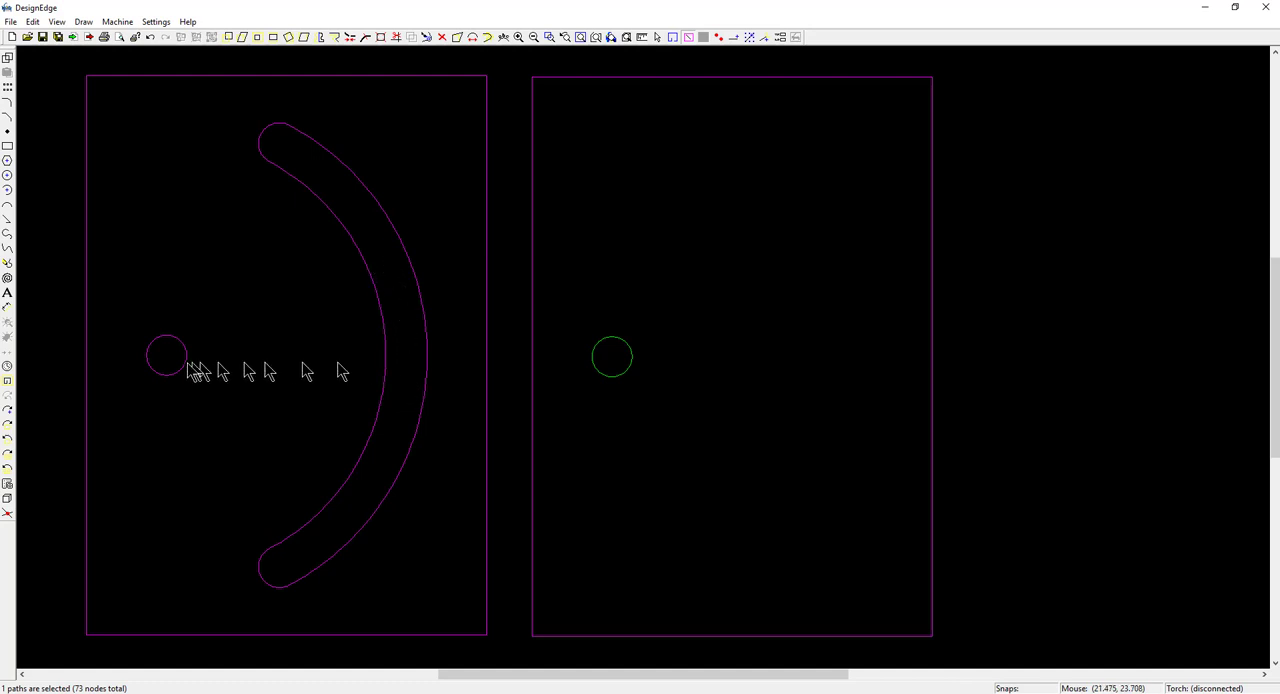
mouse_move(165, 363)
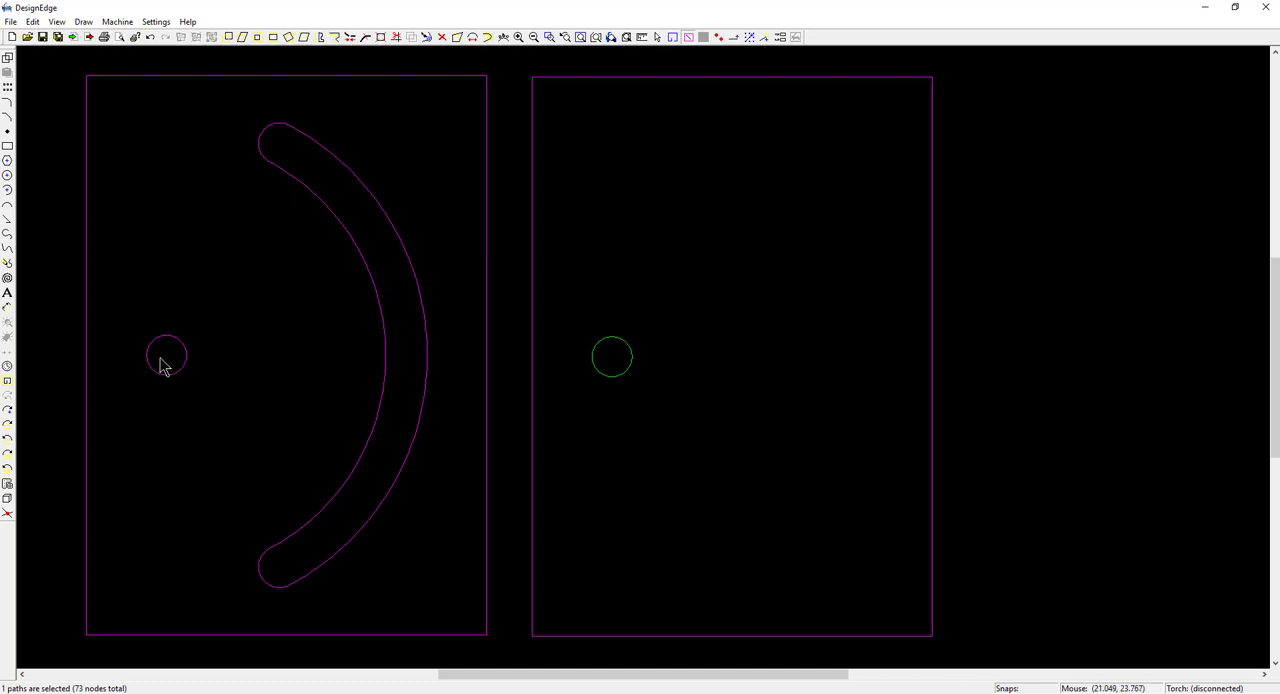
mouse_move(424, 360)
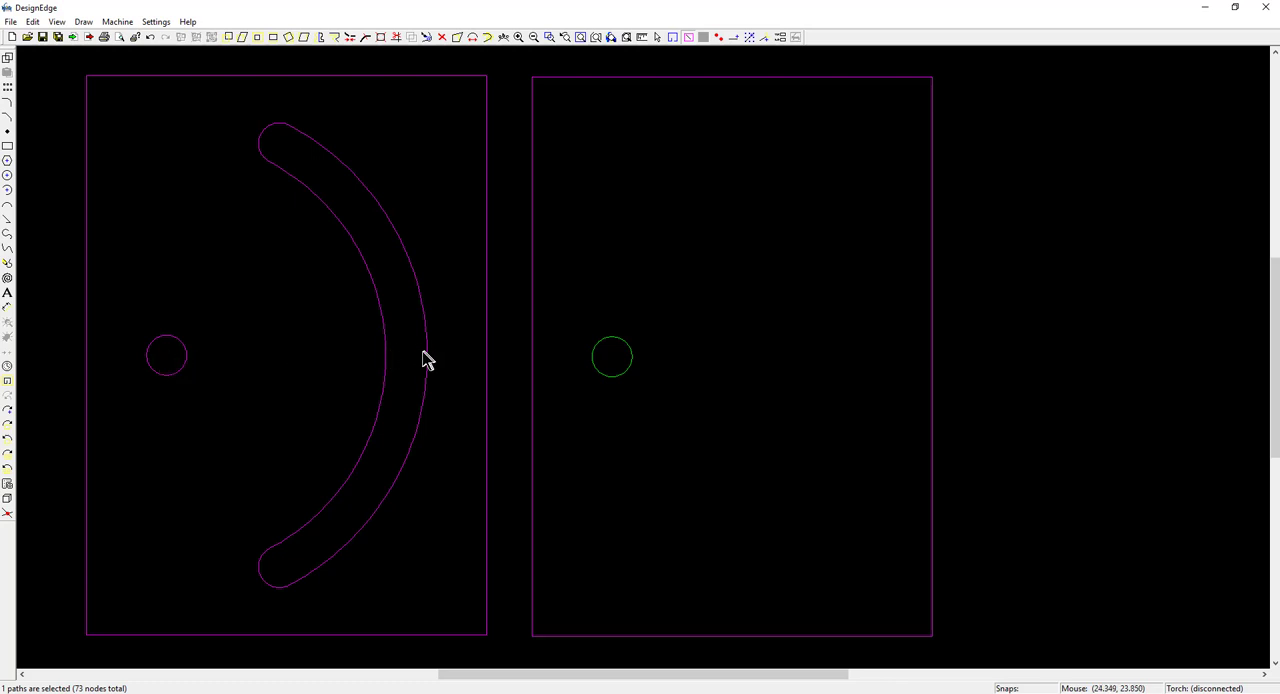
mouse_move(388, 357)
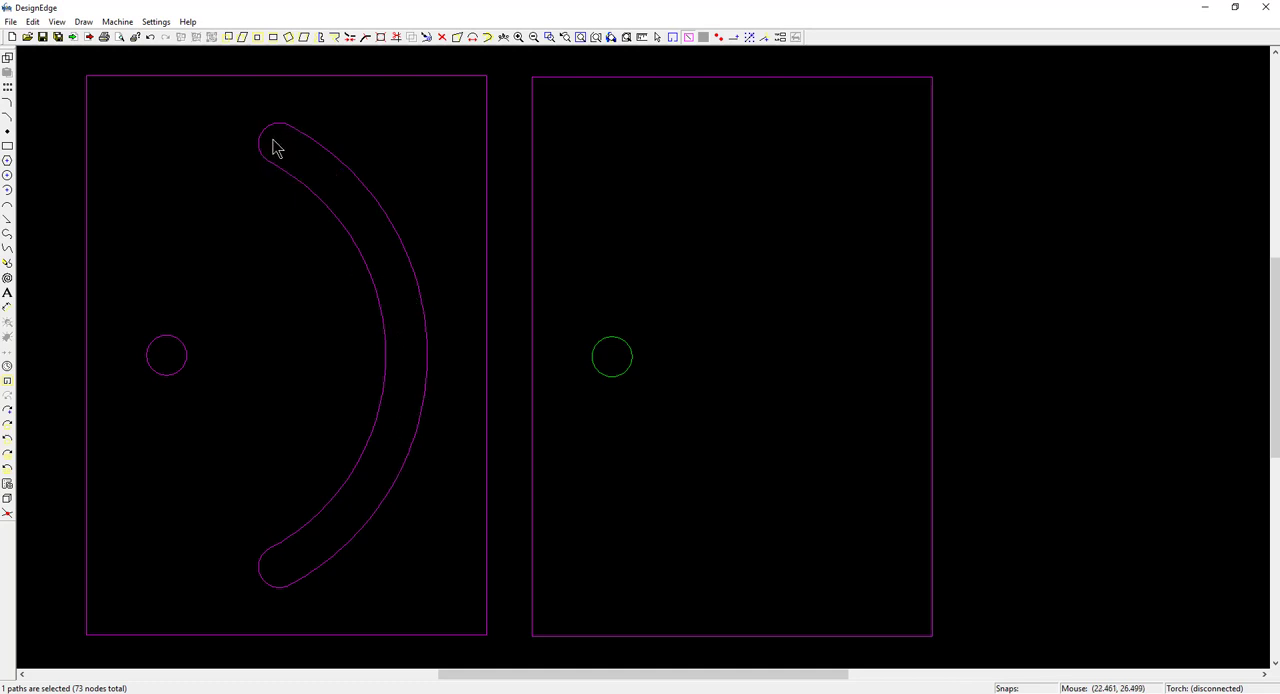
mouse_move(413, 377)
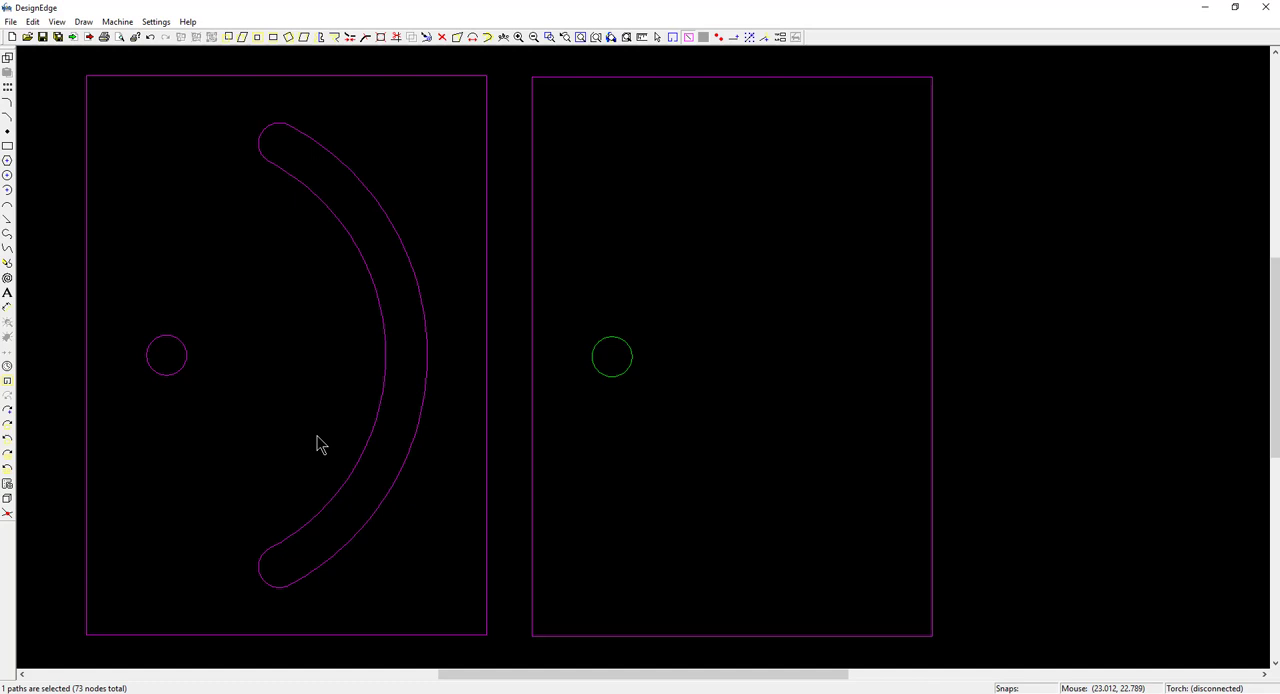
Step: Draw lines from the hole centre to the slot's outer edge and both ends, then select the reference line
click(155, 21)
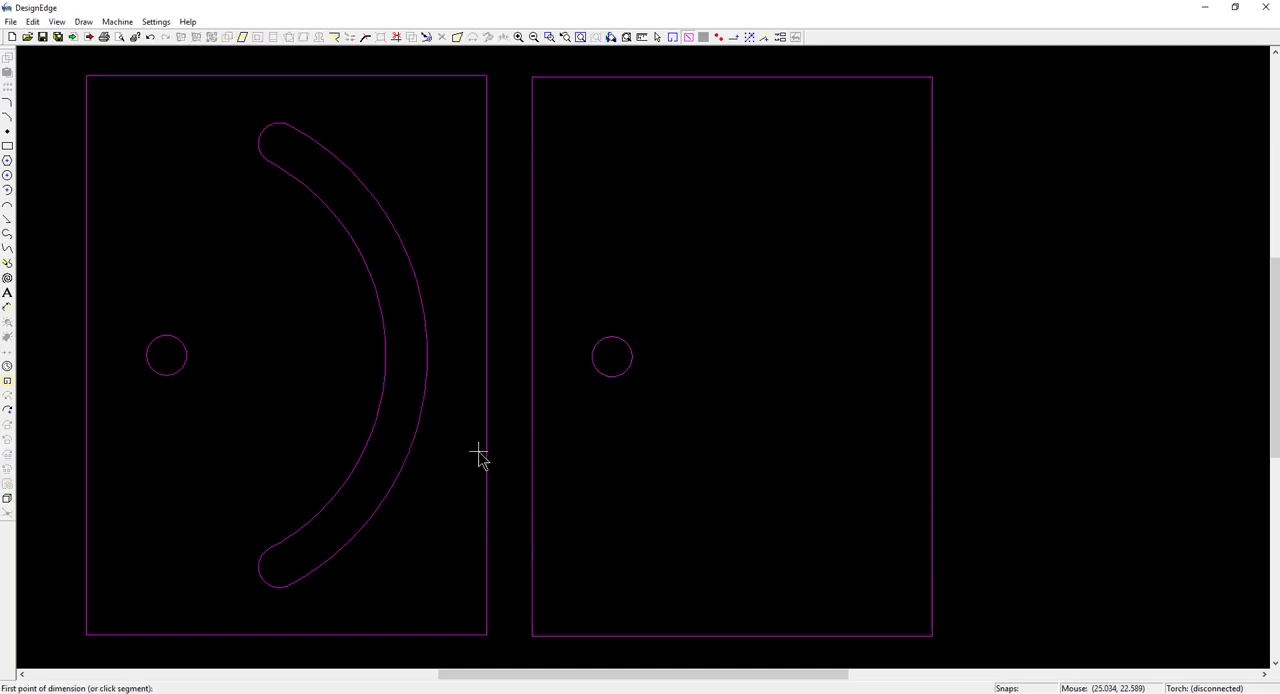
mouse_move(390, 367)
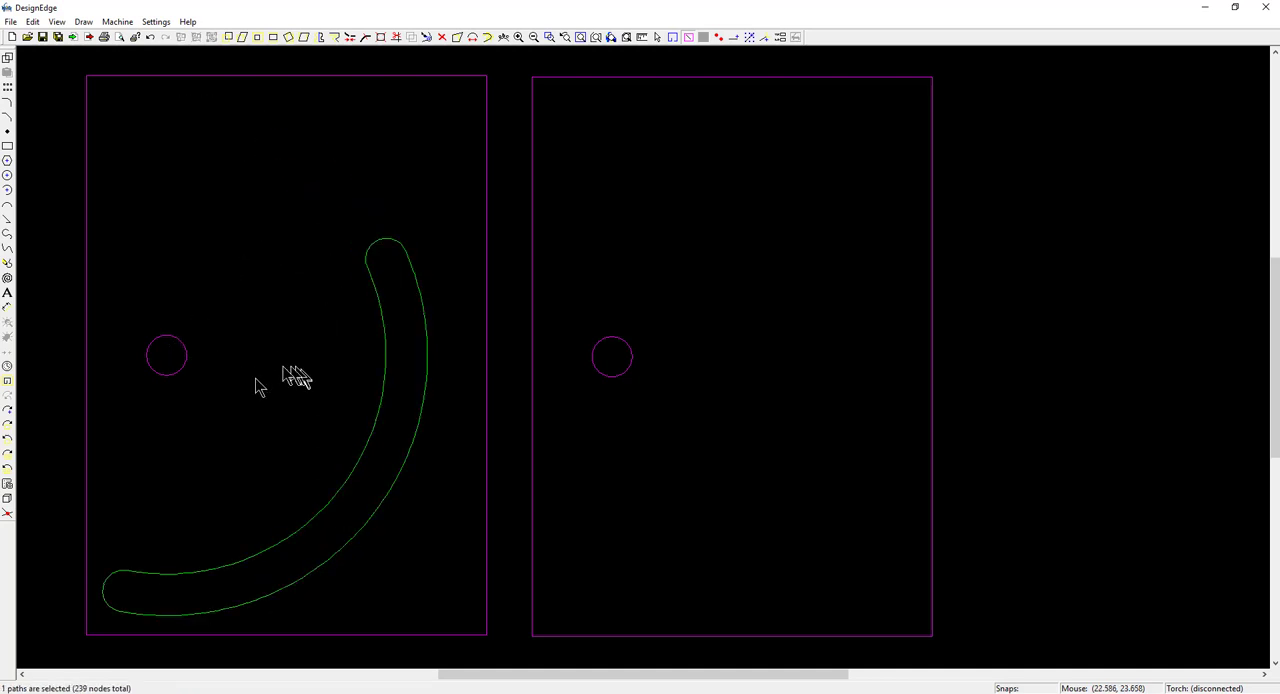
mouse_move(247, 397)
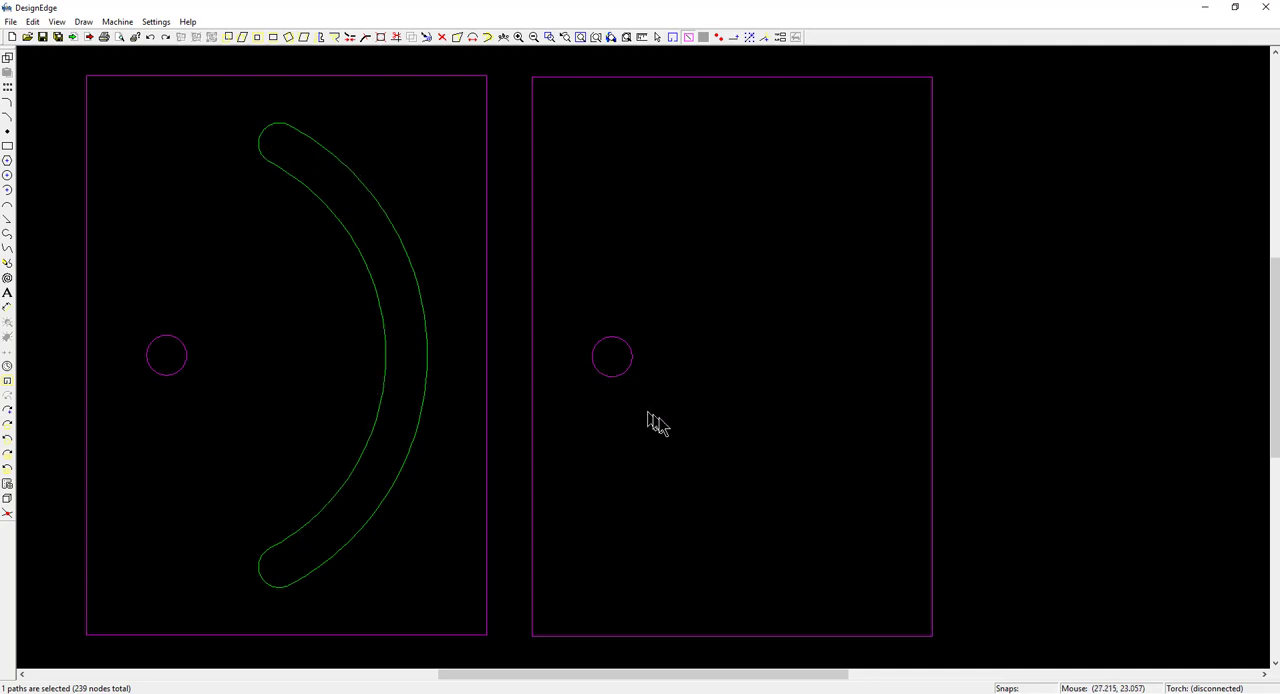
mouse_move(175, 350)
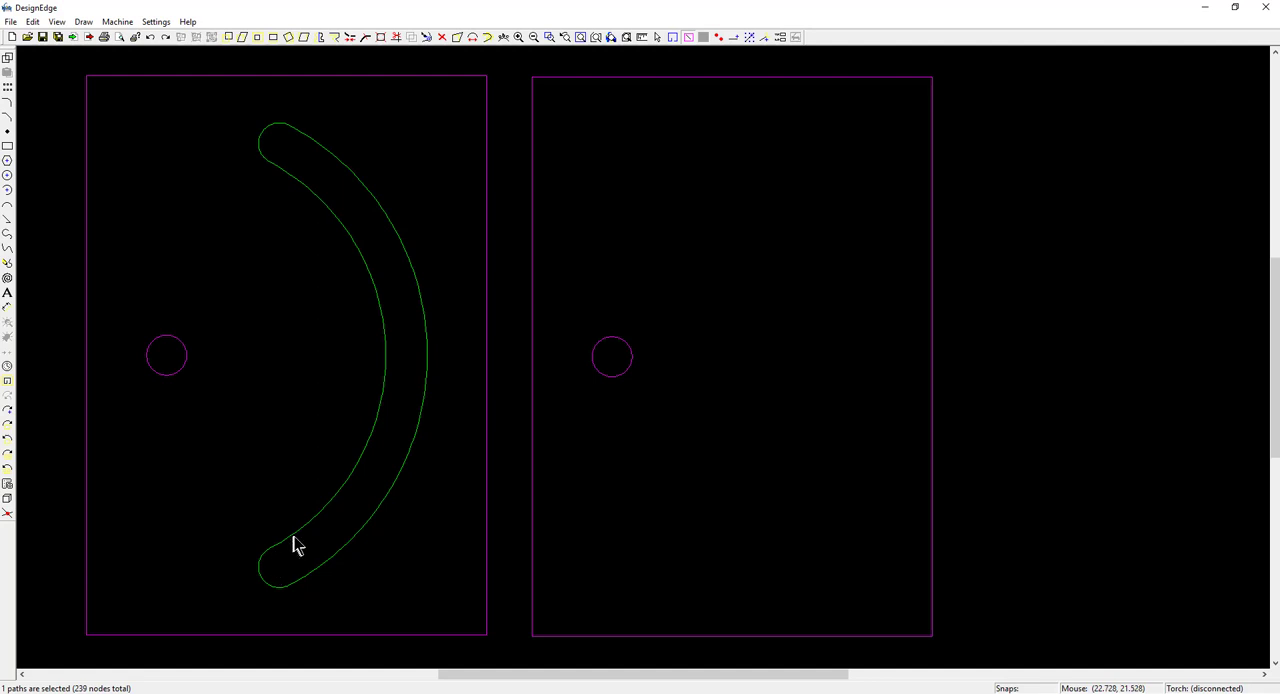
mouse_move(295, 531)
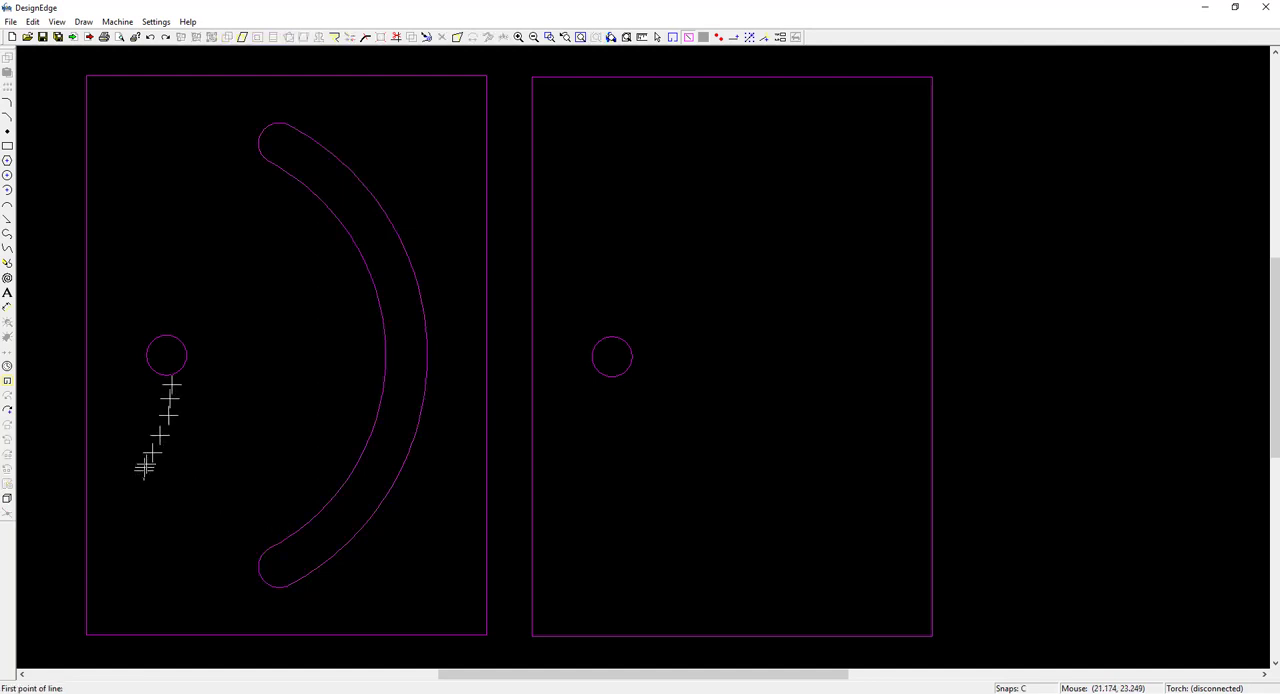
mouse_move(185, 357)
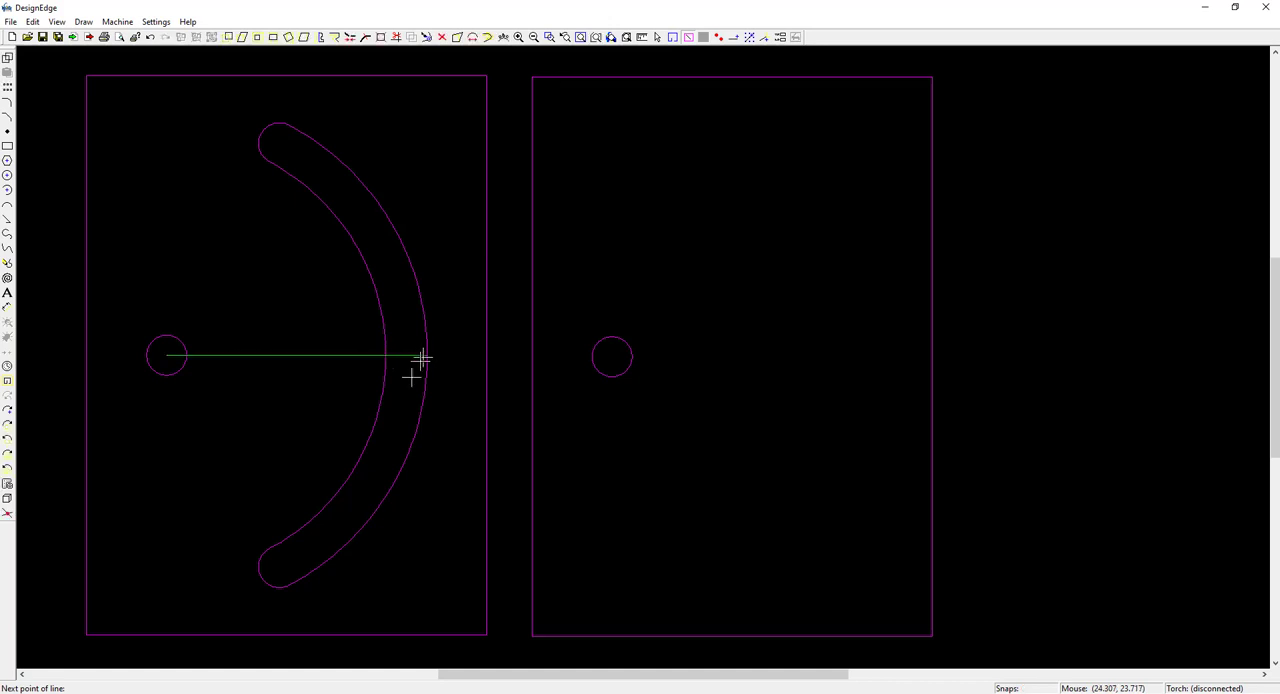
click(425, 355)
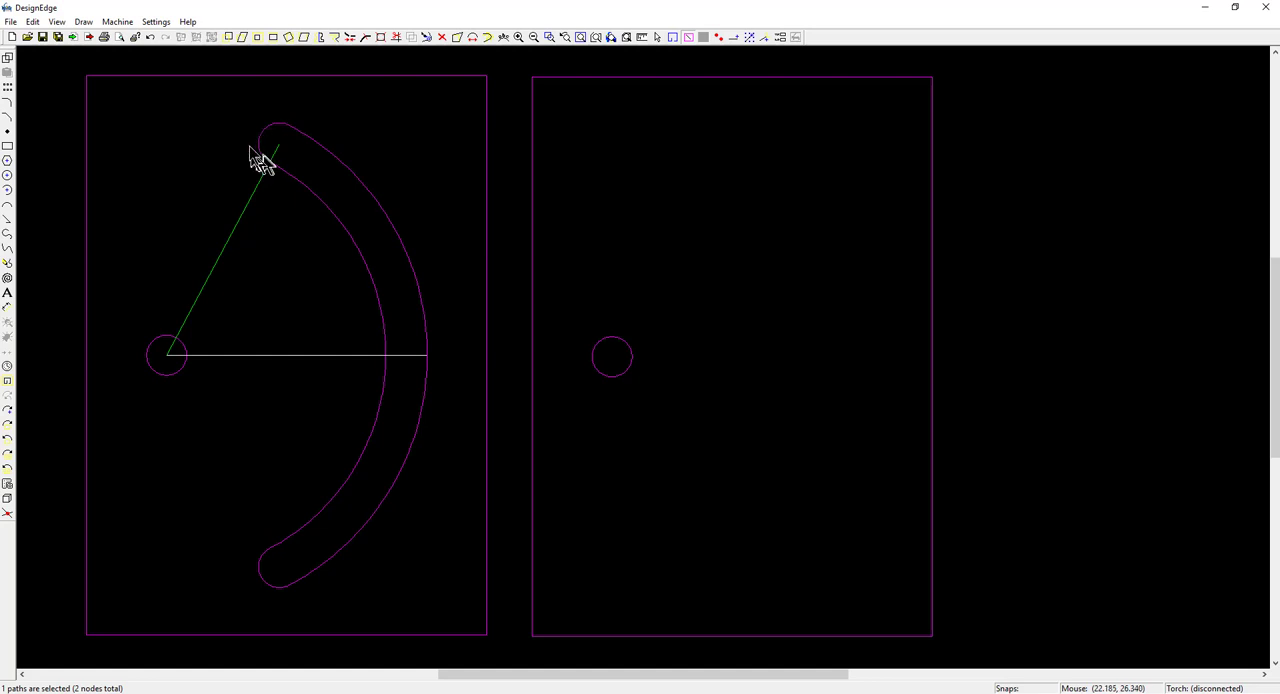
mouse_move(280, 155)
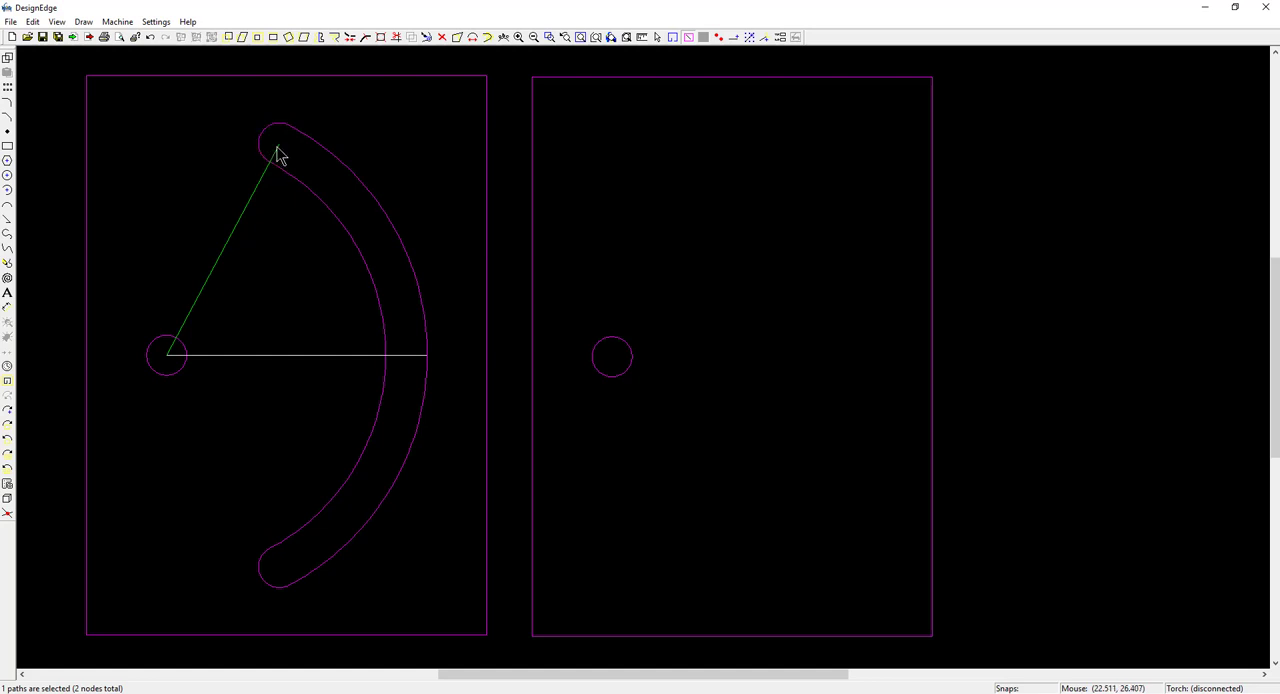
click(245, 428)
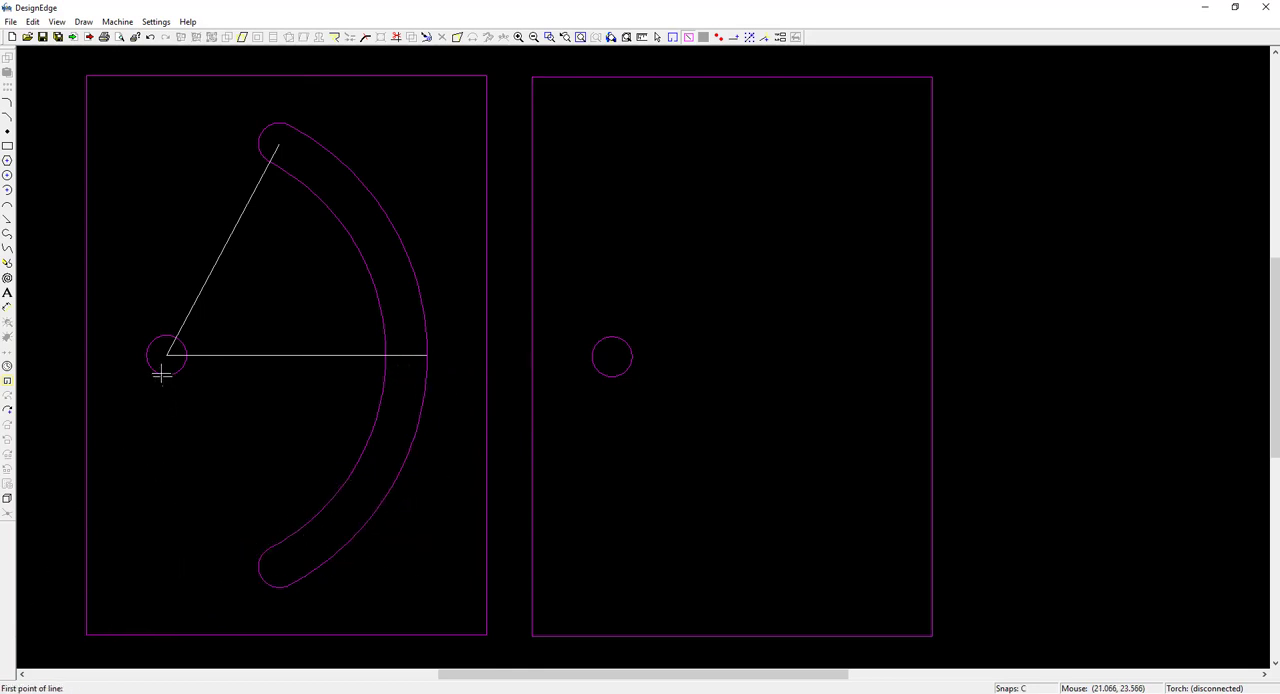
click(247, 551)
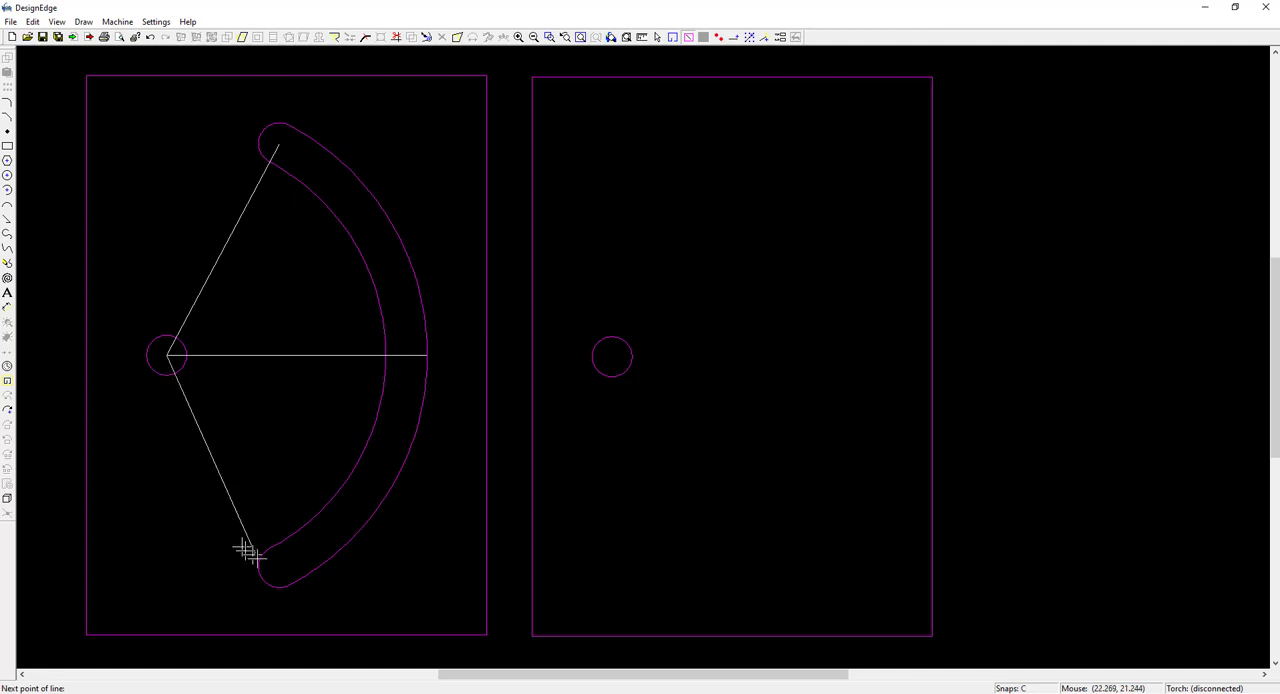
click(210, 460)
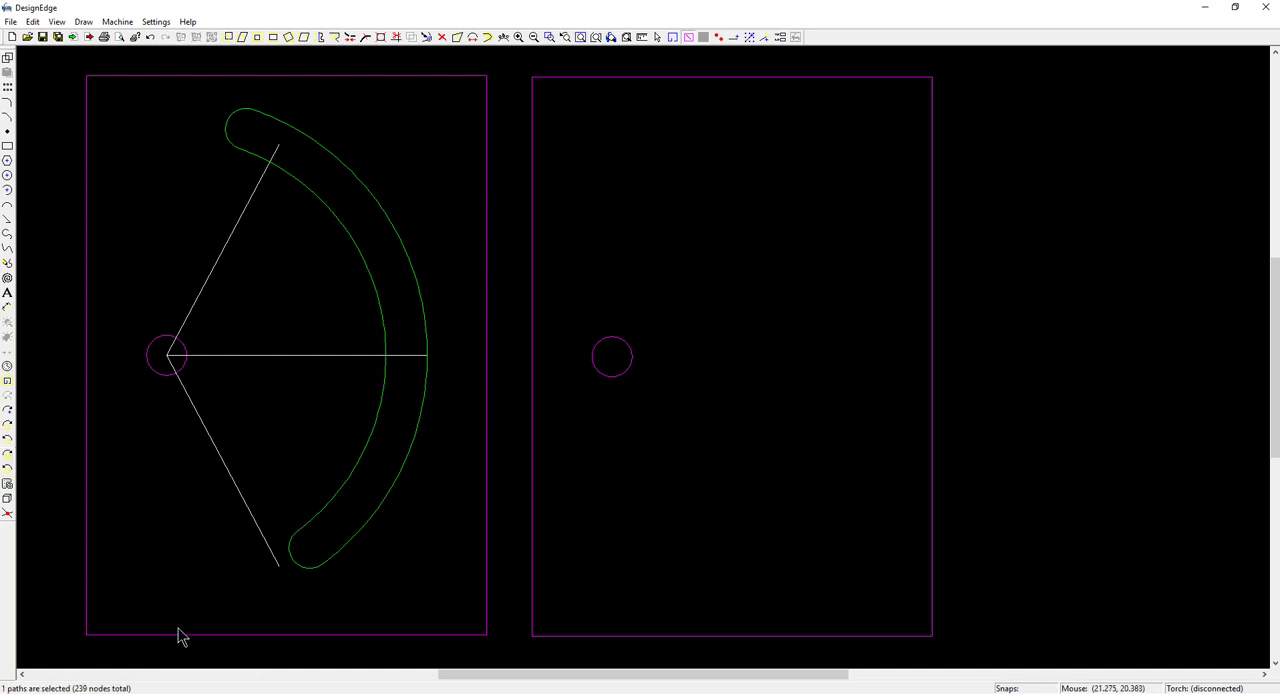
mouse_move(165, 375)
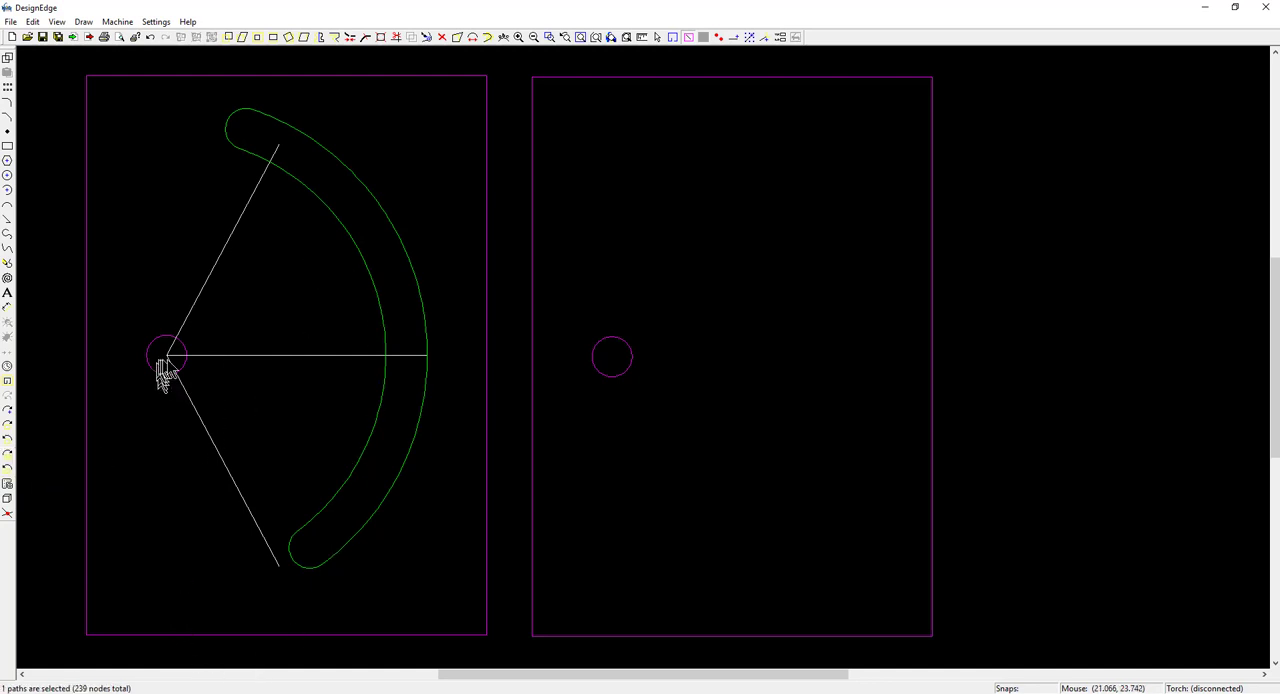
click(268, 357)
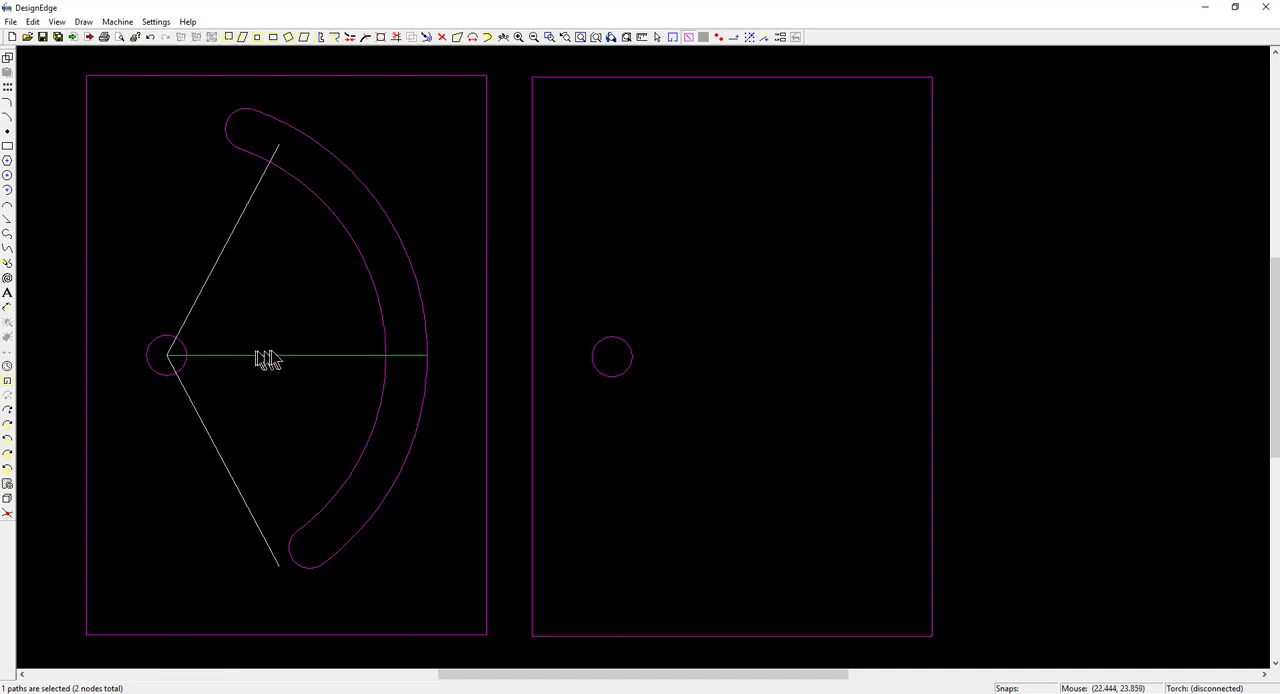
mouse_move(425, 320)
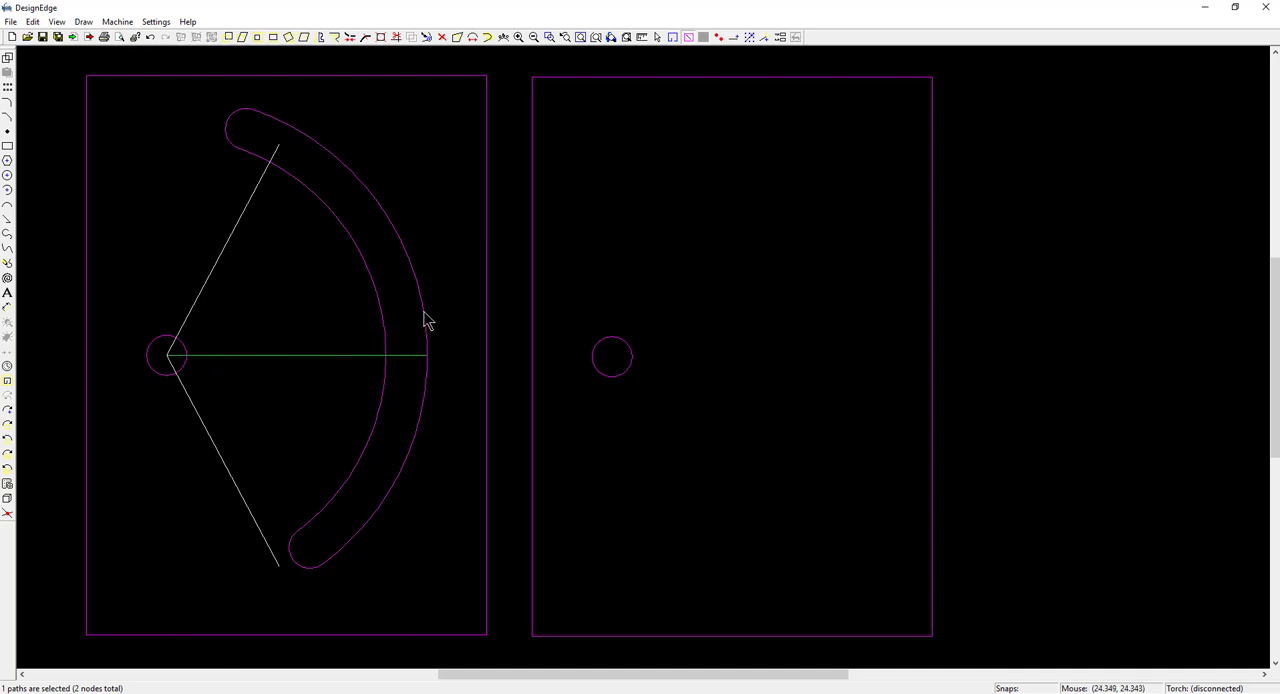
mouse_move(335, 502)
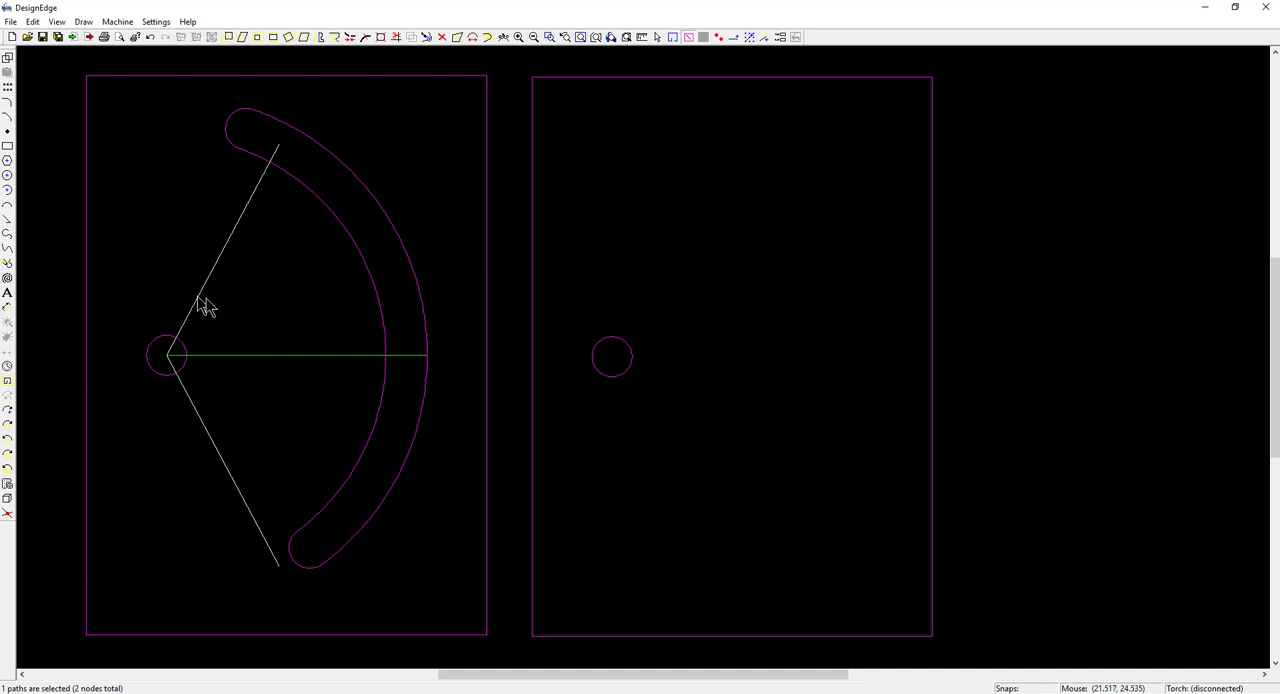
mouse_move(255, 358)
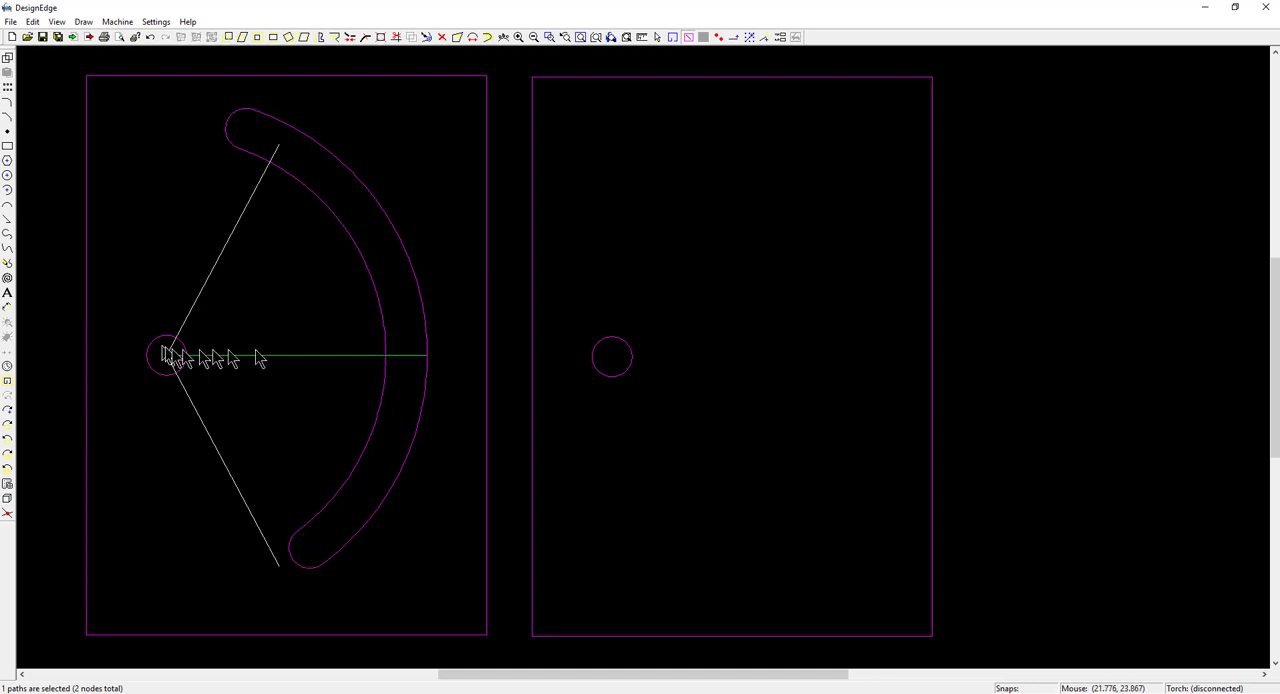
mouse_move(335, 358)
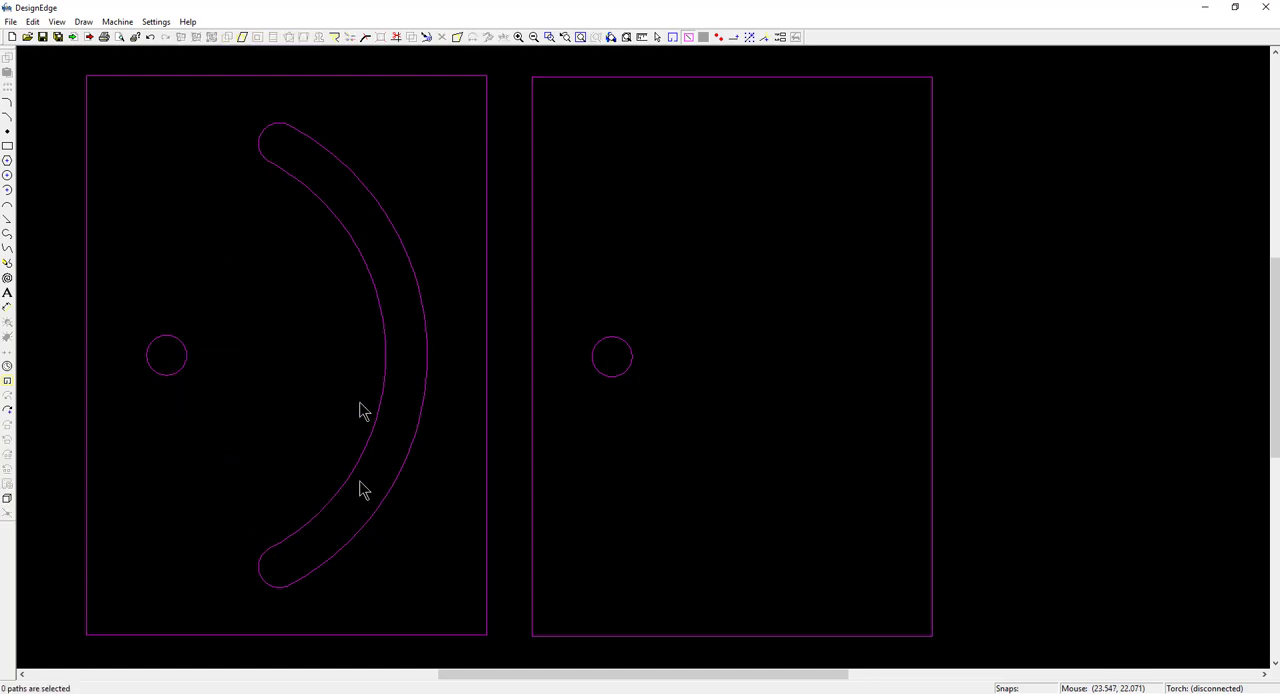
mouse_move(387, 360)
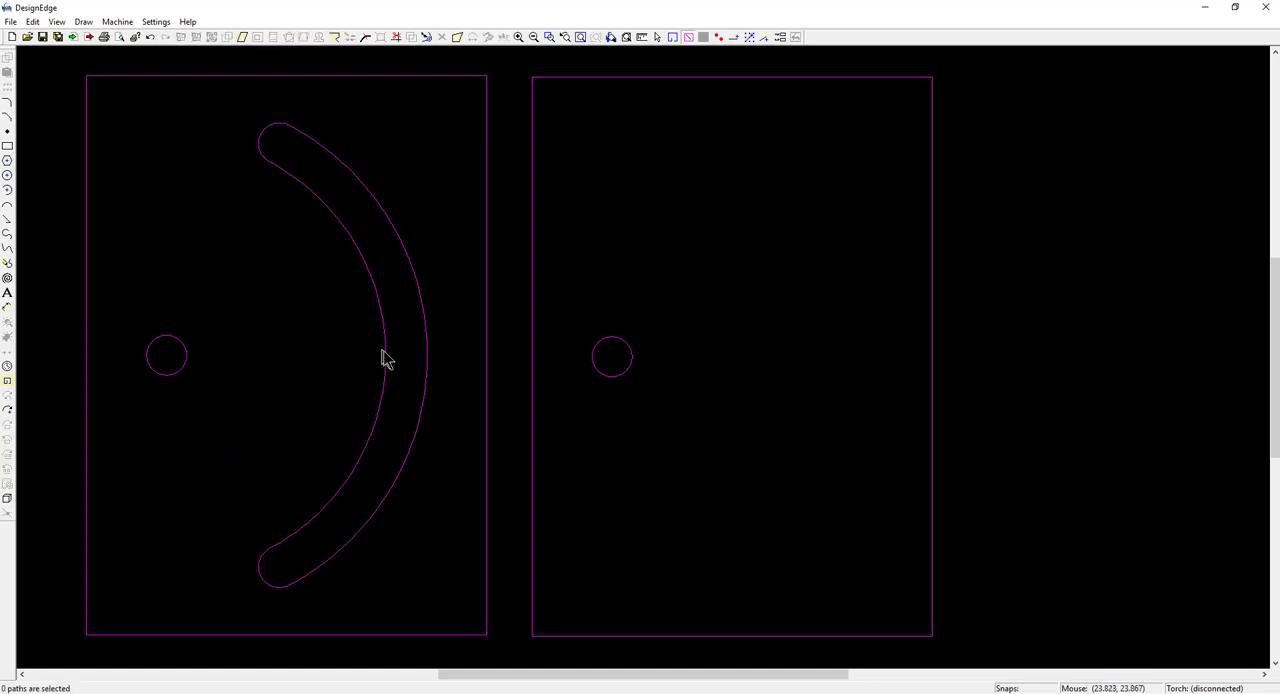
mouse_move(488, 461)
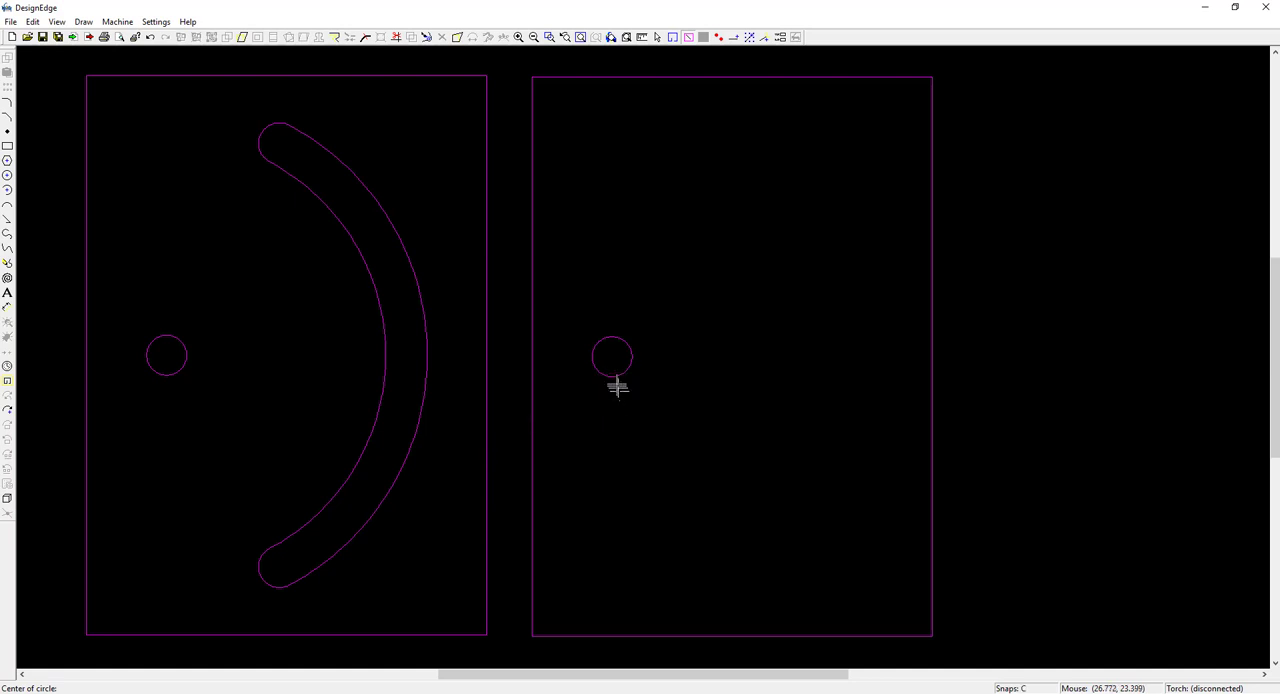
Step: Copy the right plate's hole to the top and mirror it to the bottom
click(611, 357)
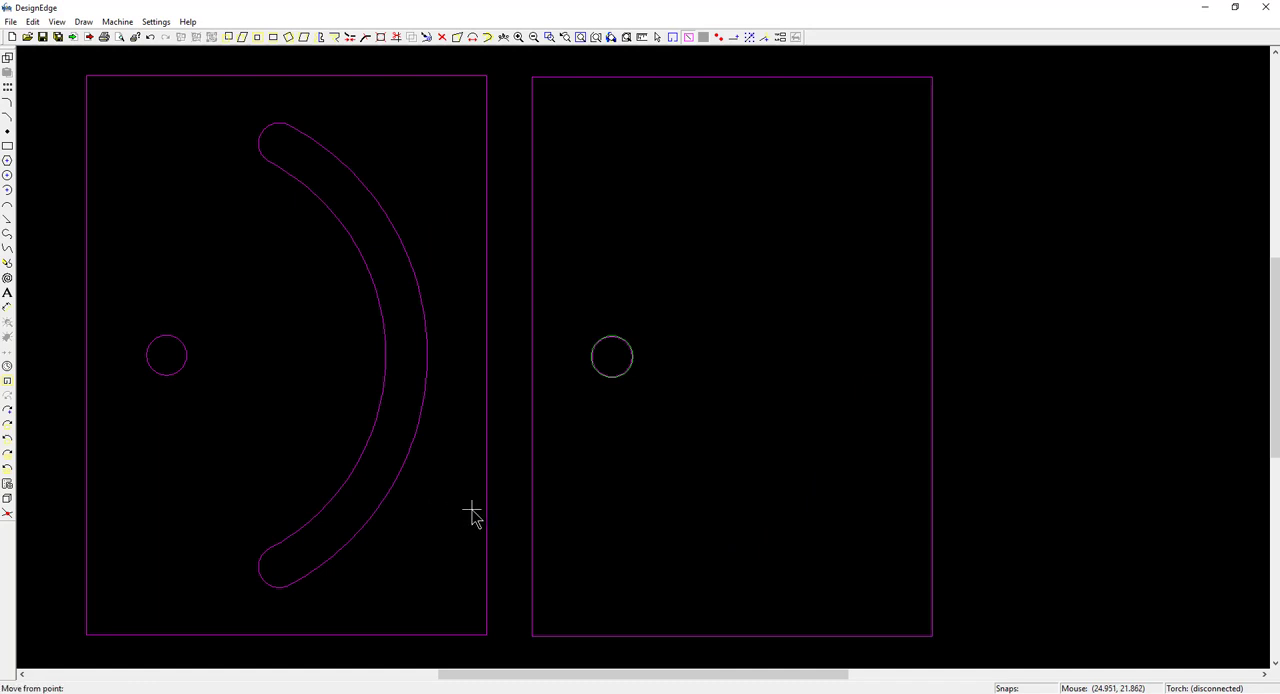
mouse_move(568, 389)
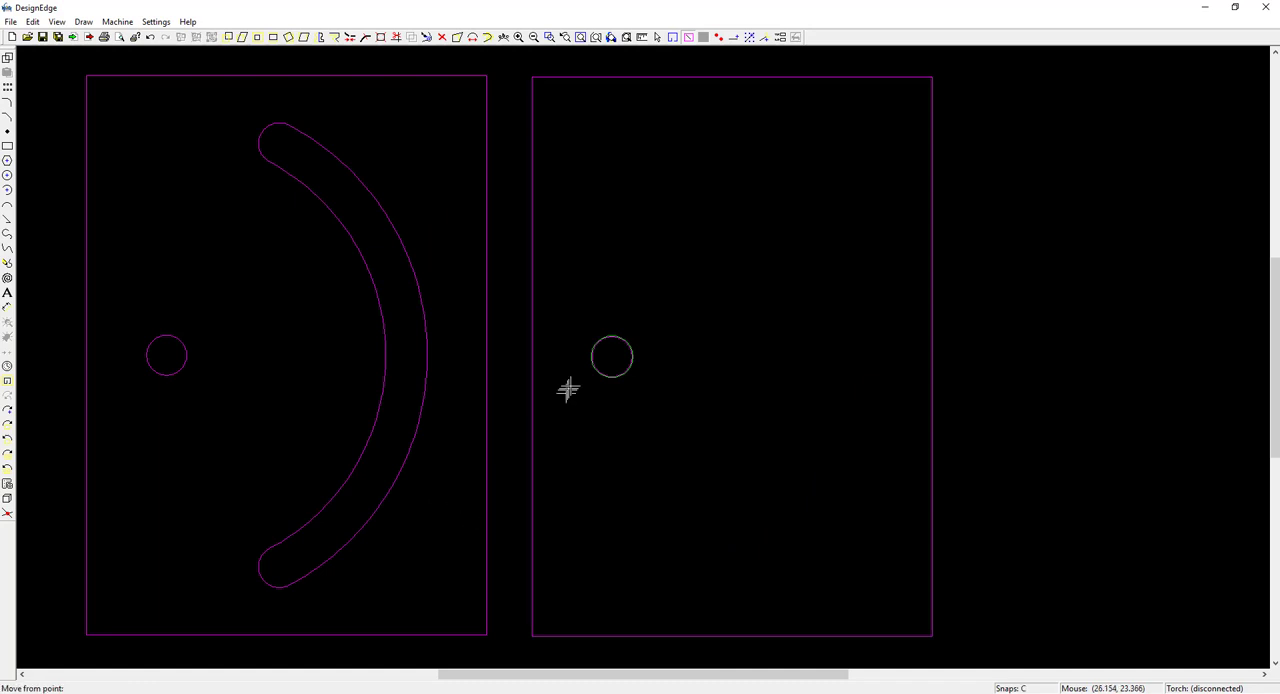
mouse_move(590, 365)
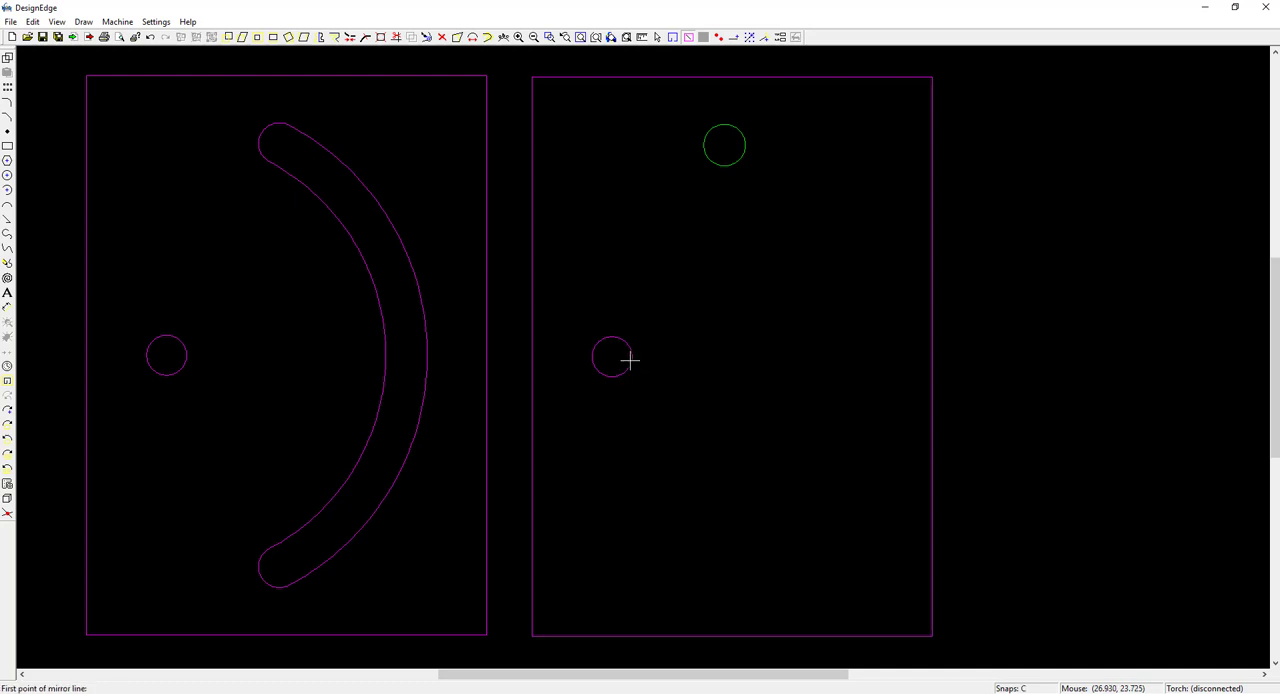
click(613, 357)
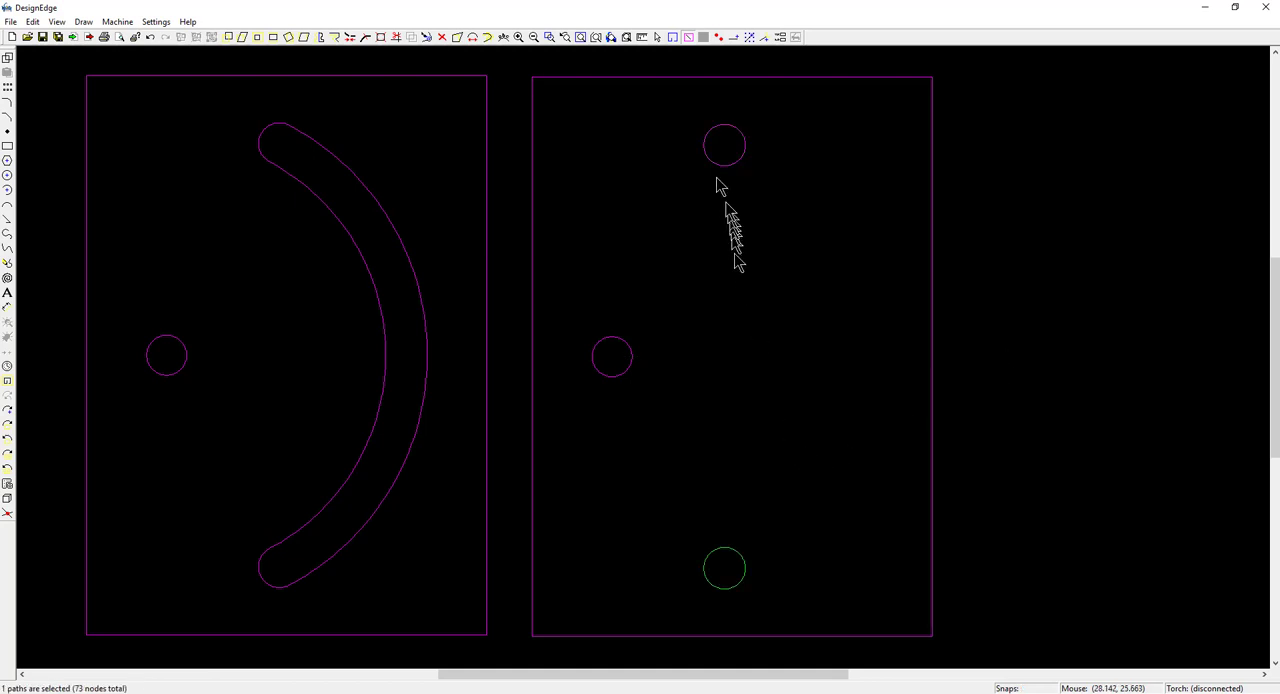
click(640, 480)
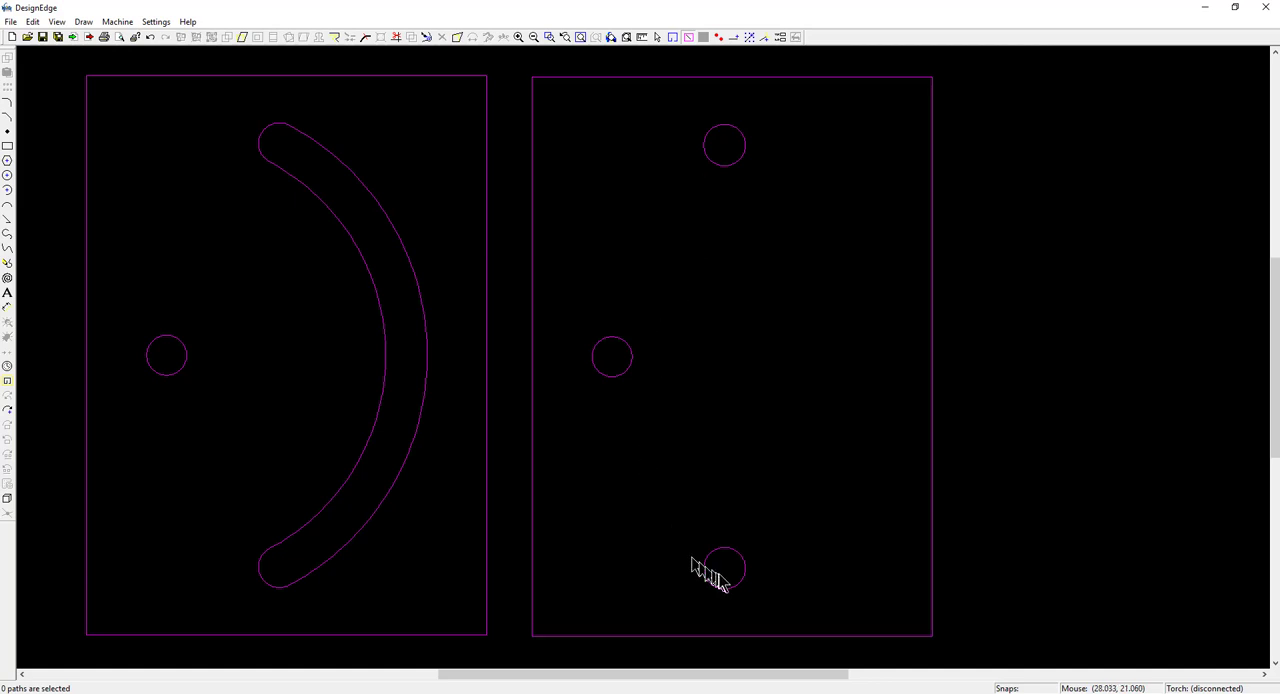
Step: Draw lines from the side hole to the new holes for the 124.0° angle
click(723, 568)
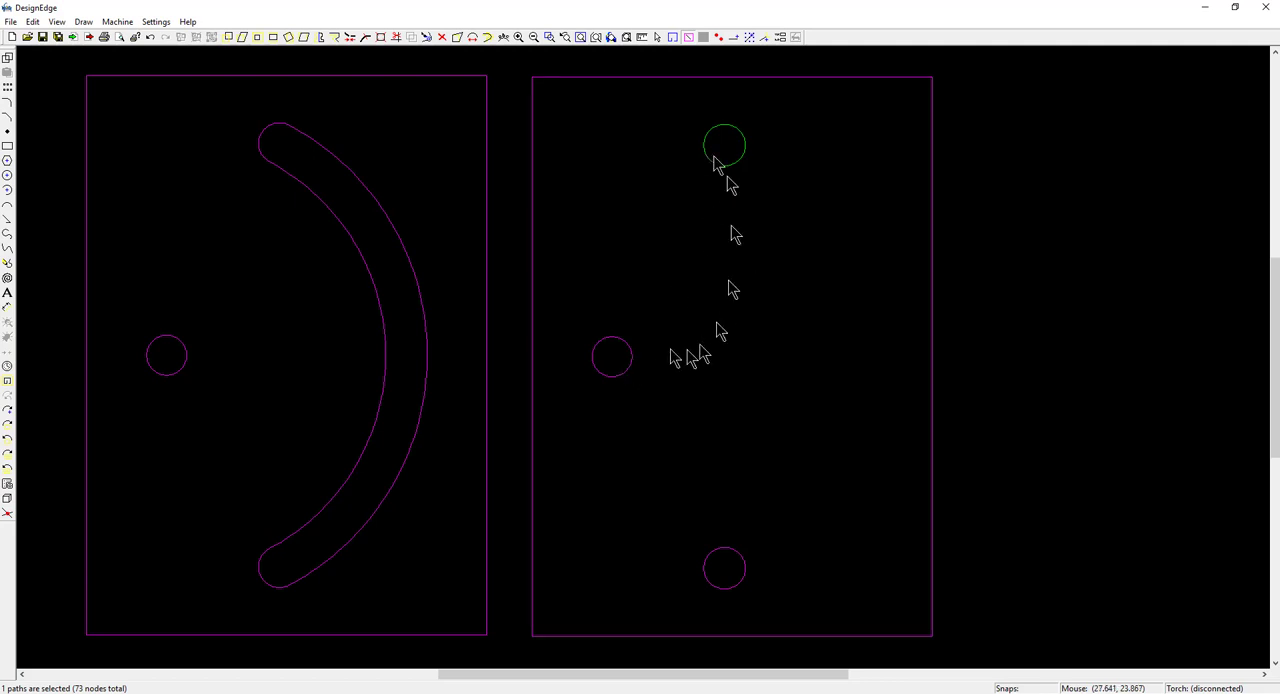
mouse_move(723, 568)
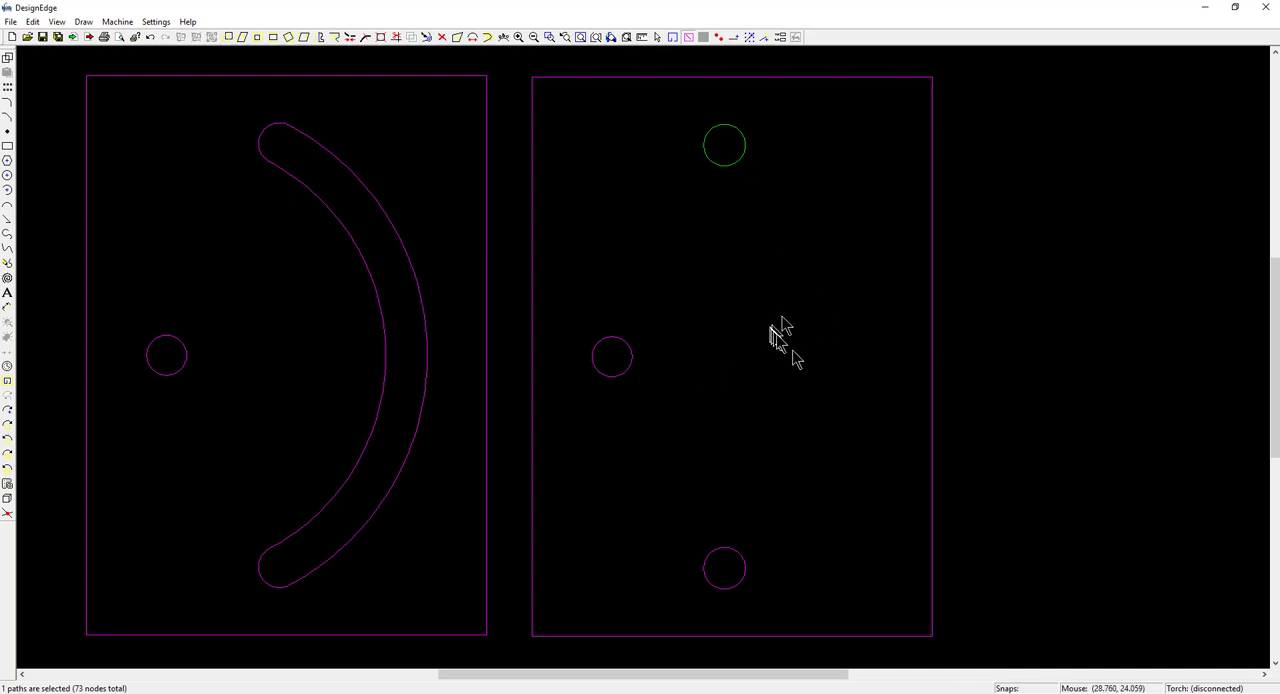
mouse_move(583, 567)
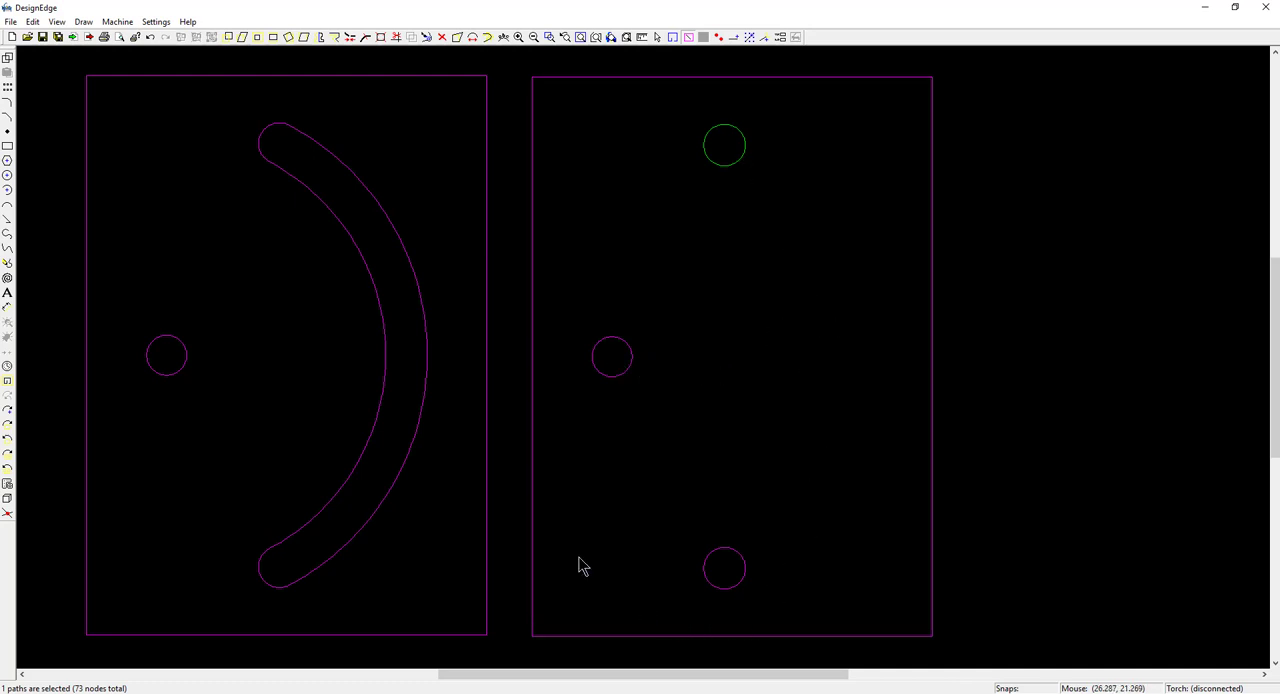
click(595, 567)
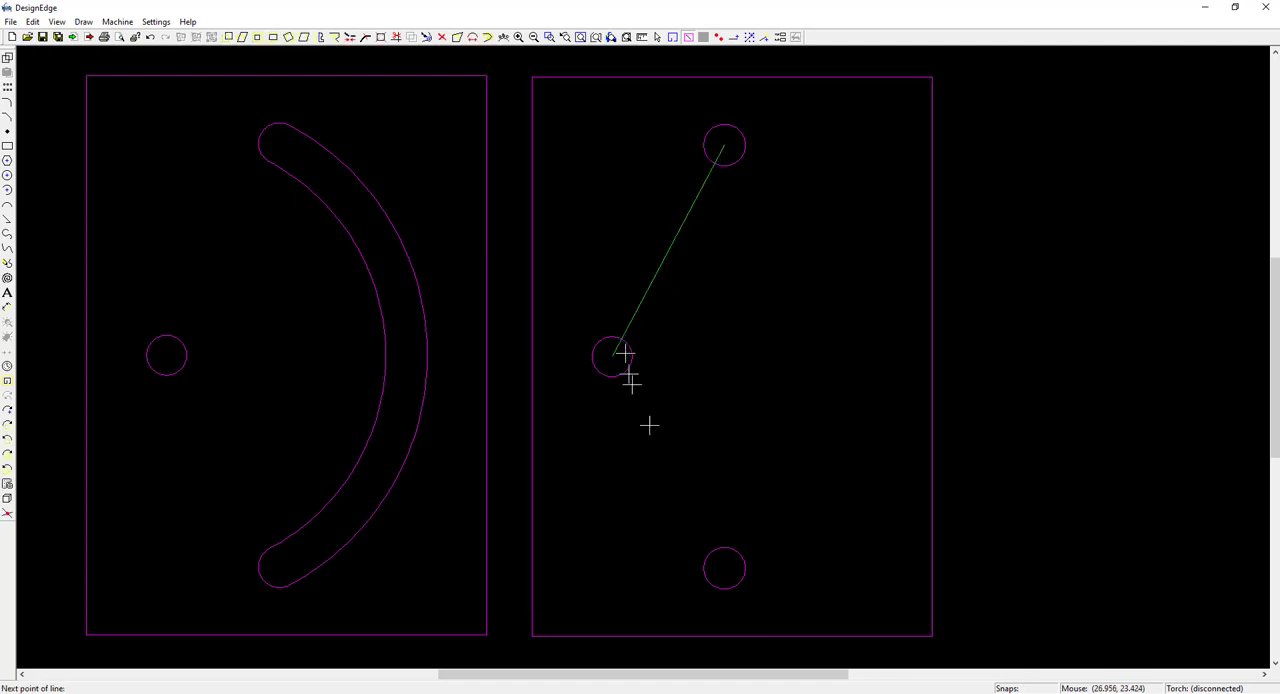
click(723, 568)
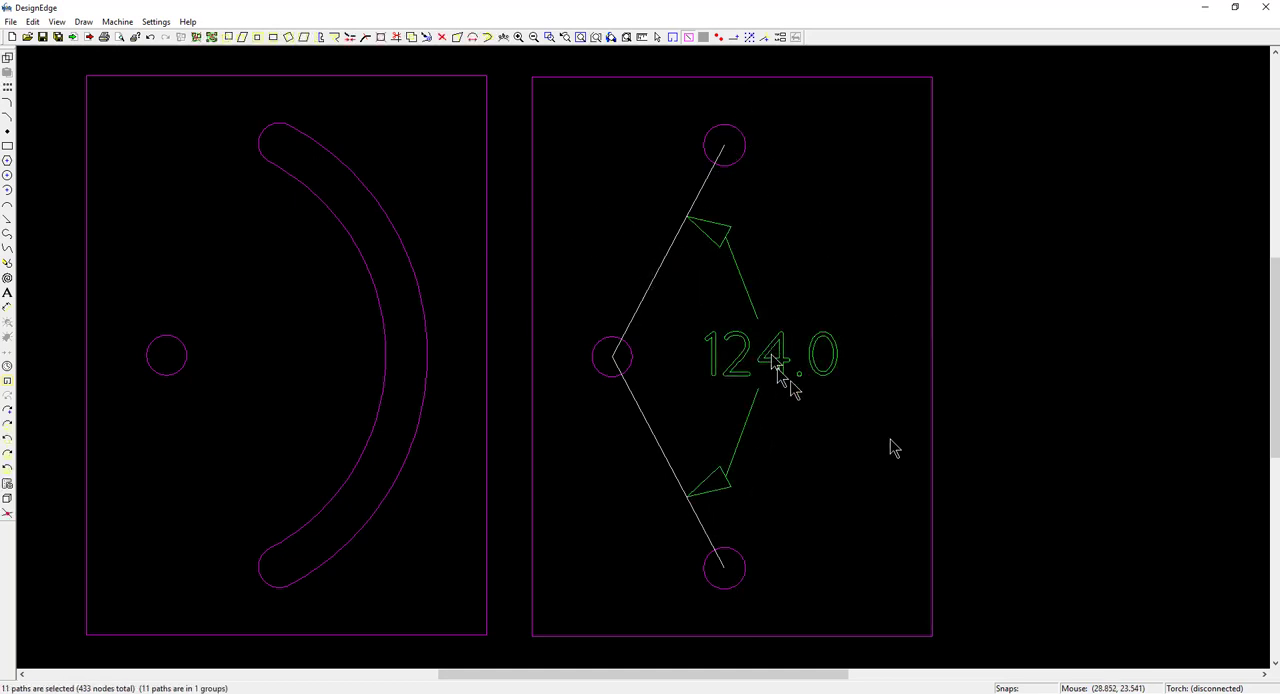
mouse_move(938, 488)
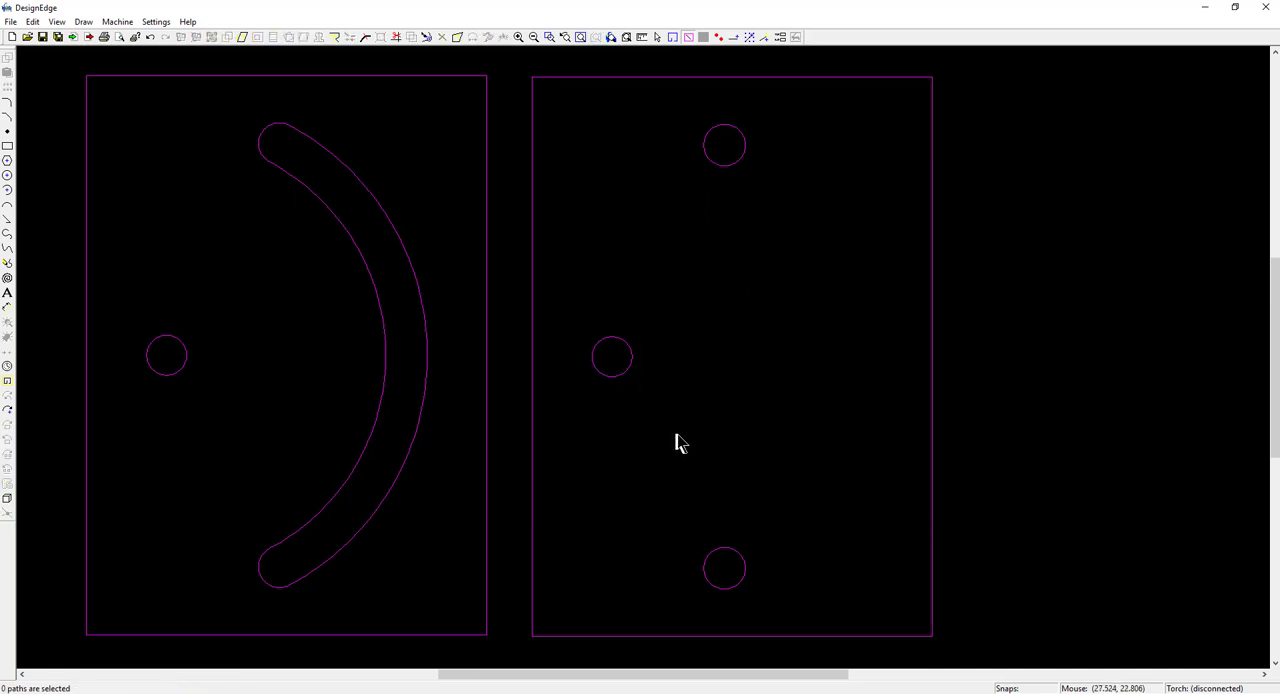
mouse_move(685, 443)
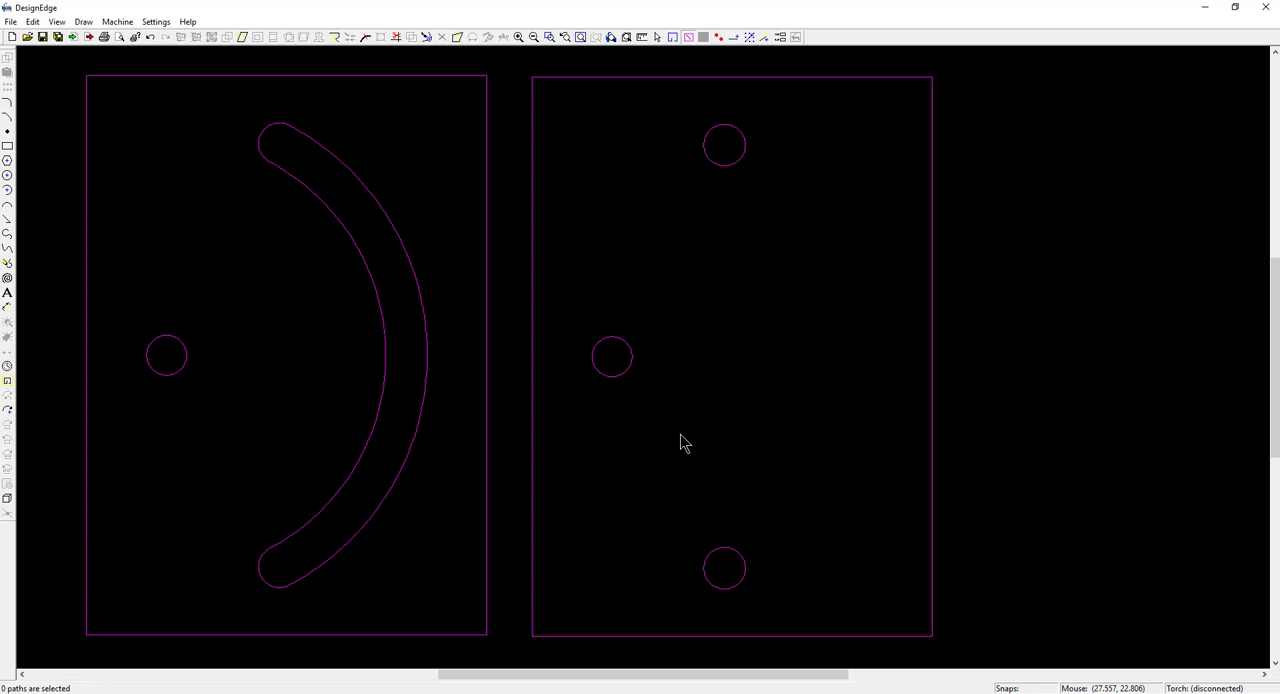
mouse_move(735, 552)
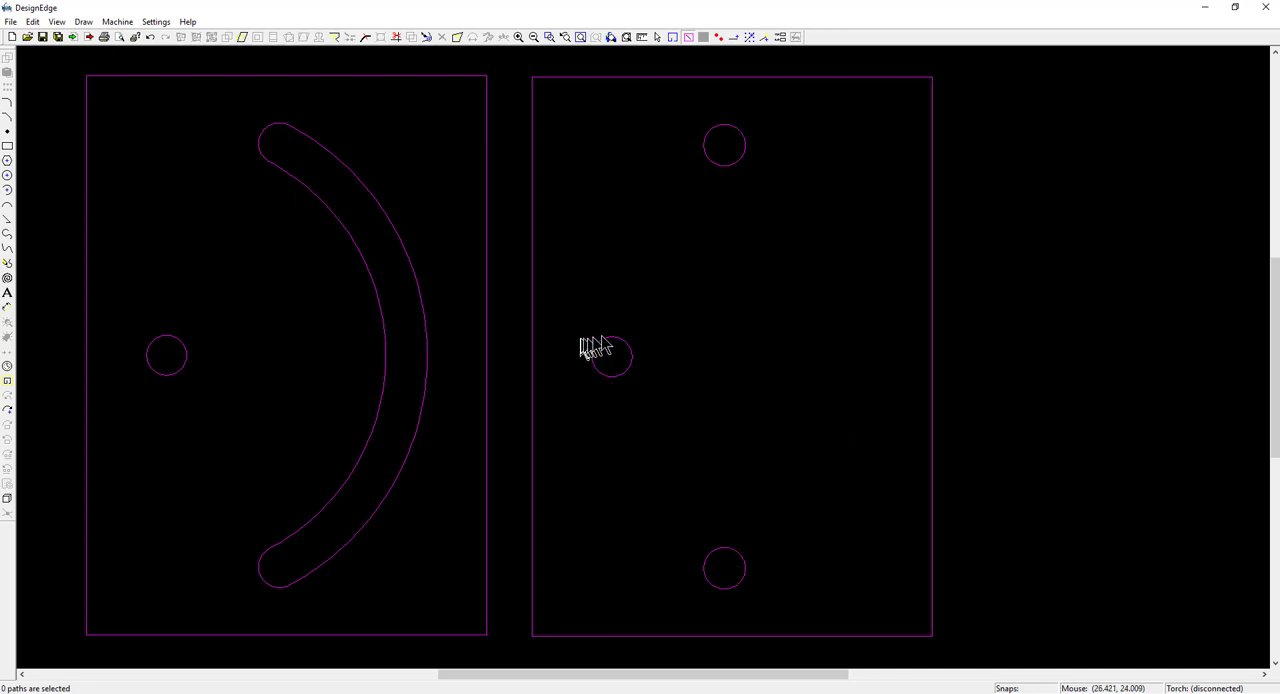
mouse_move(595, 347)
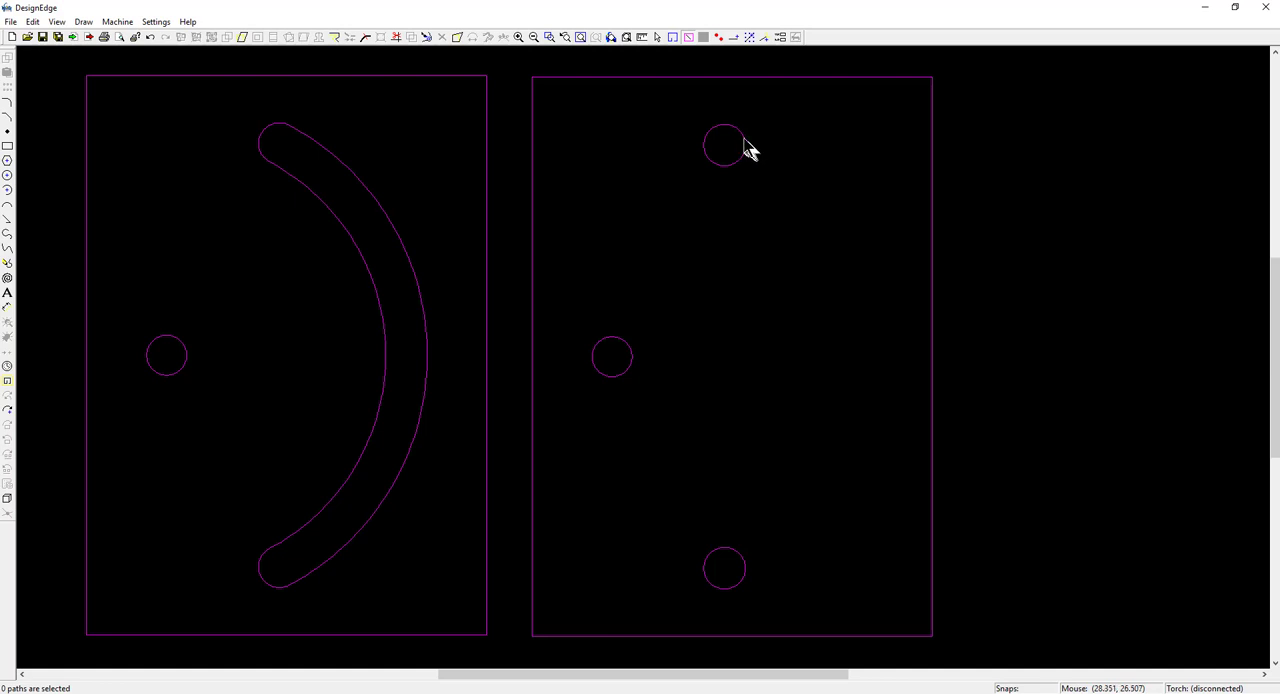
mouse_move(740, 143)
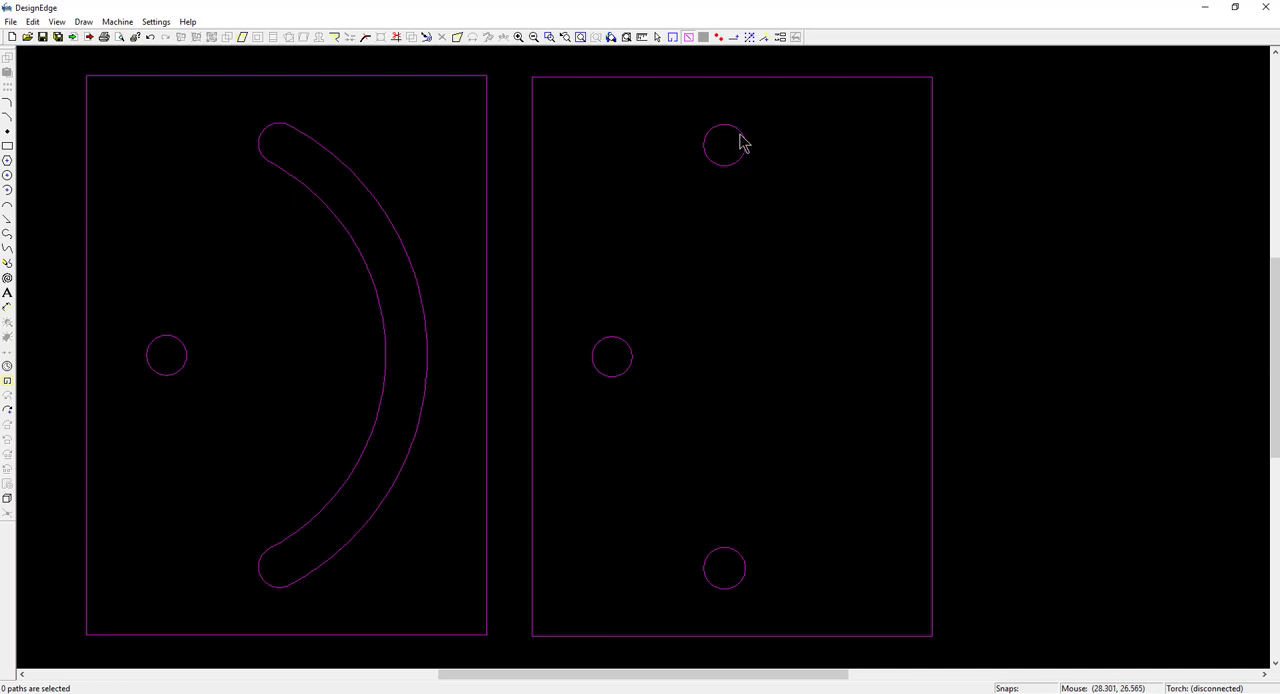
mouse_move(790, 245)
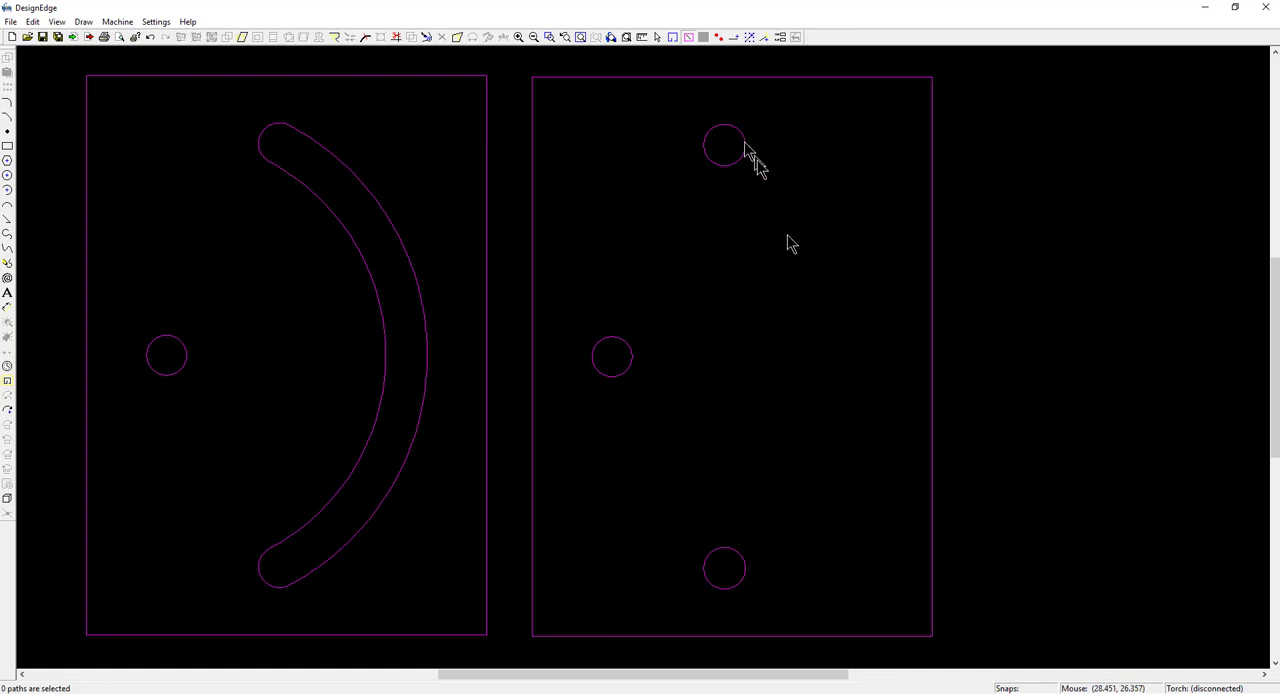
mouse_move(752, 578)
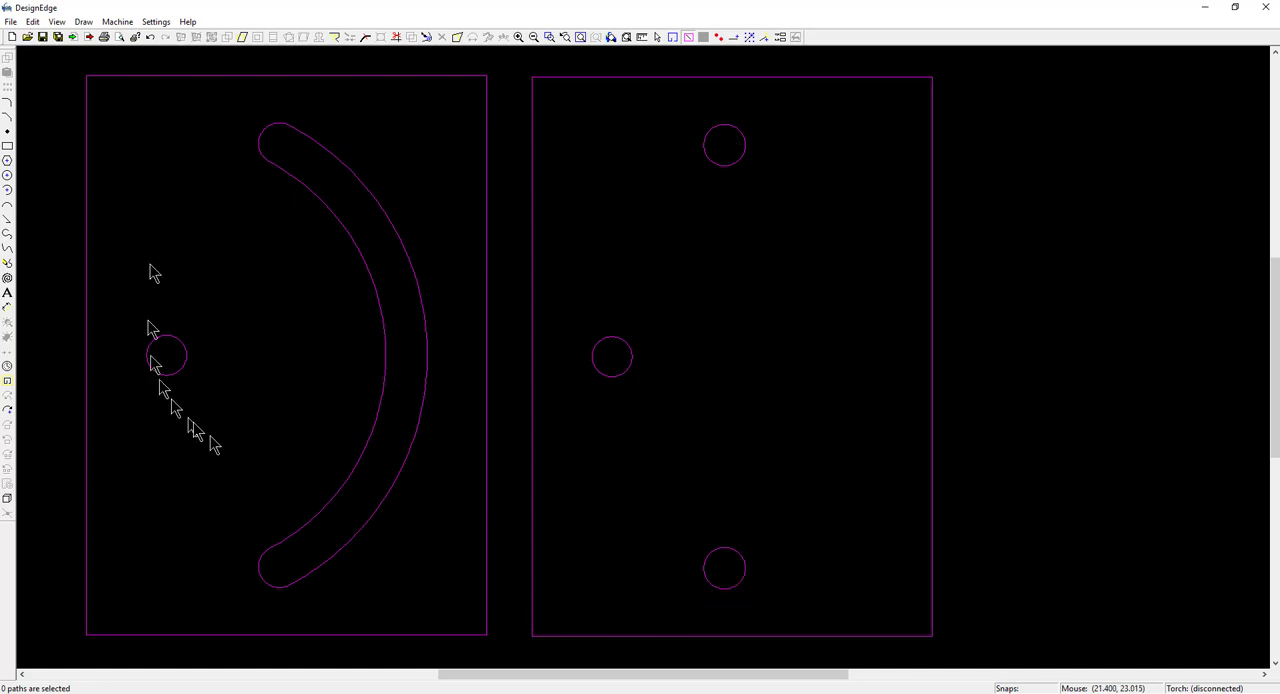
mouse_move(540, 507)
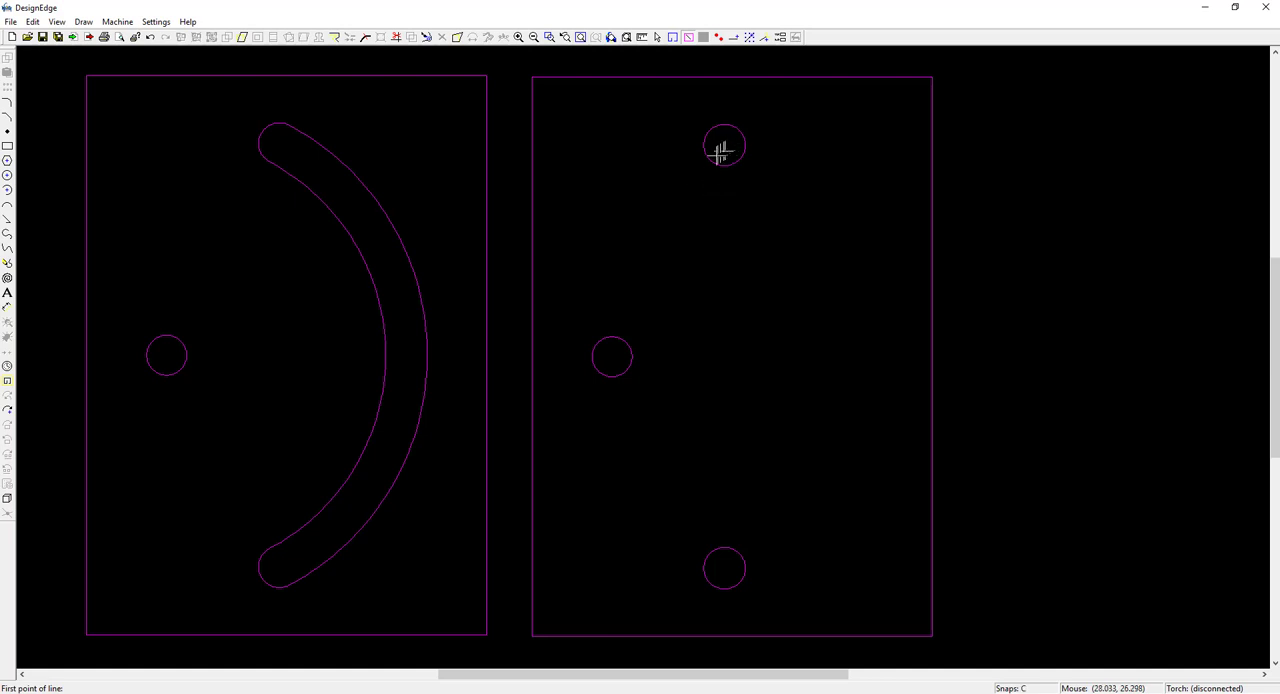
Step: Draw a V-shaped line through the top, side and bottom hole centres, then select it
click(724, 145)
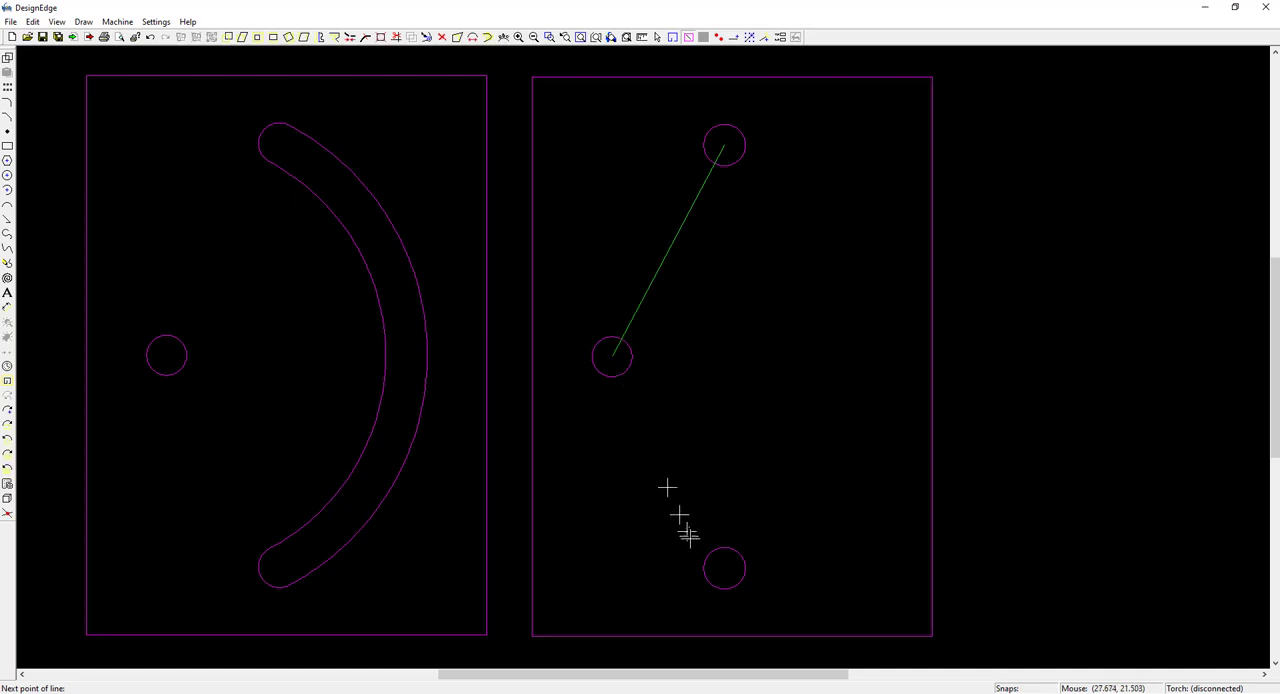
click(712, 550)
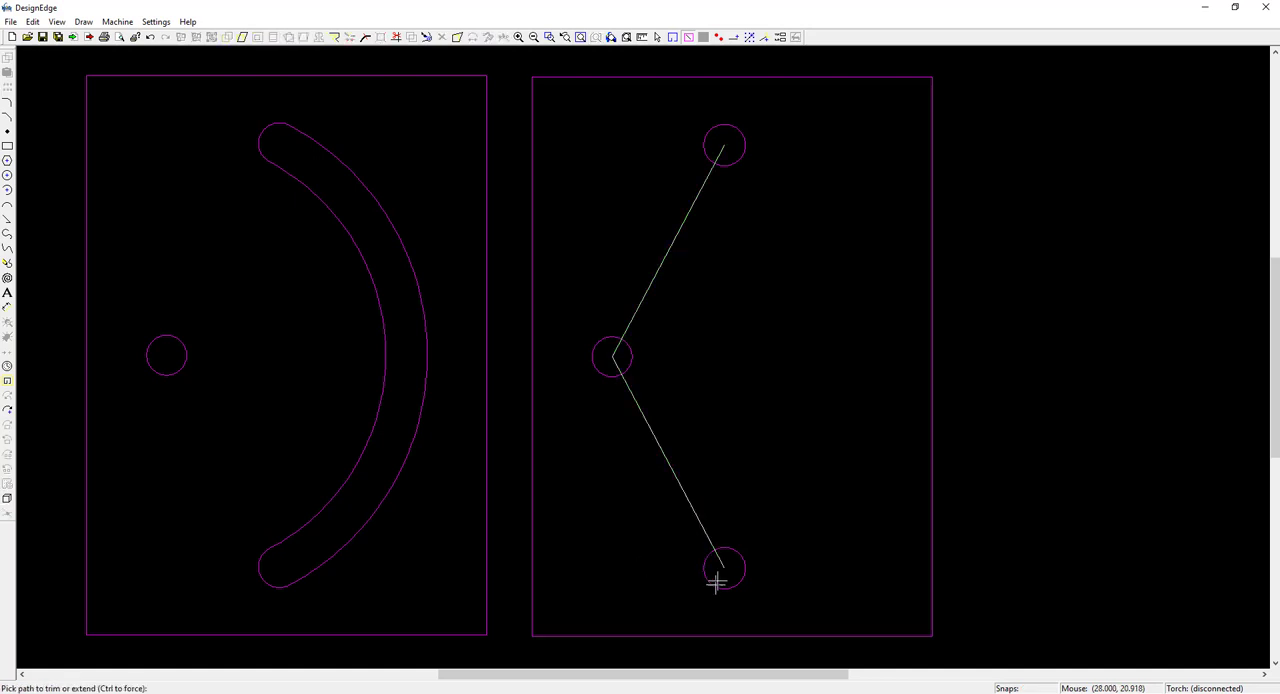
click(718, 580)
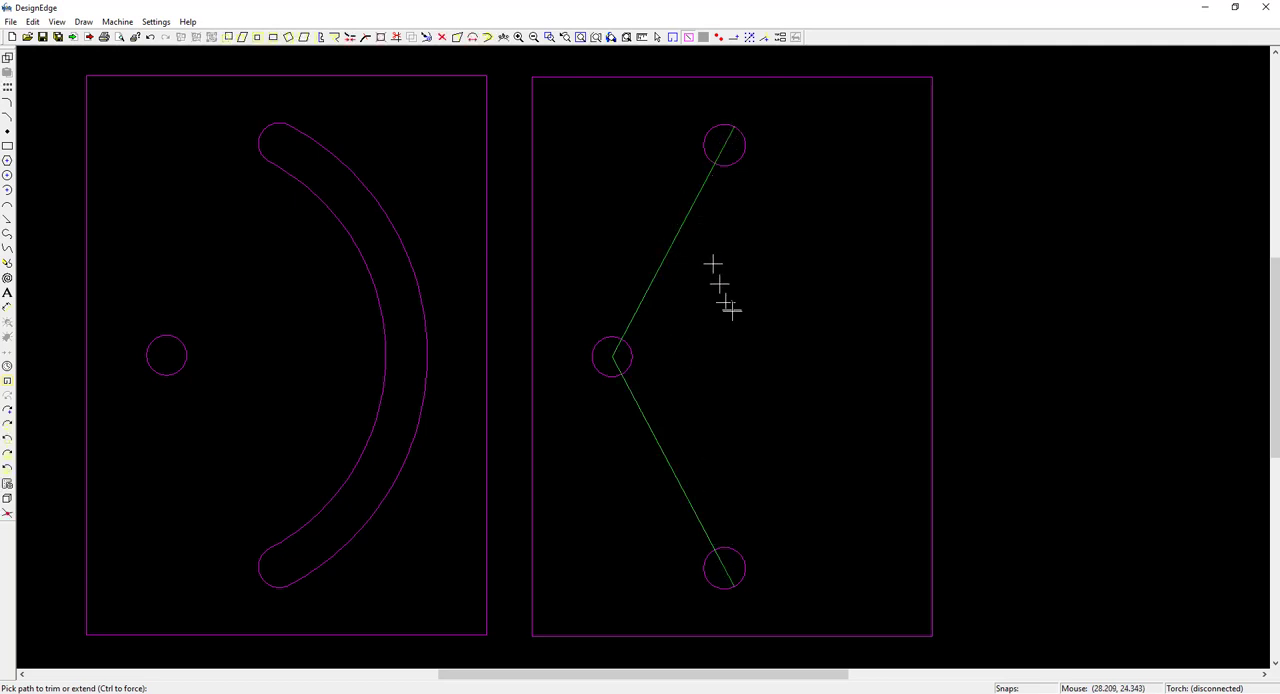
click(357, 475)
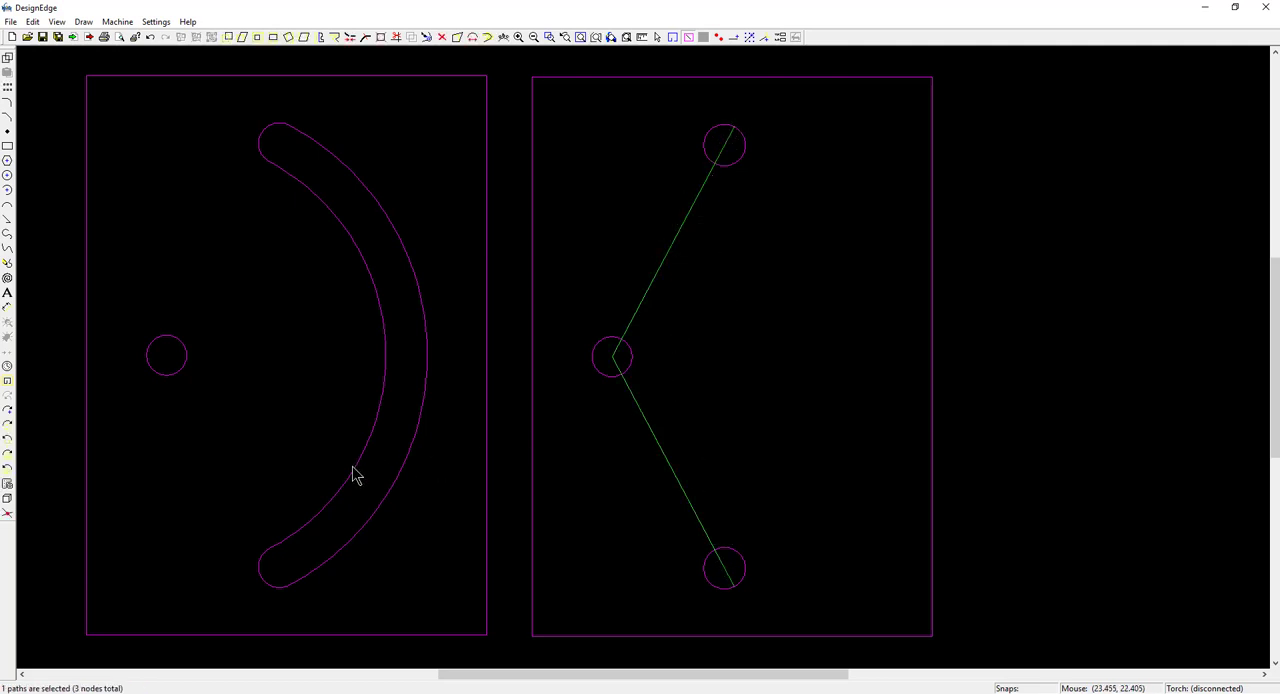
mouse_move(725, 585)
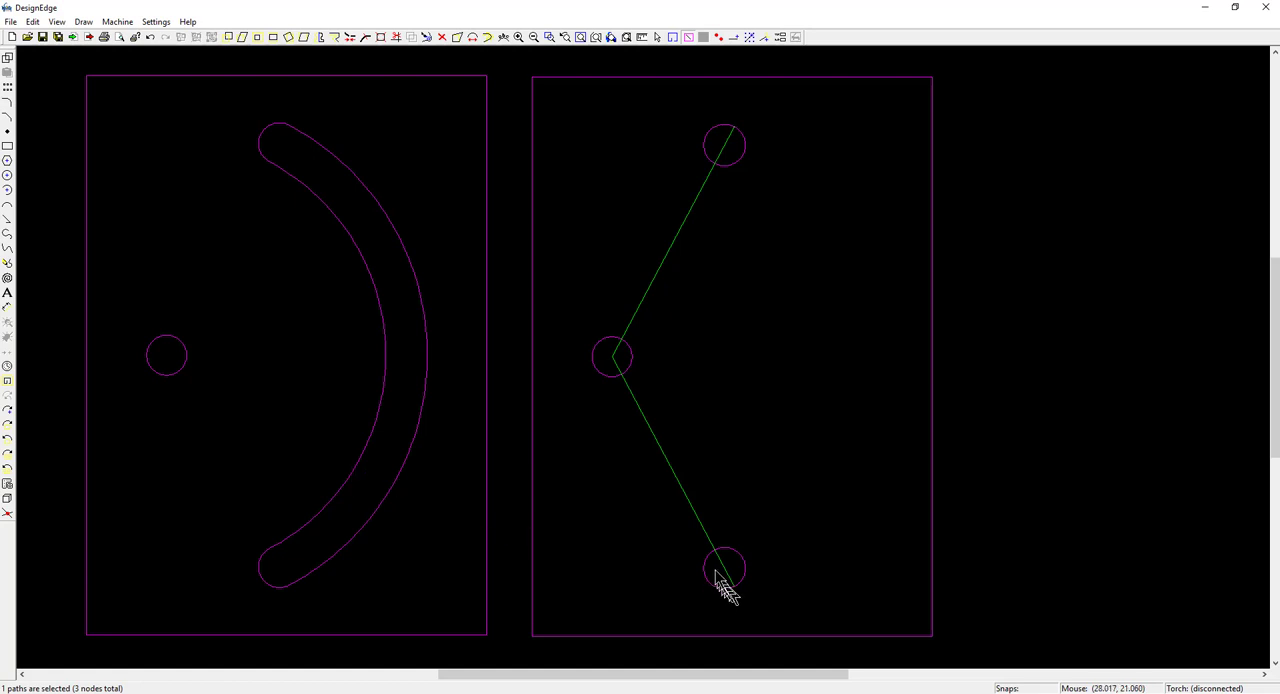
mouse_move(718, 178)
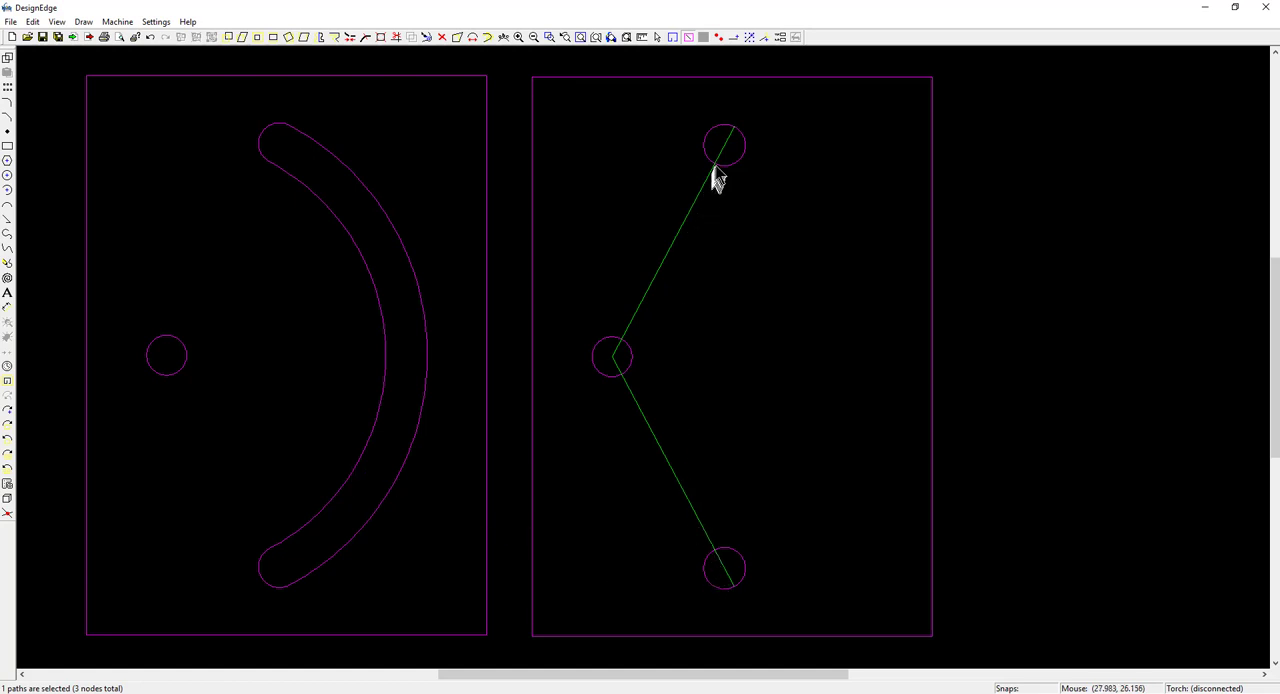
mouse_move(730, 140)
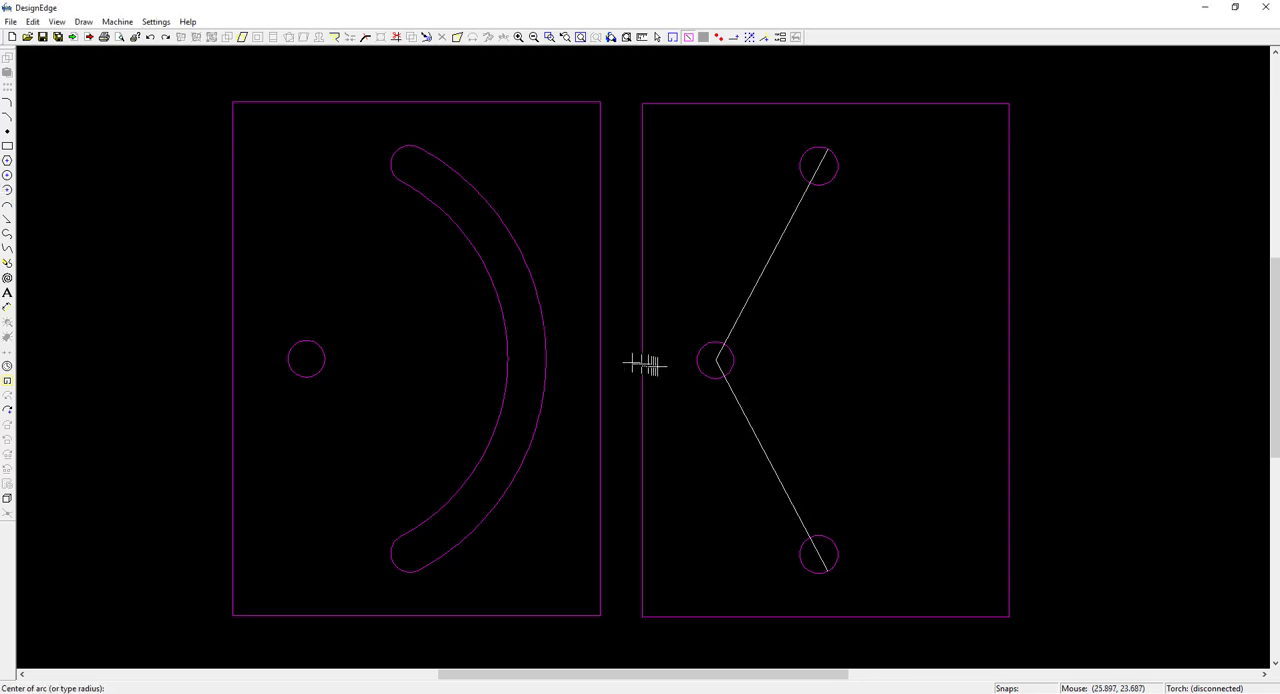
mouse_move(713, 360)
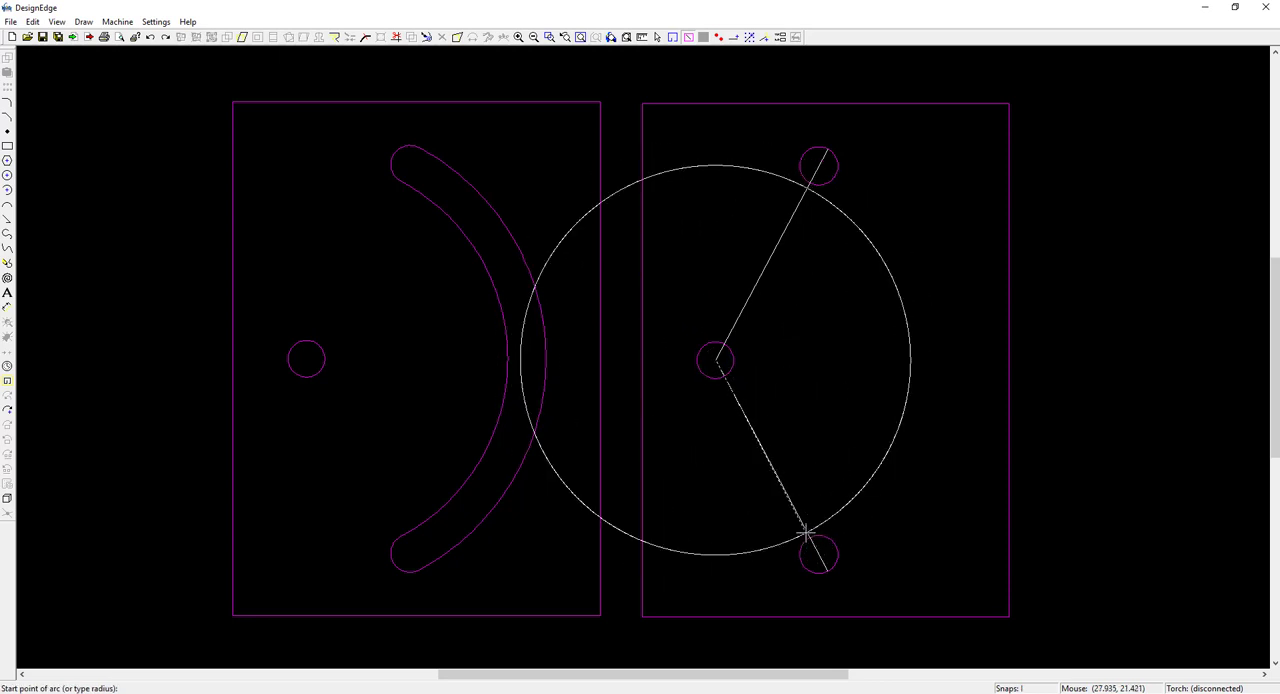
Step: Draw the slot arc from lower to upper hole, then trim construction lines and slot ends
click(805, 535)
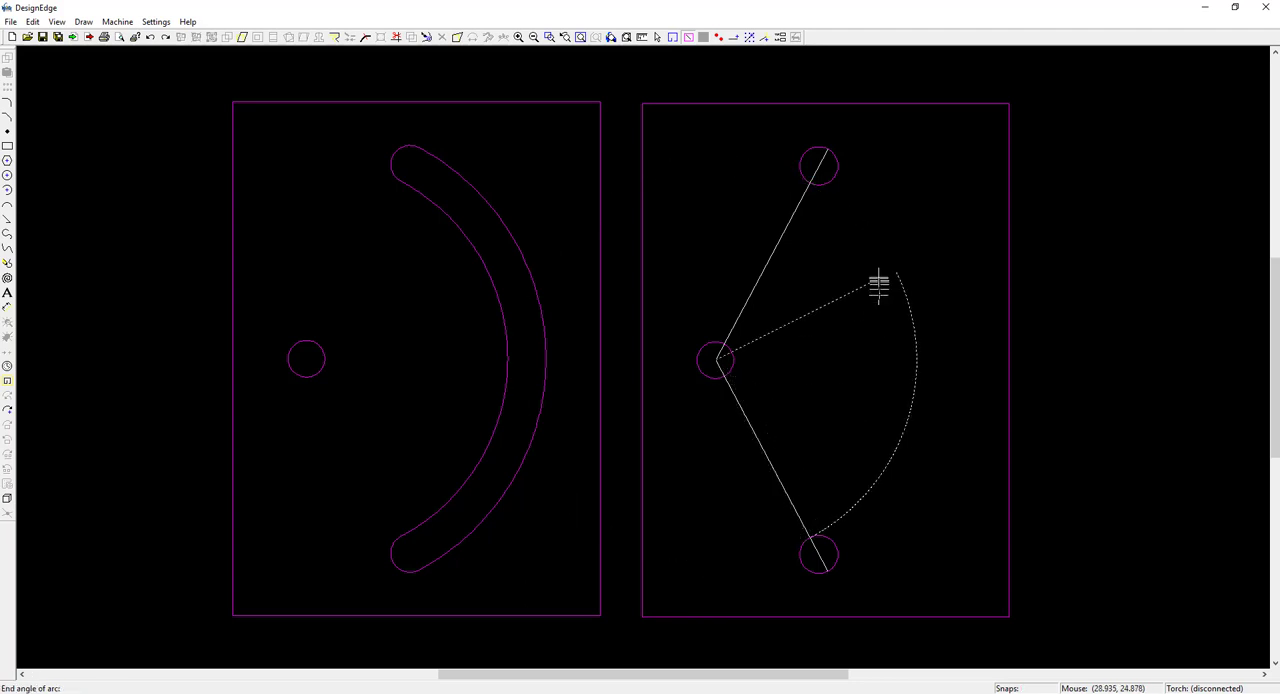
mouse_move(847, 250)
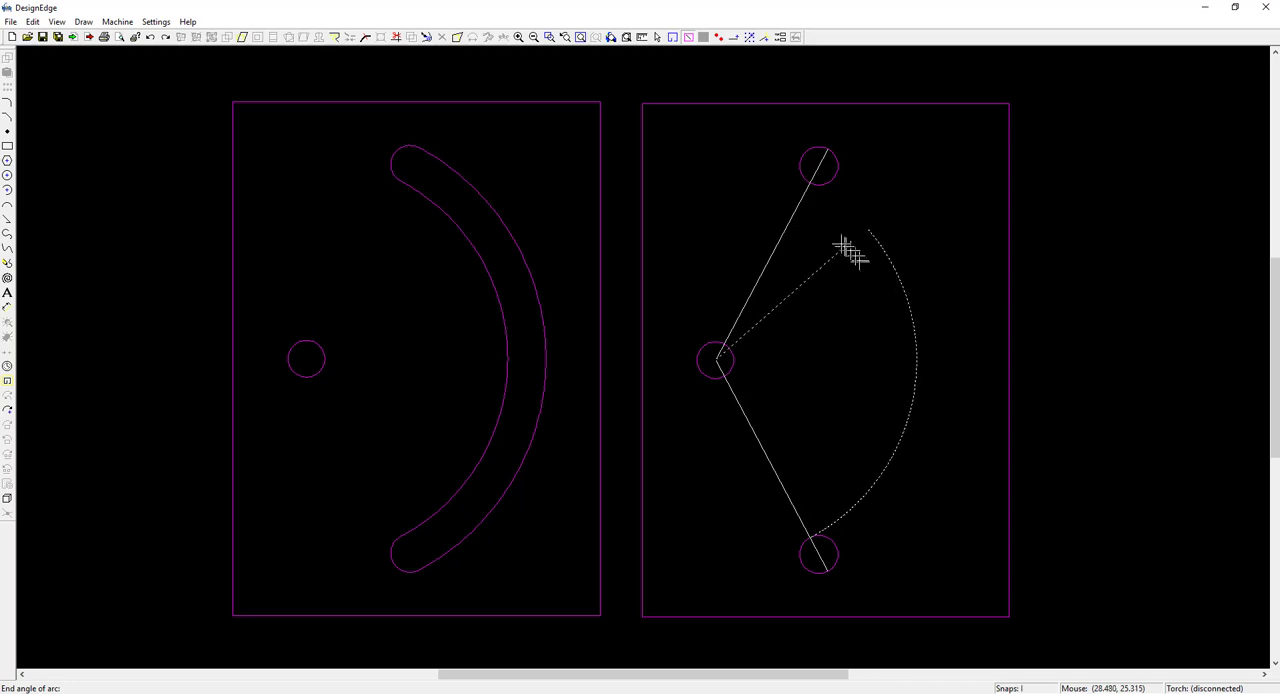
click(810, 195)
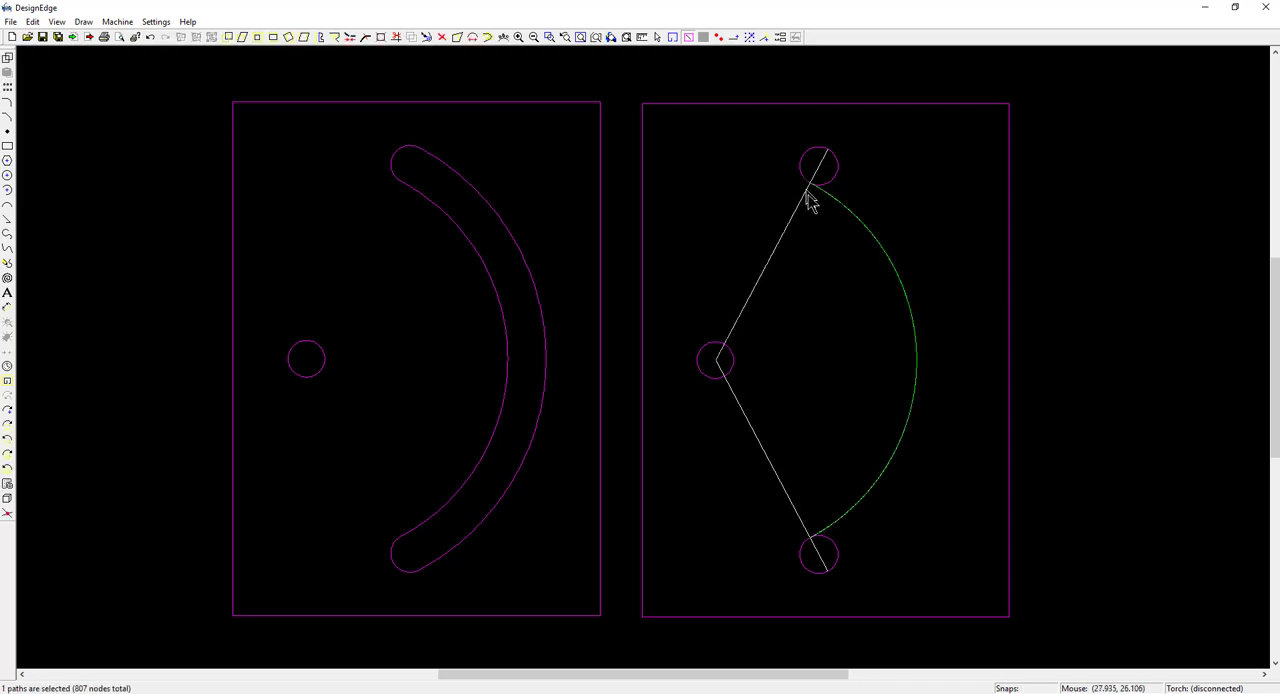
mouse_move(916, 531)
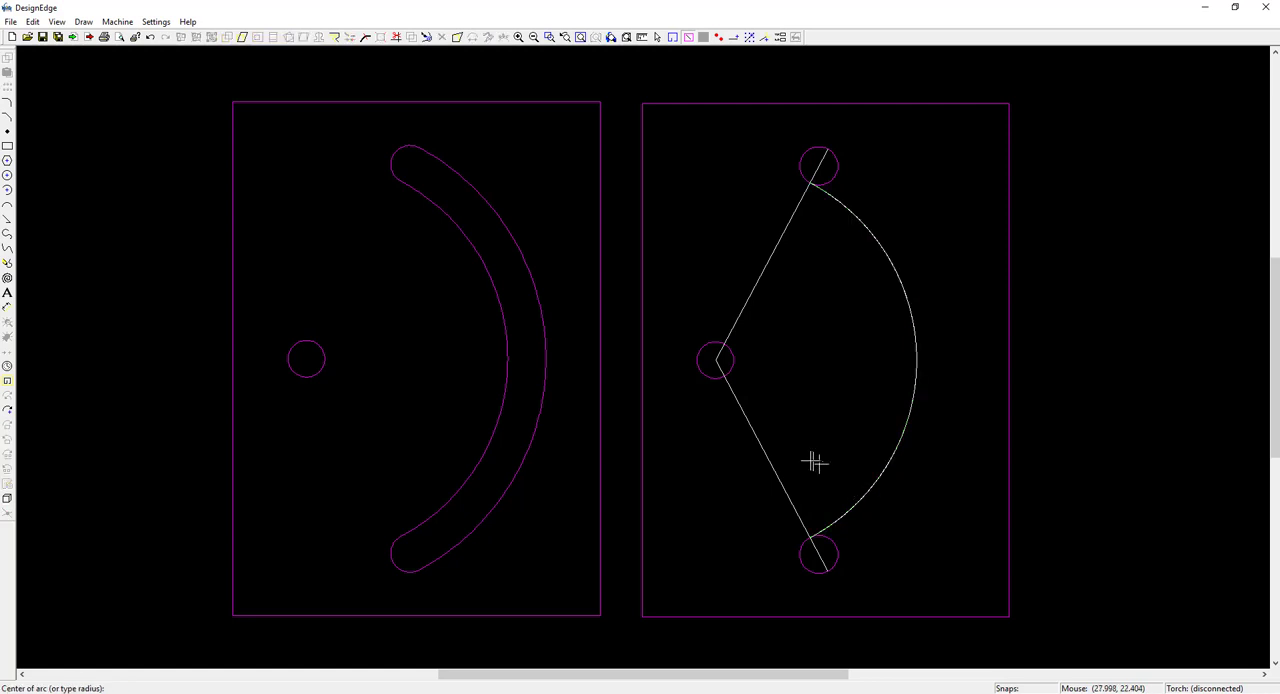
mouse_move(730, 367)
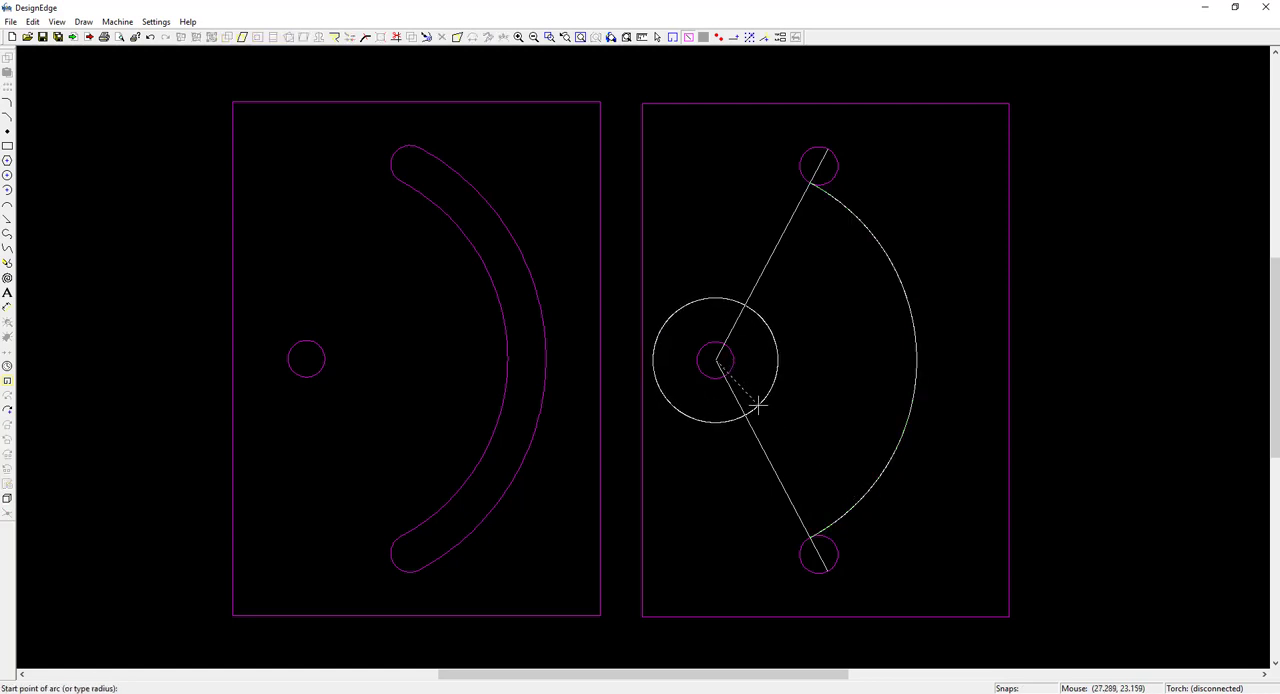
mouse_move(818, 558)
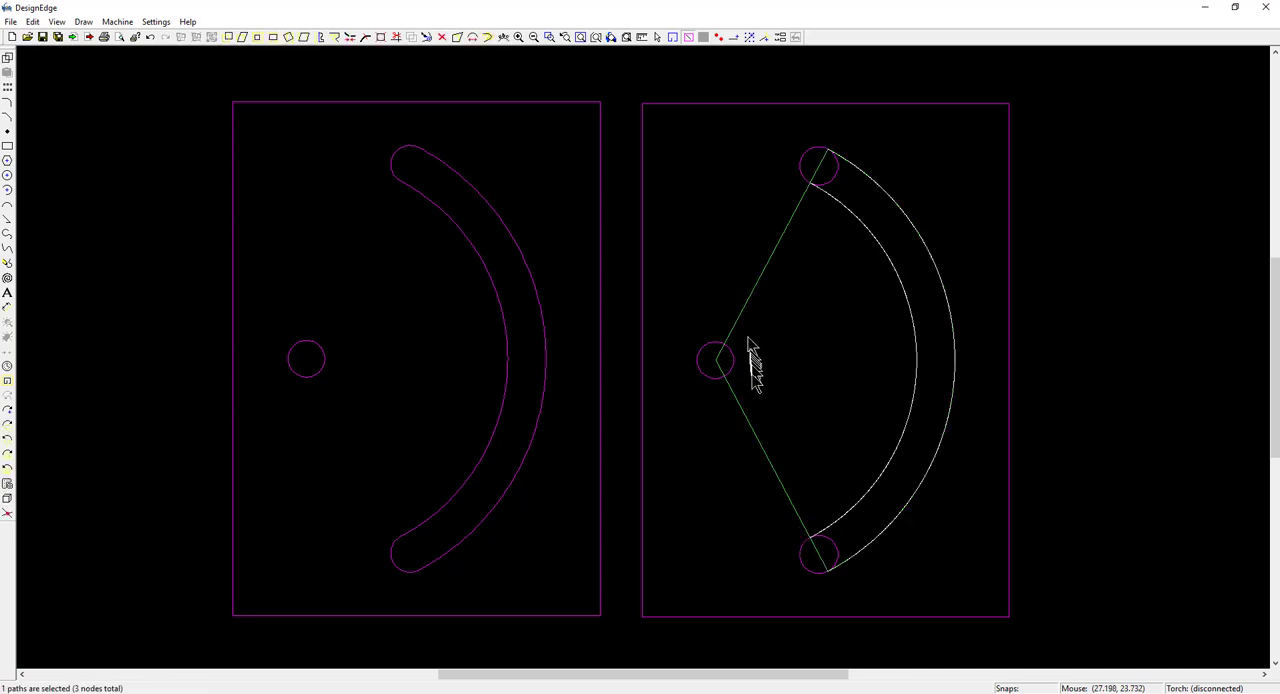
click(780, 518)
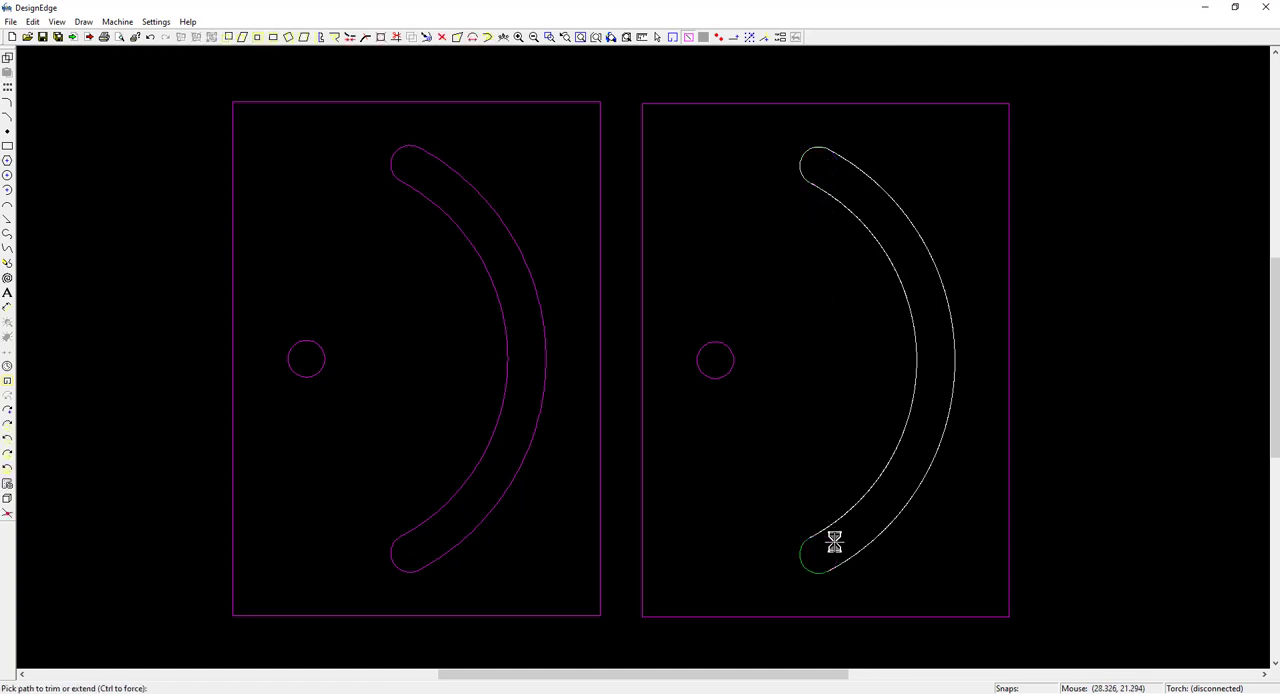
click(820, 555)
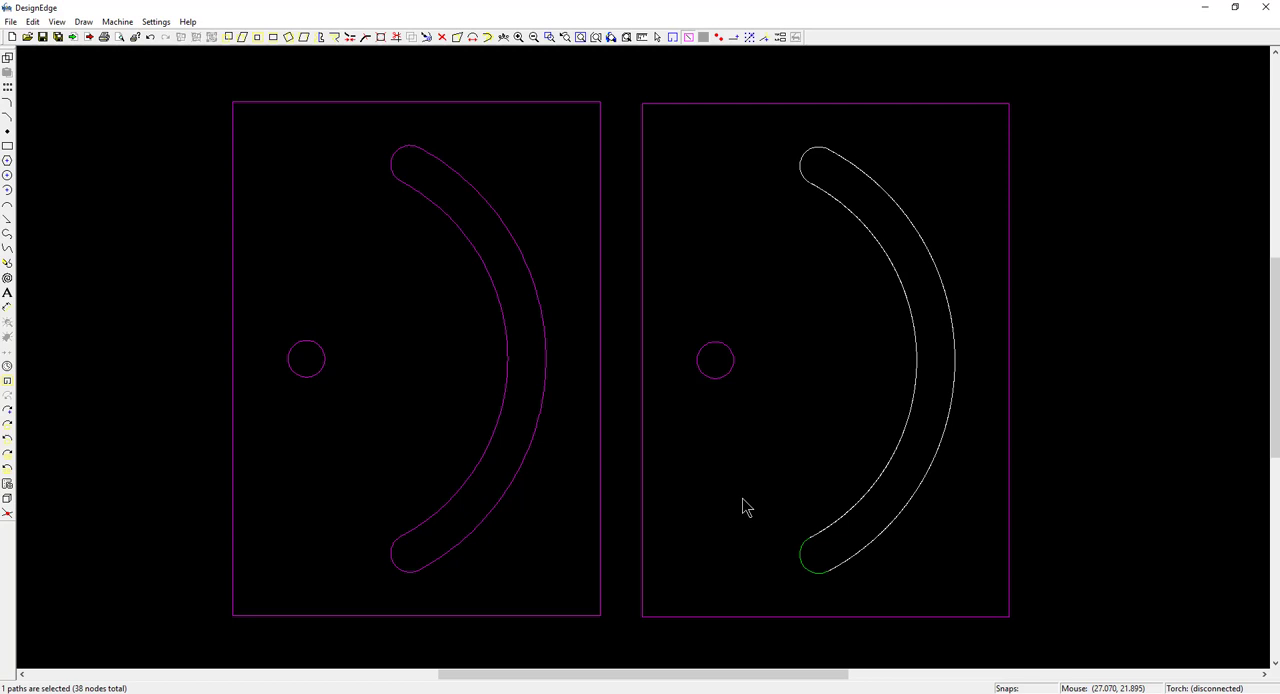
click(699, 596)
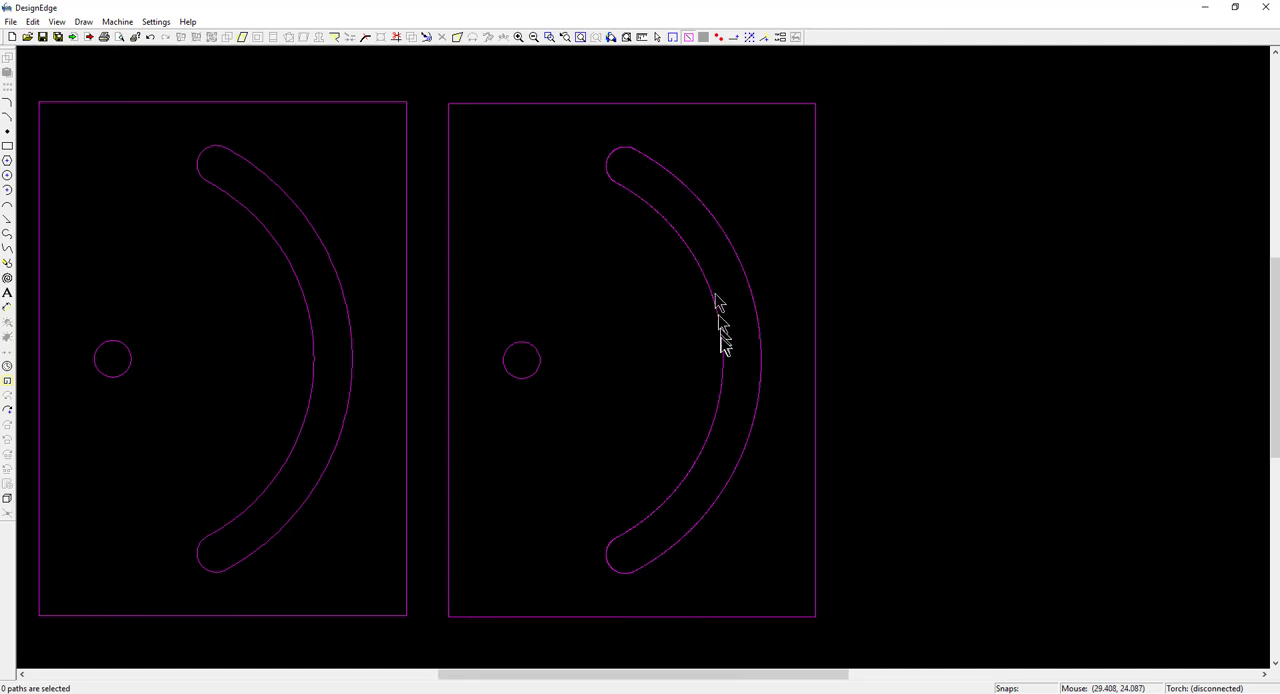
mouse_move(630, 575)
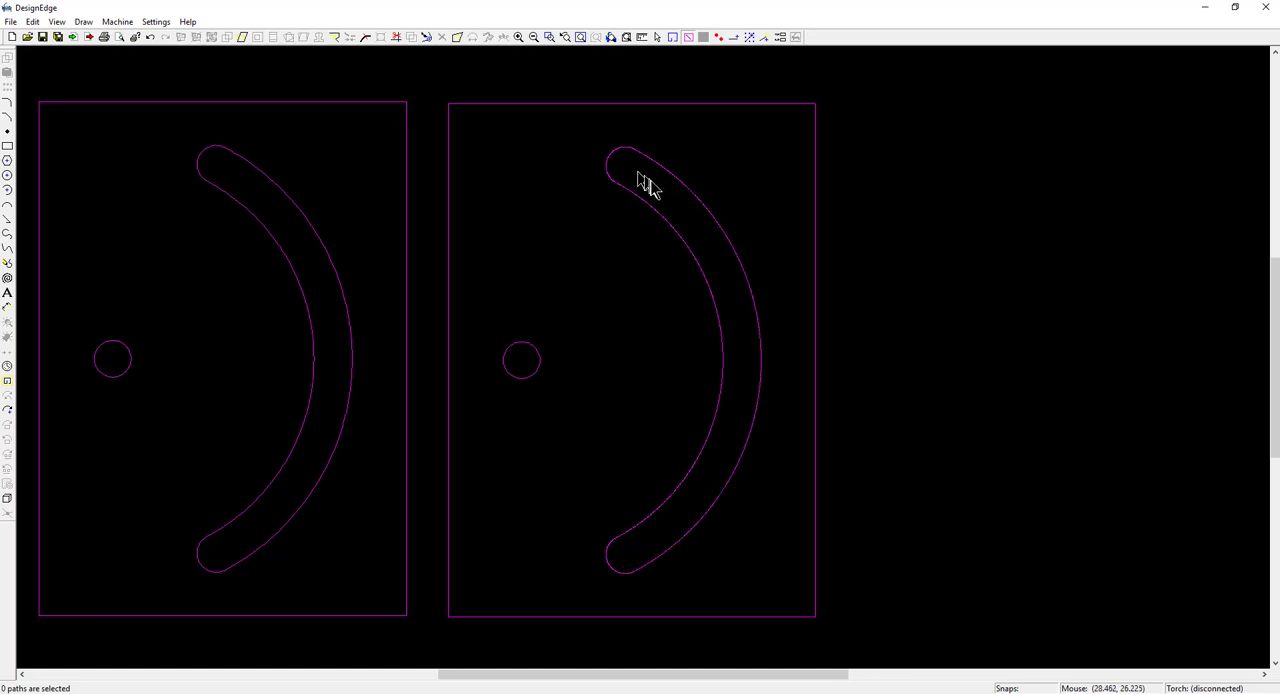
mouse_move(700, 465)
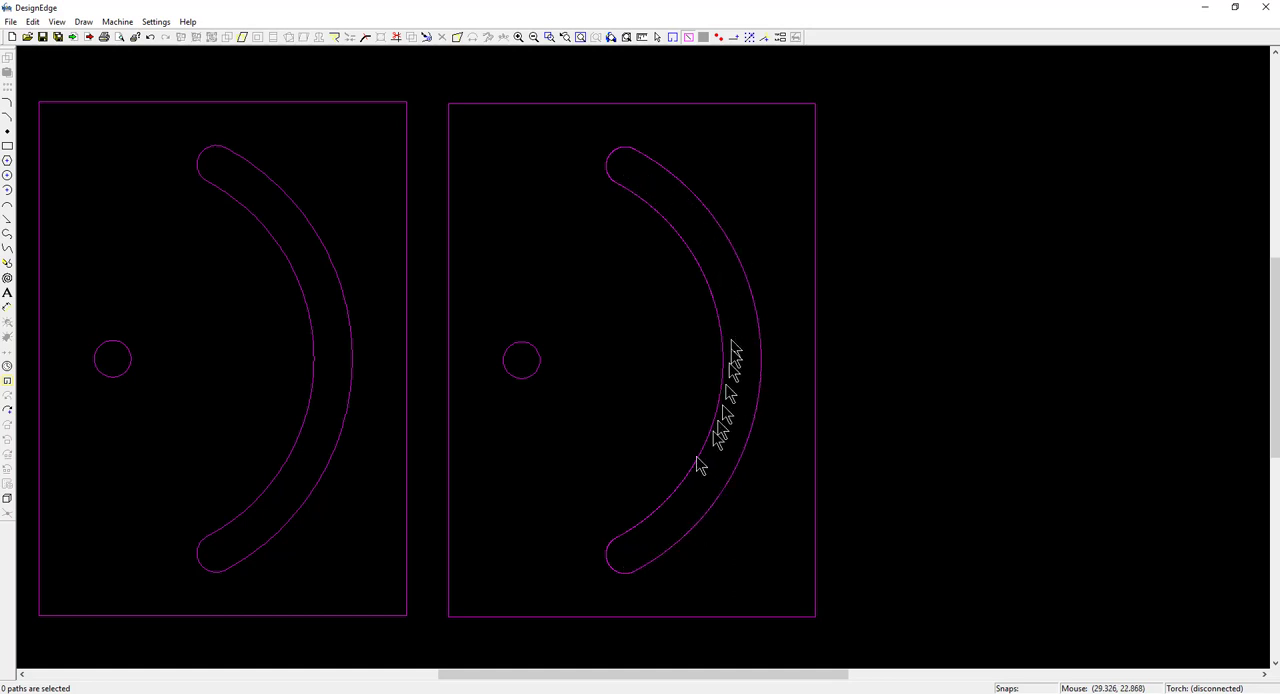
mouse_move(763, 348)
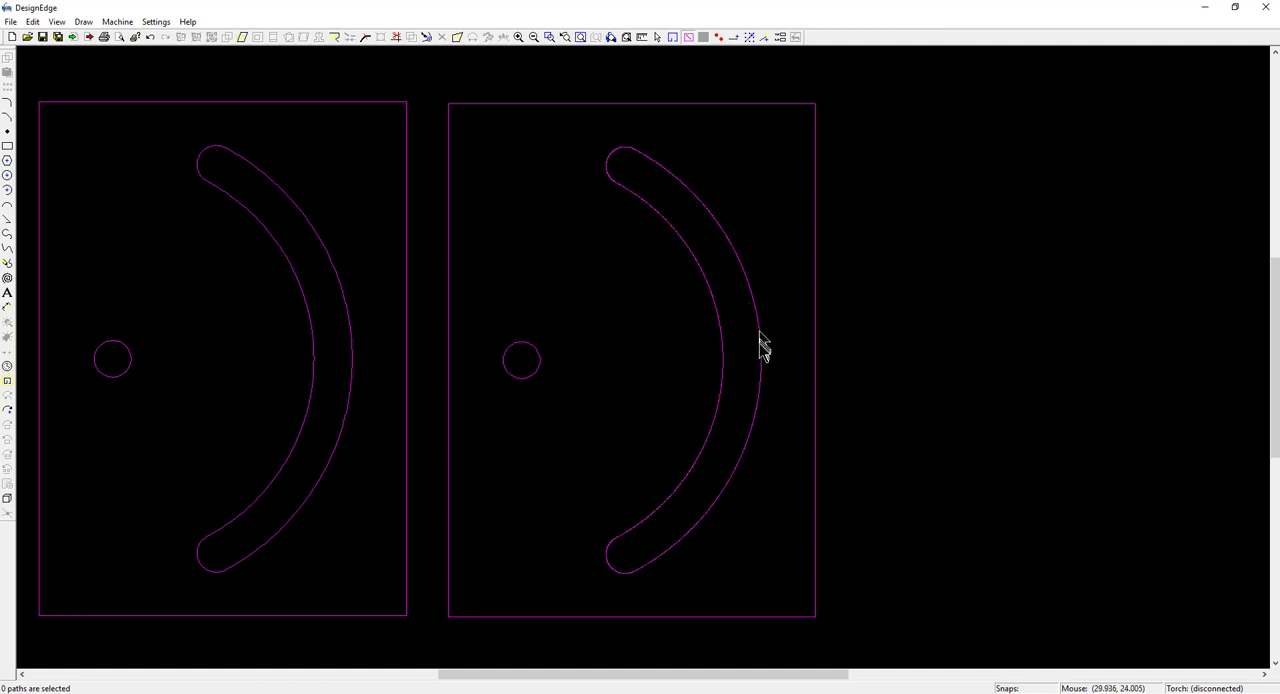
mouse_move(645, 360)
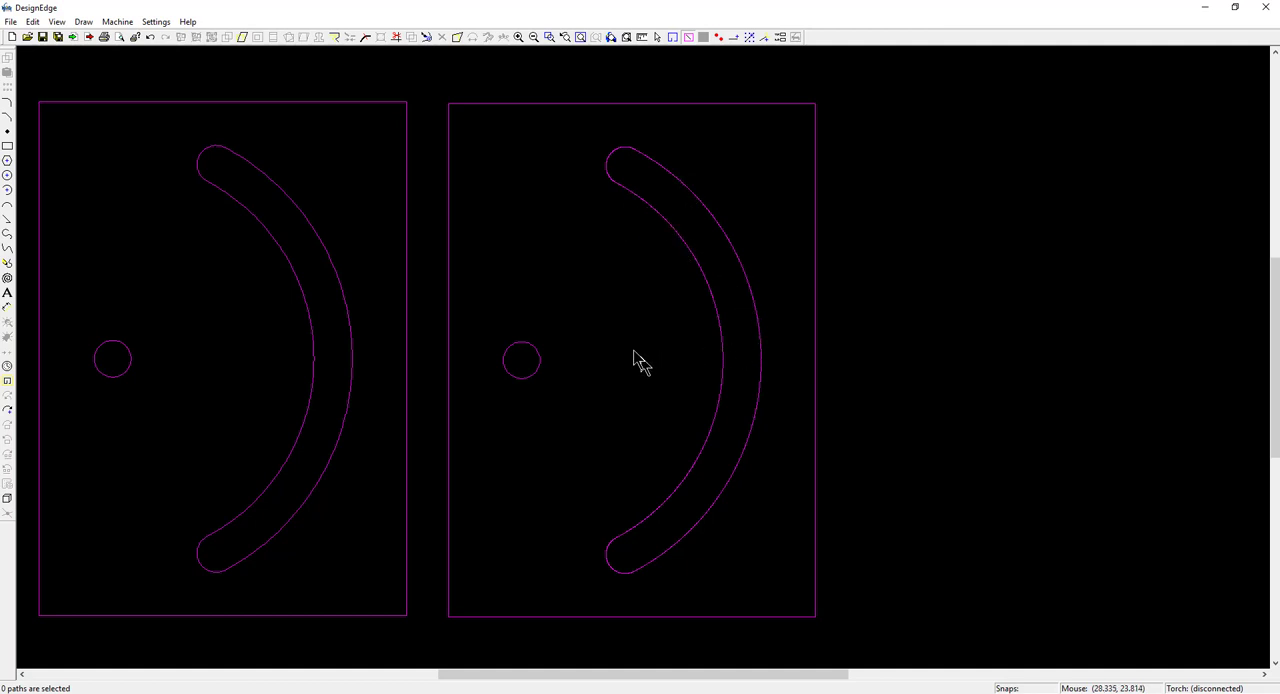
mouse_move(638, 180)
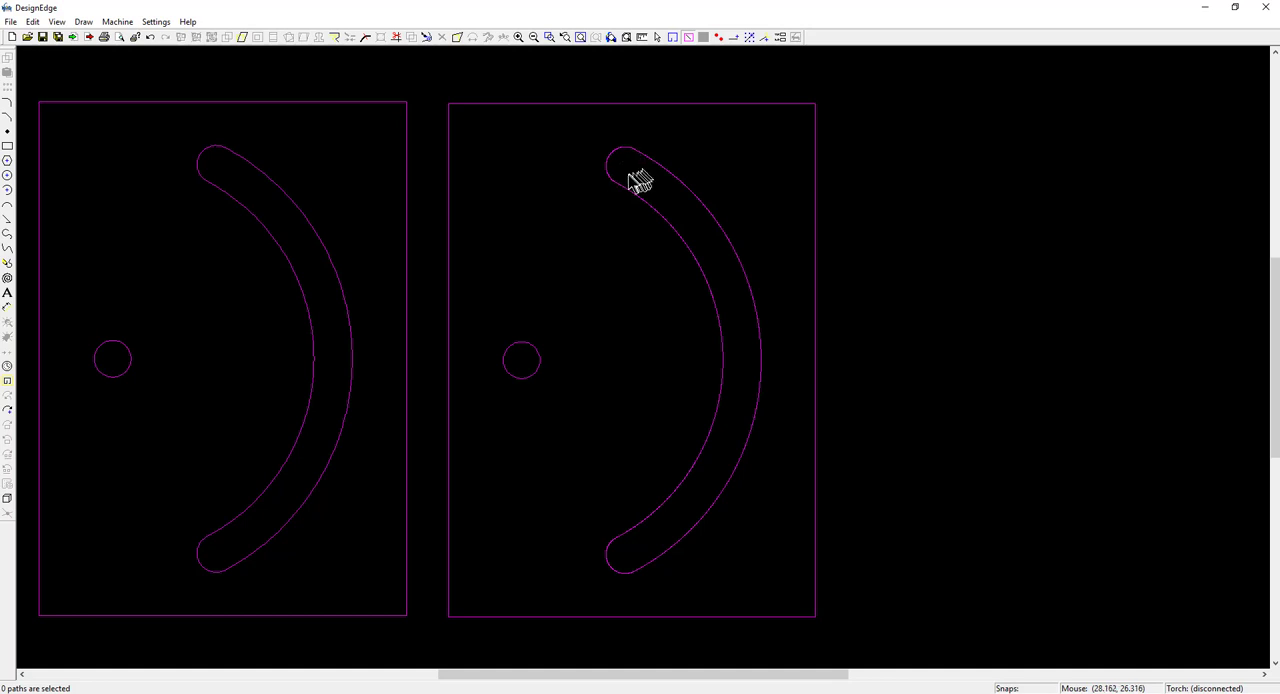
mouse_move(613, 192)
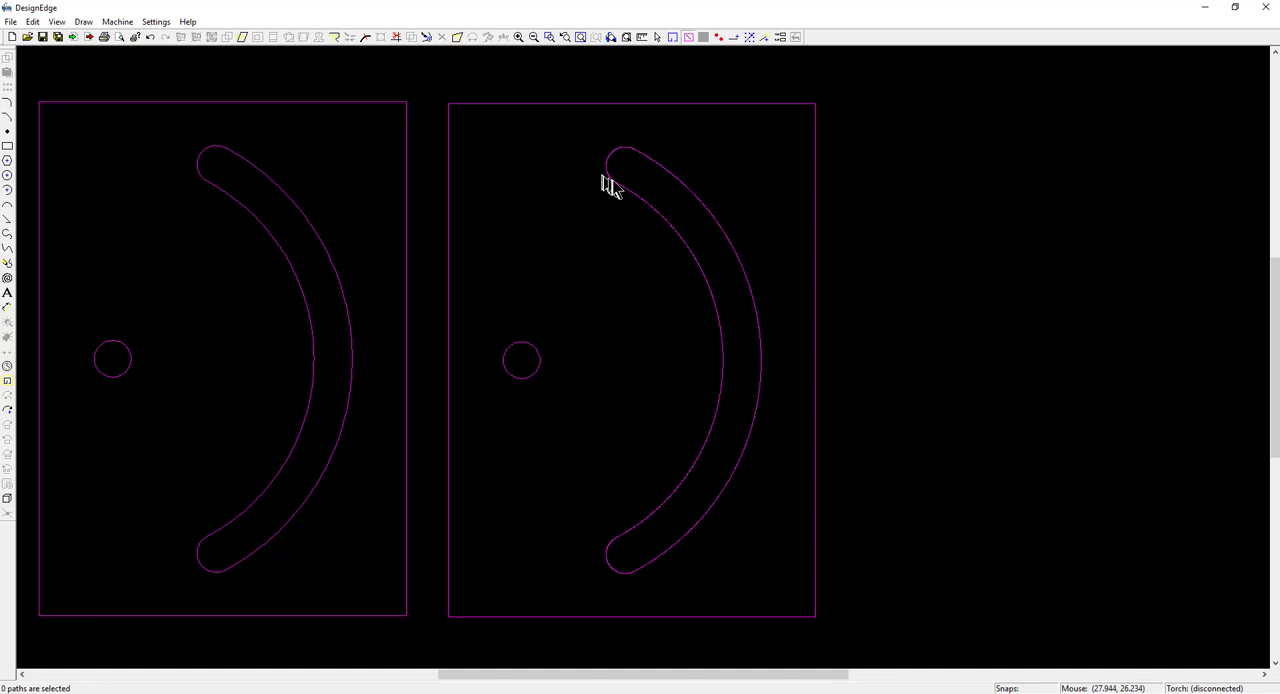
mouse_move(610, 185)
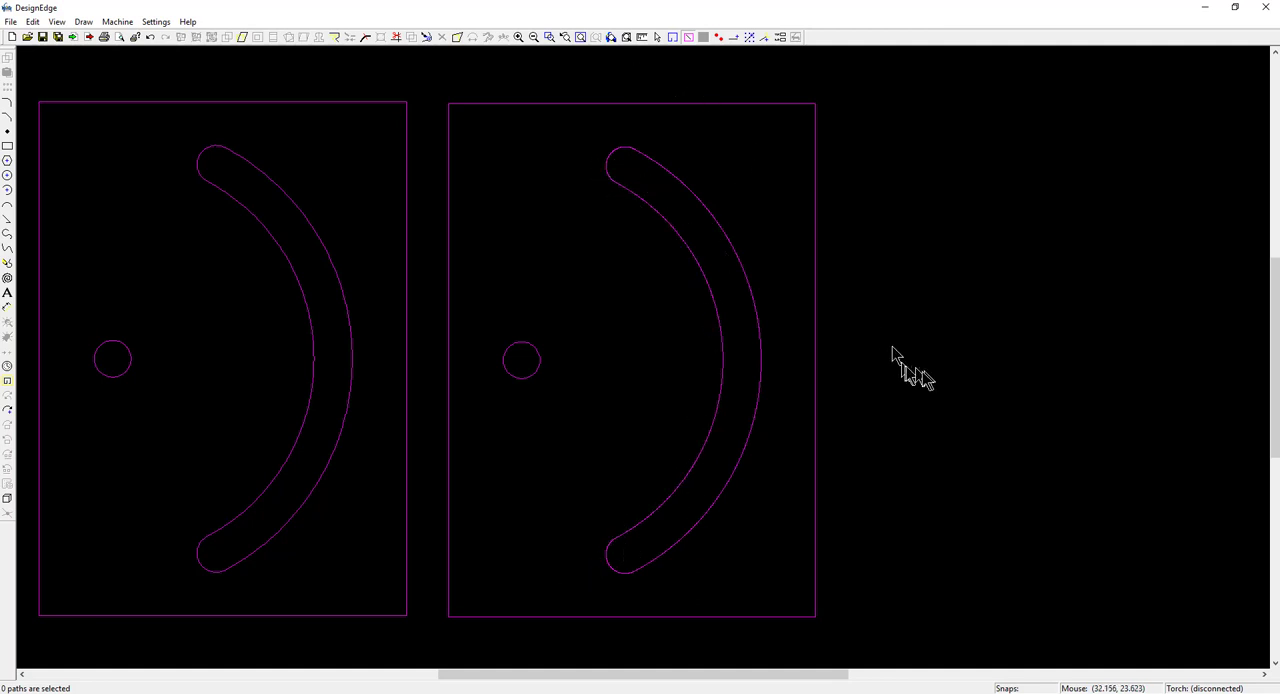
mouse_move(605, 220)
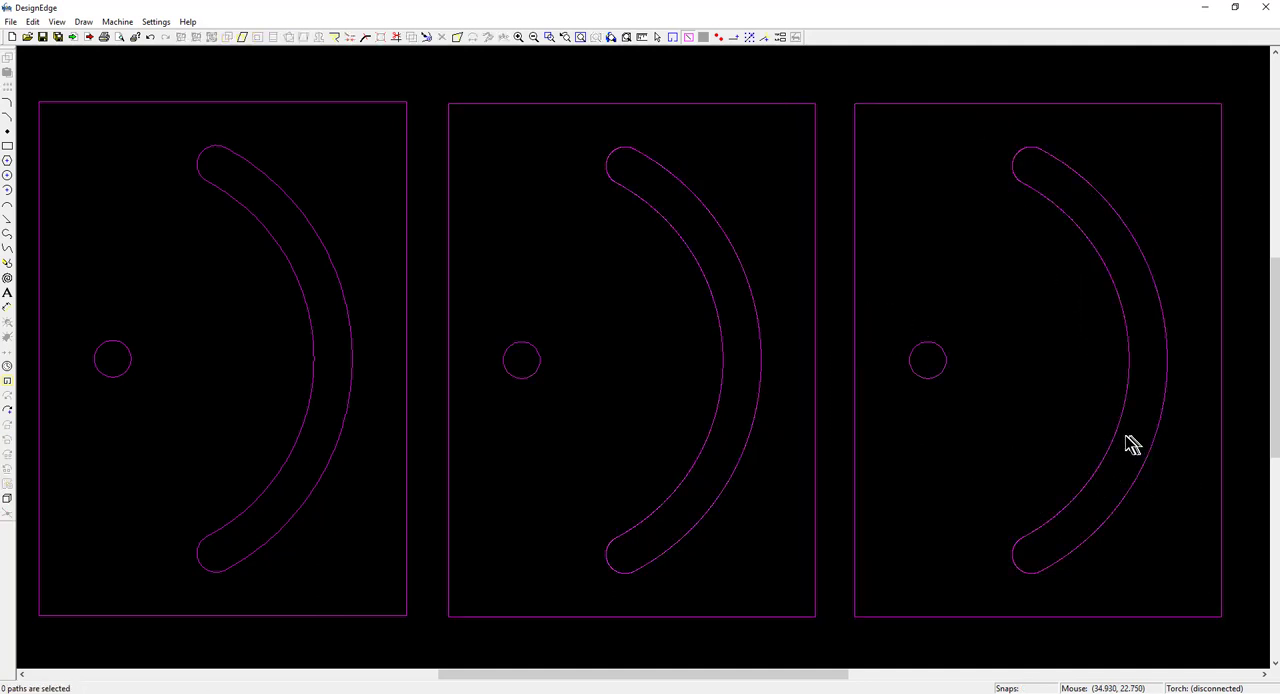
Step: Delete the curved slot from the pasted third plate, leaving its small hole
click(1070, 513)
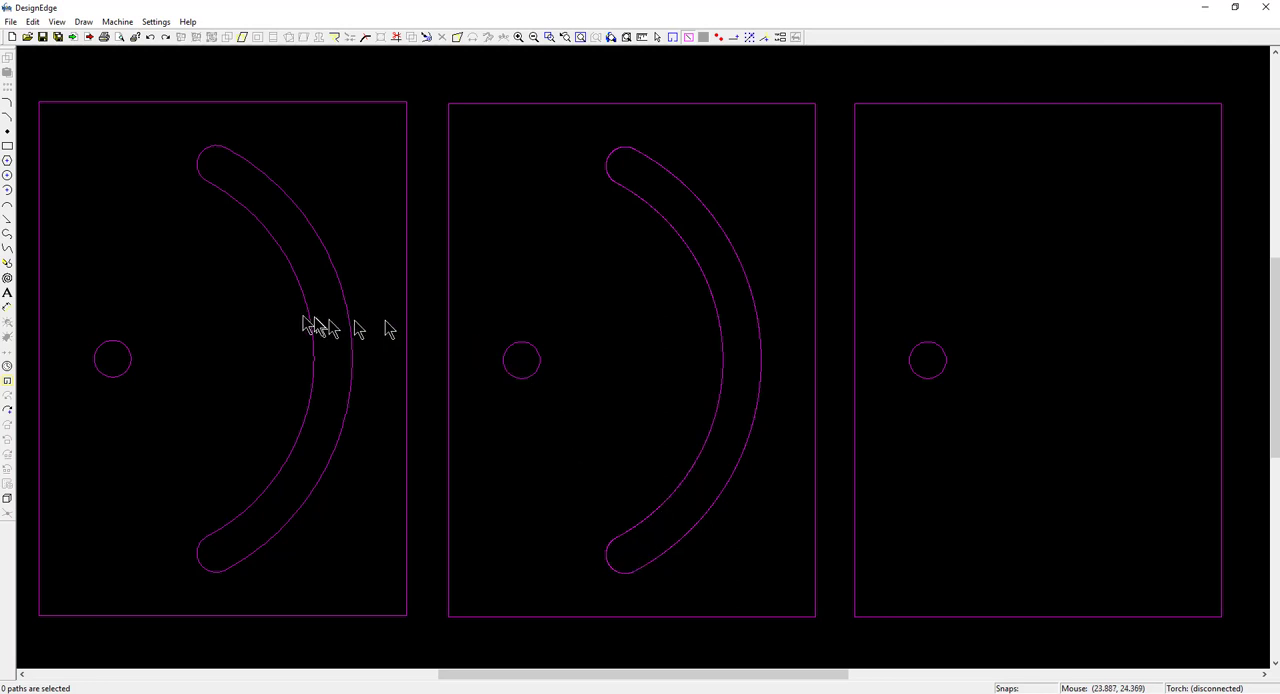
mouse_move(620, 160)
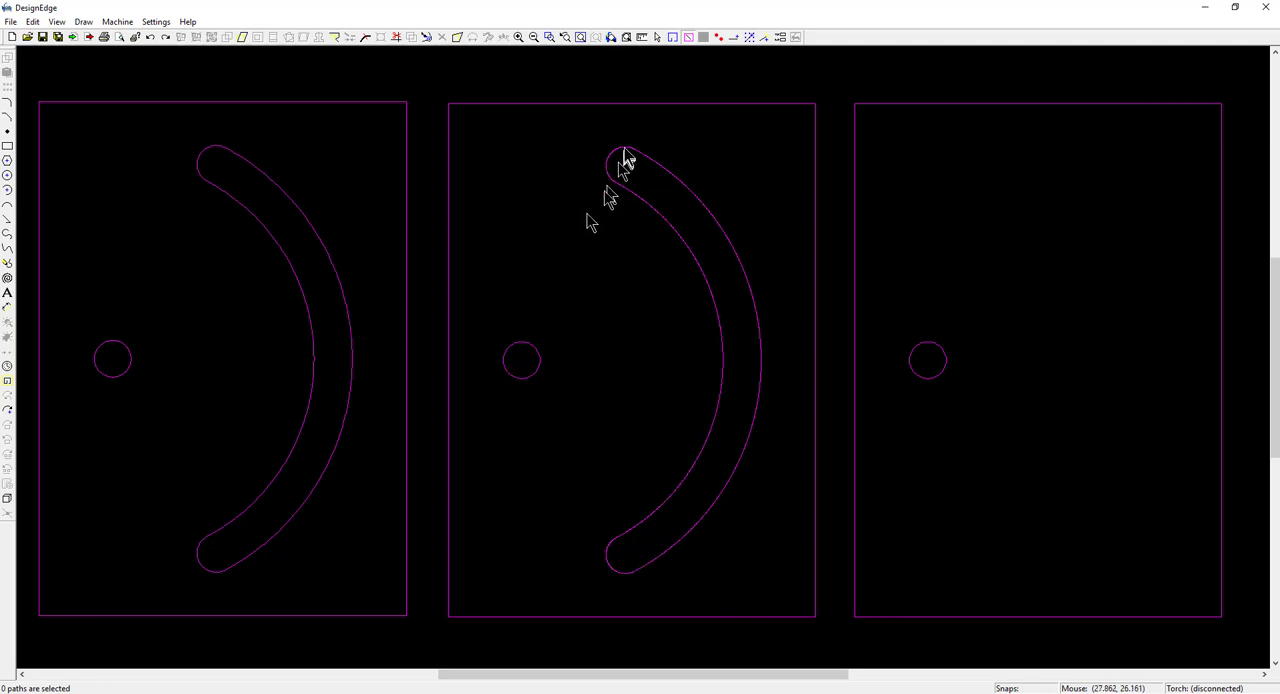
mouse_move(614, 168)
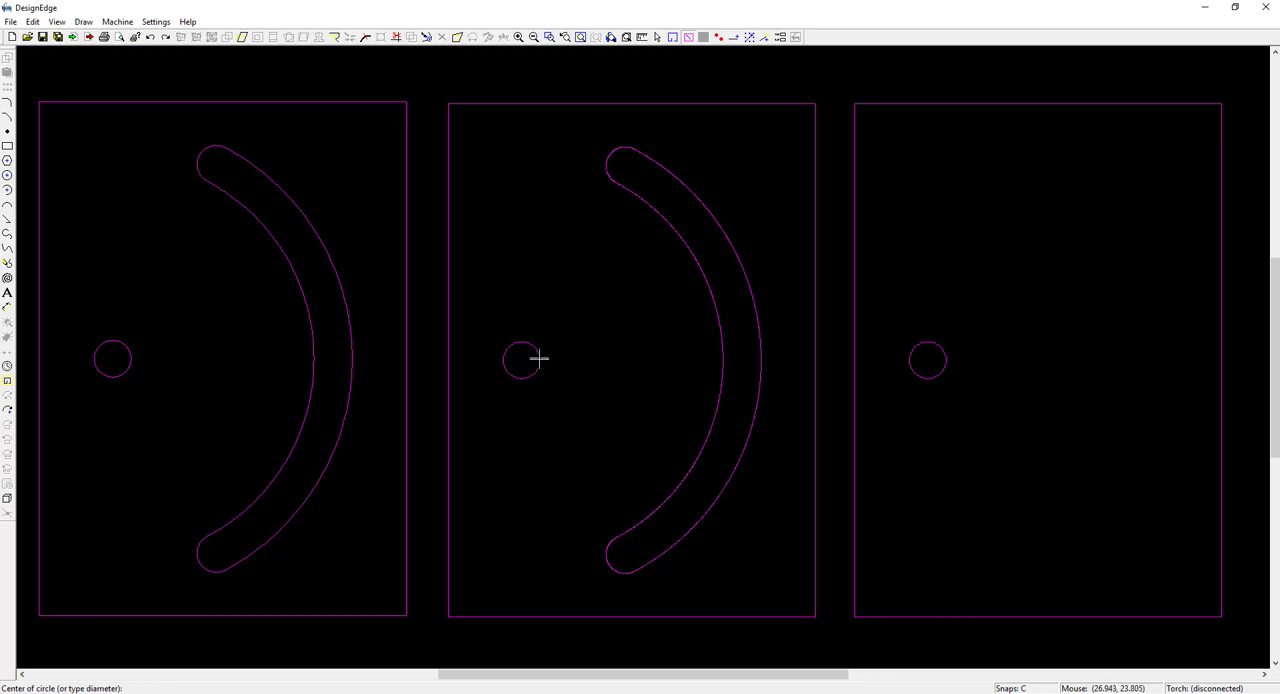
Step: Draw a circle around the middle plate's hole and dimension the 133.9° slot angle
click(524, 360)
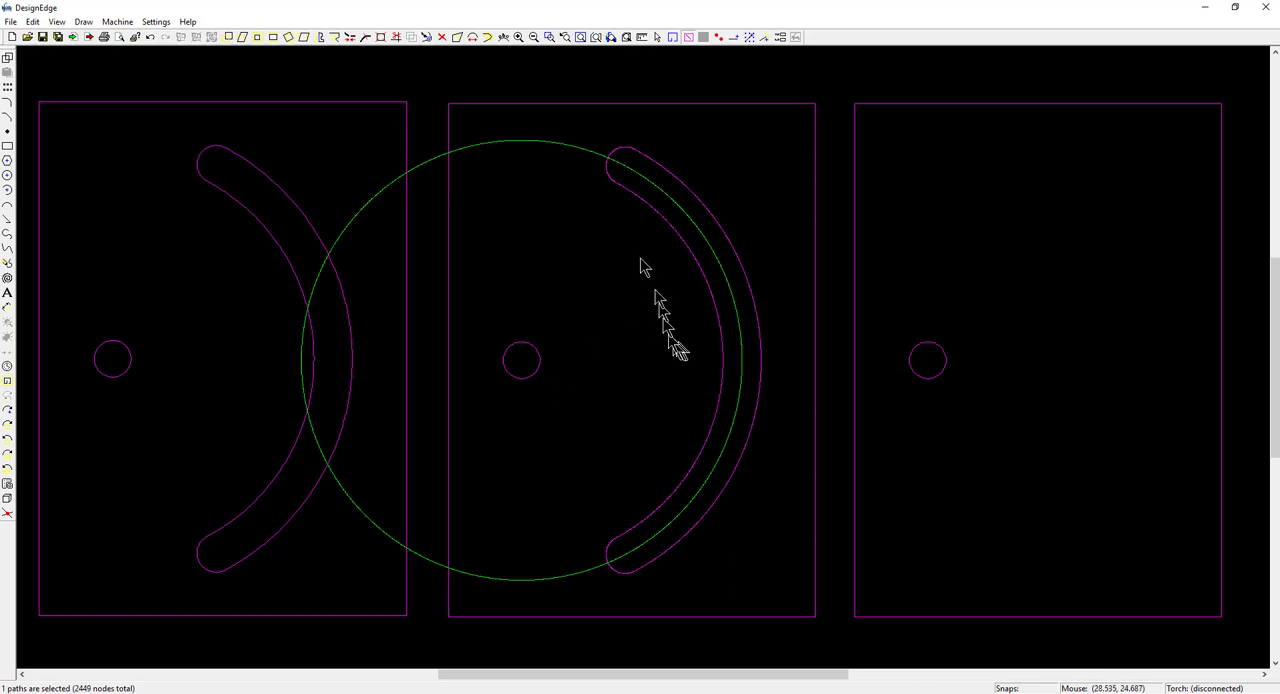
mouse_move(613, 167)
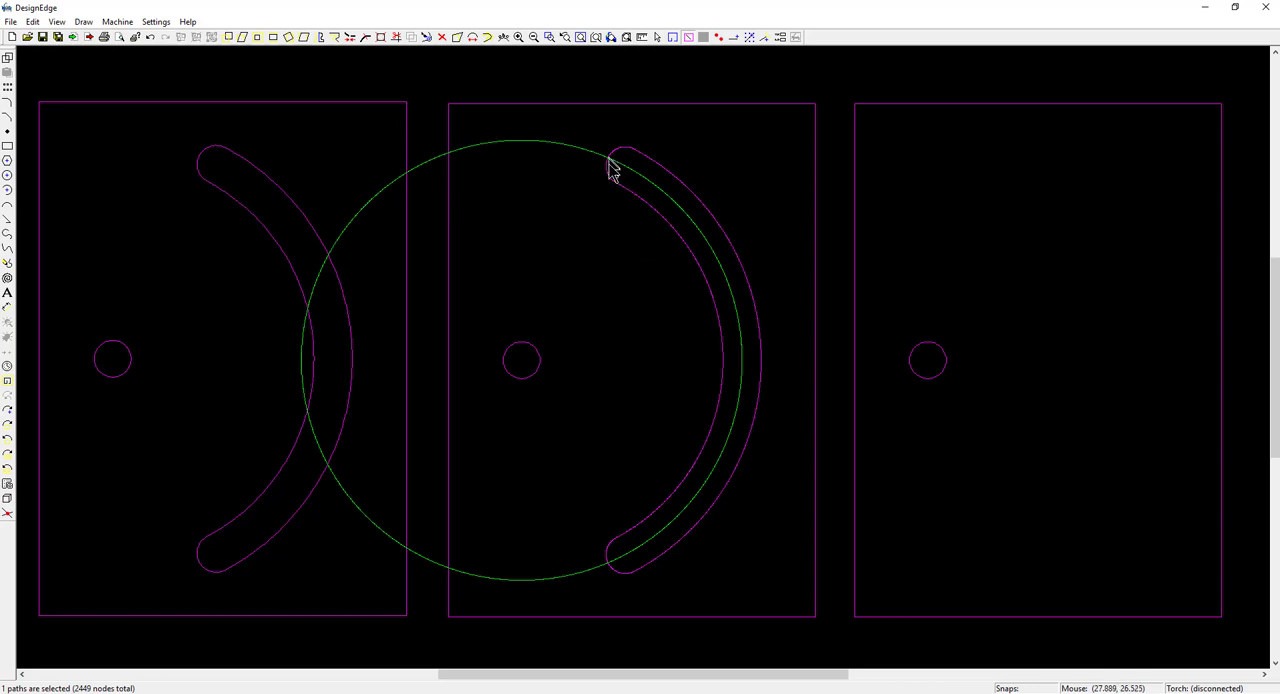
mouse_move(580, 490)
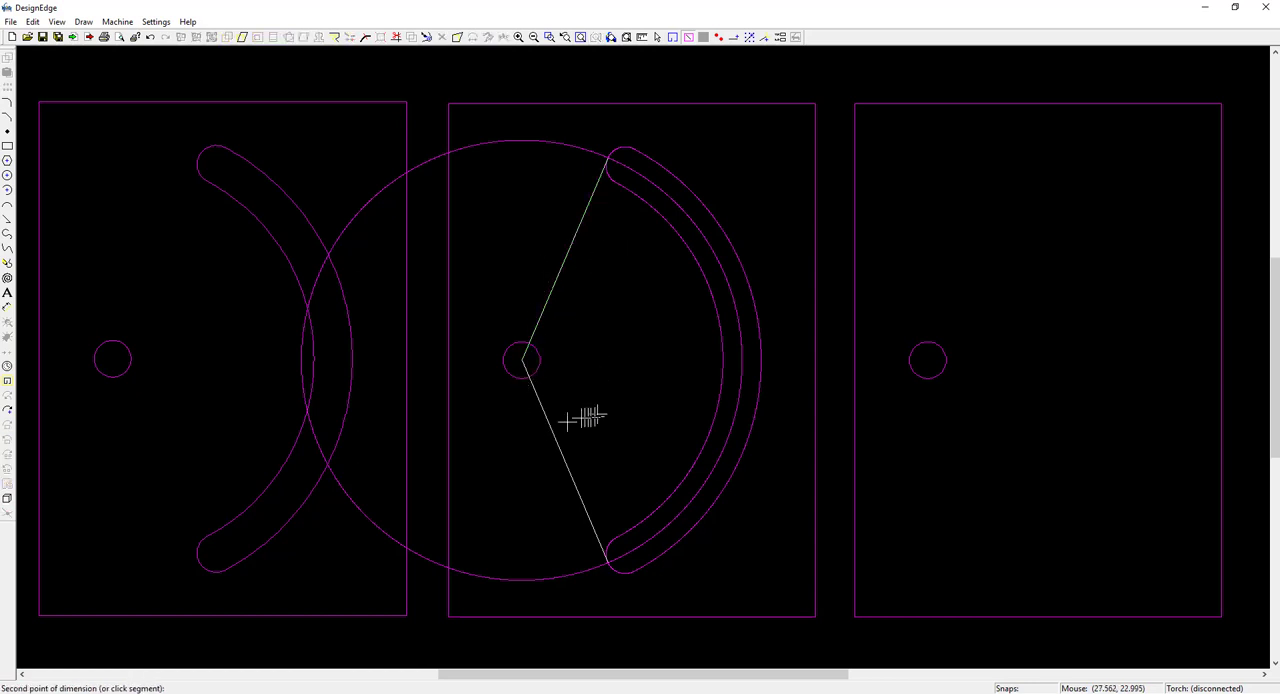
click(568, 422)
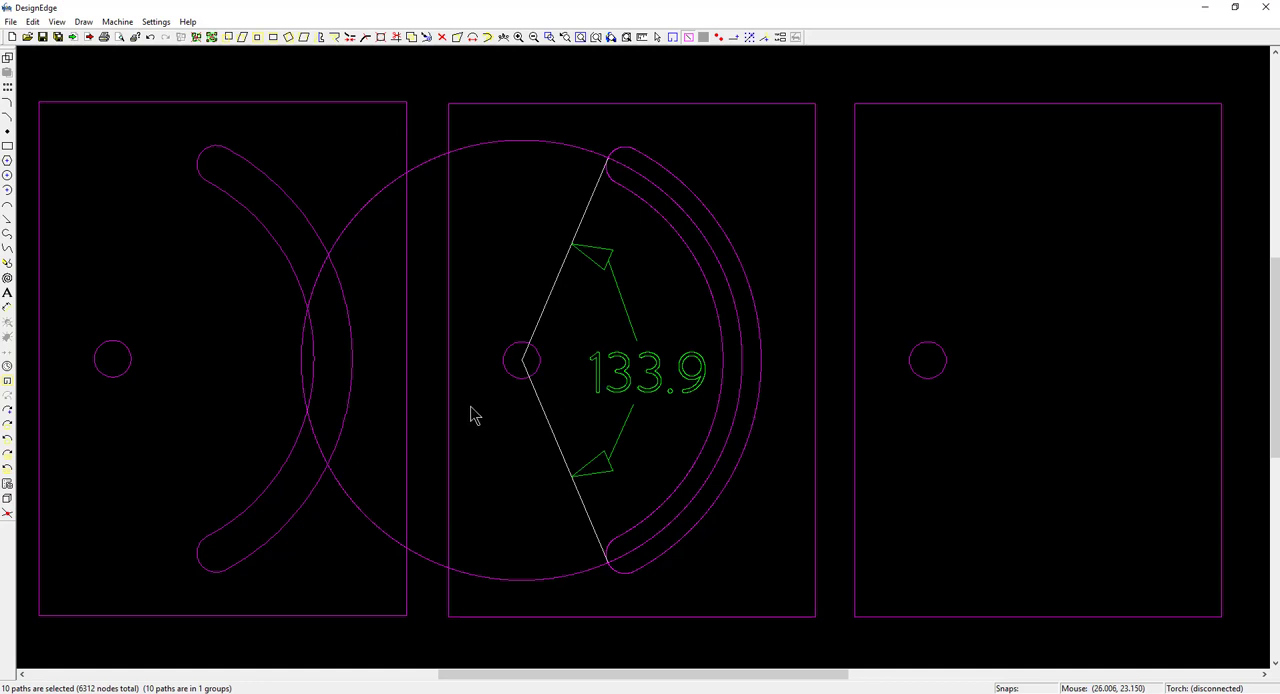
mouse_move(502, 408)
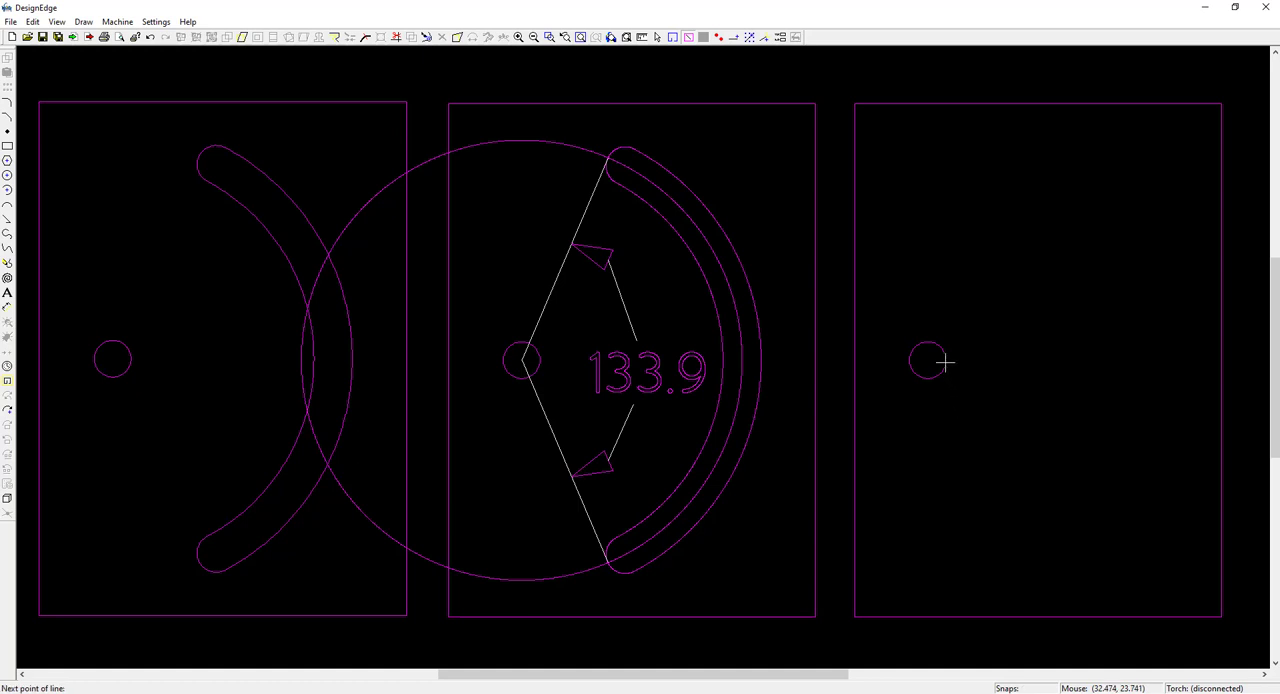
mouse_move(955, 370)
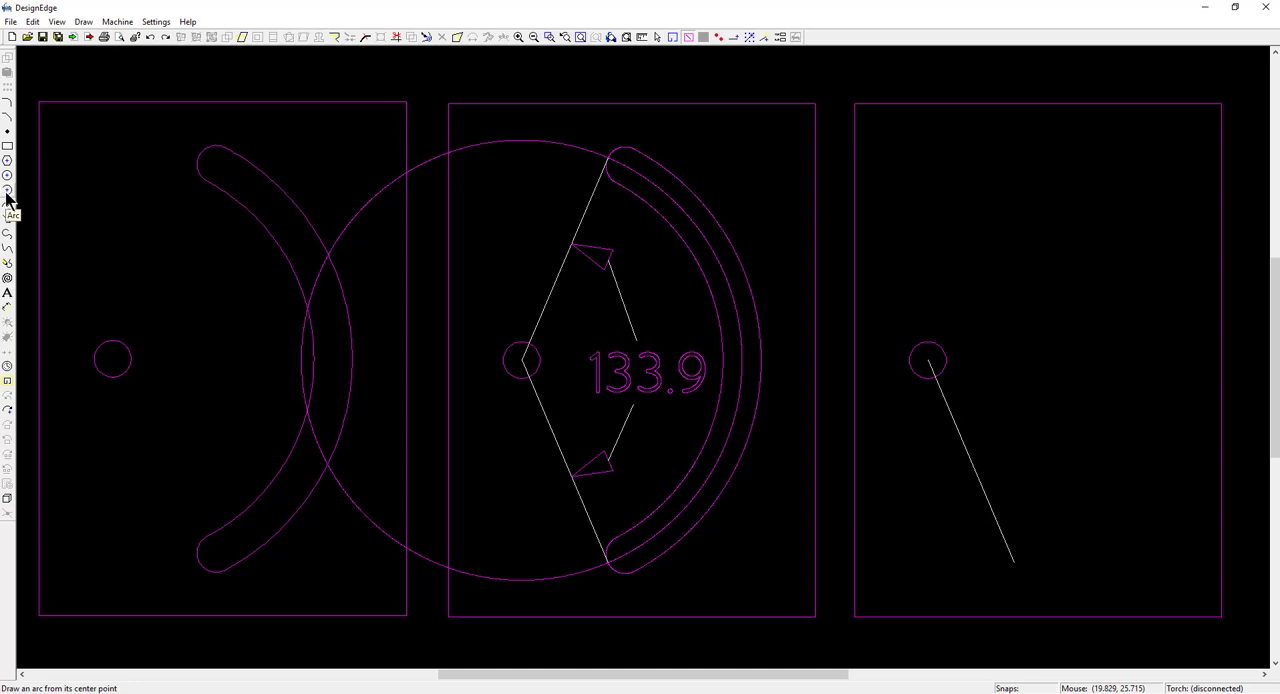
Step: Draw a centre-point arc around the third plate's small hole
click(7, 190)
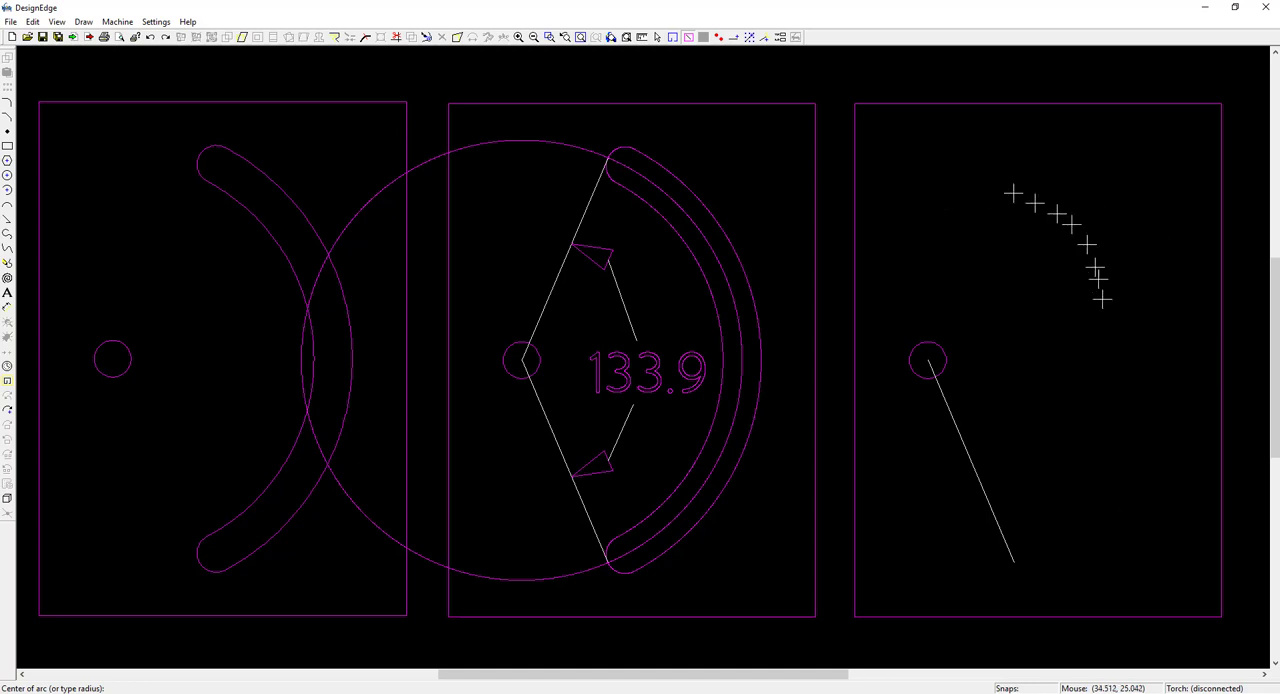
mouse_move(1003, 505)
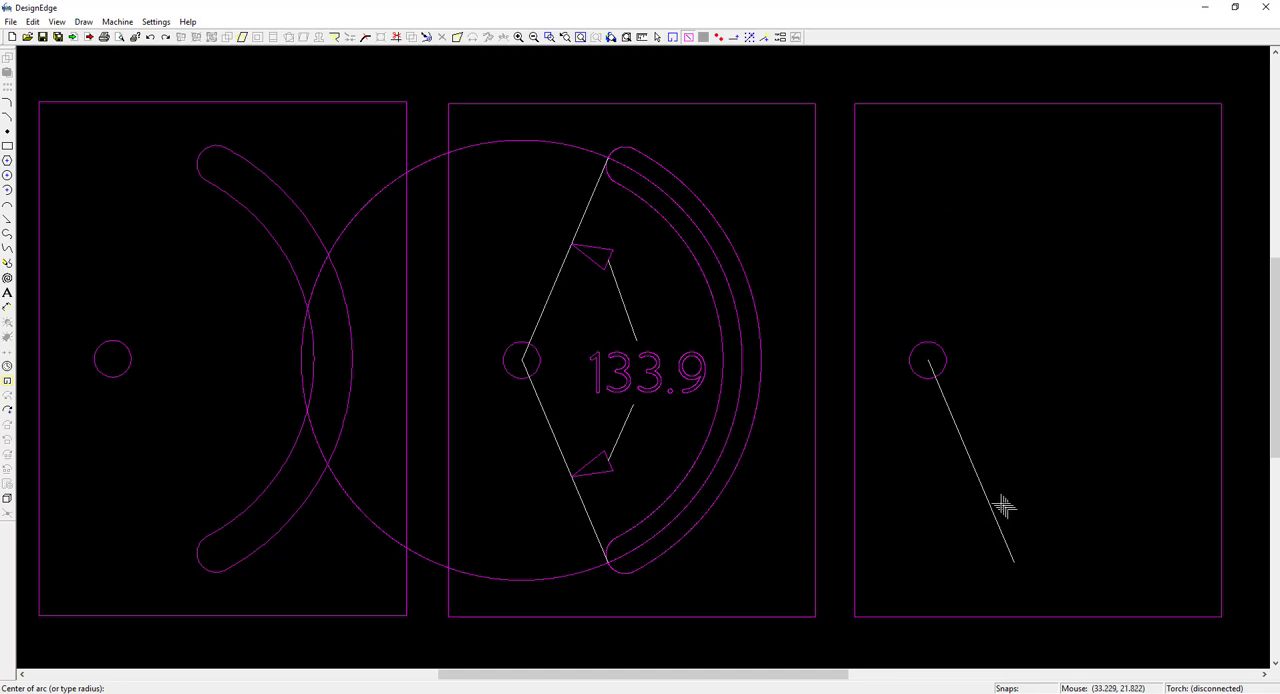
mouse_move(1000, 370)
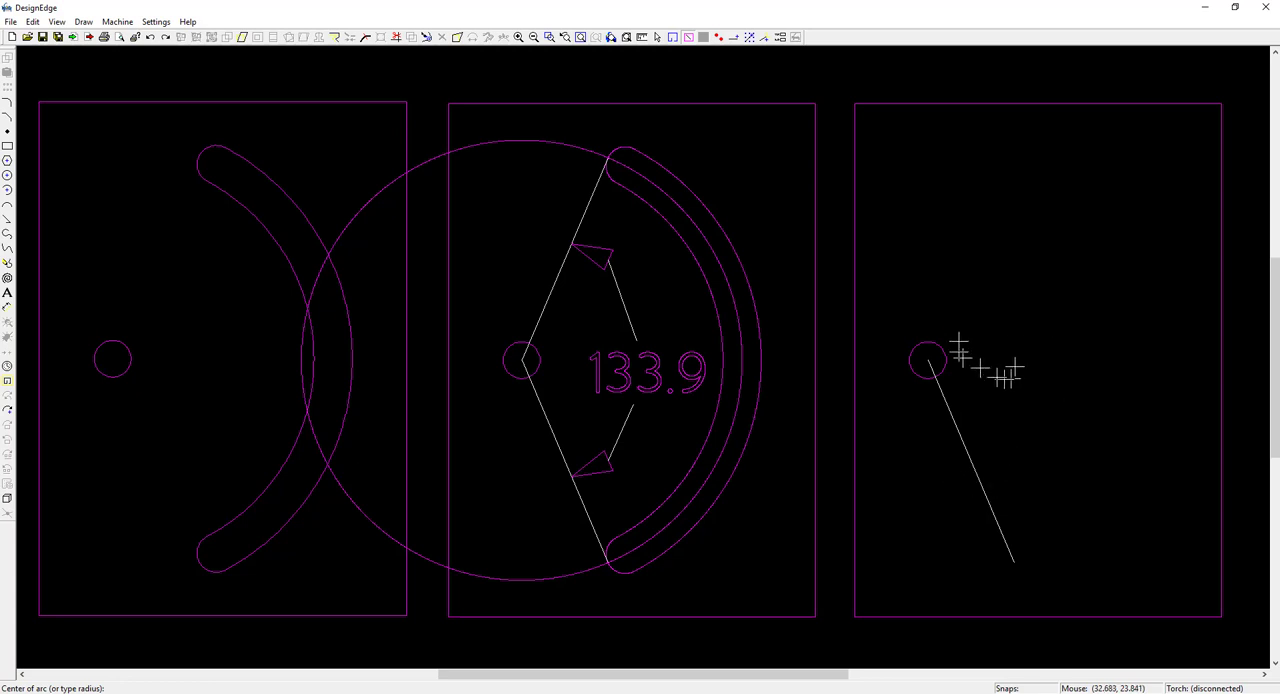
mouse_move(1130, 218)
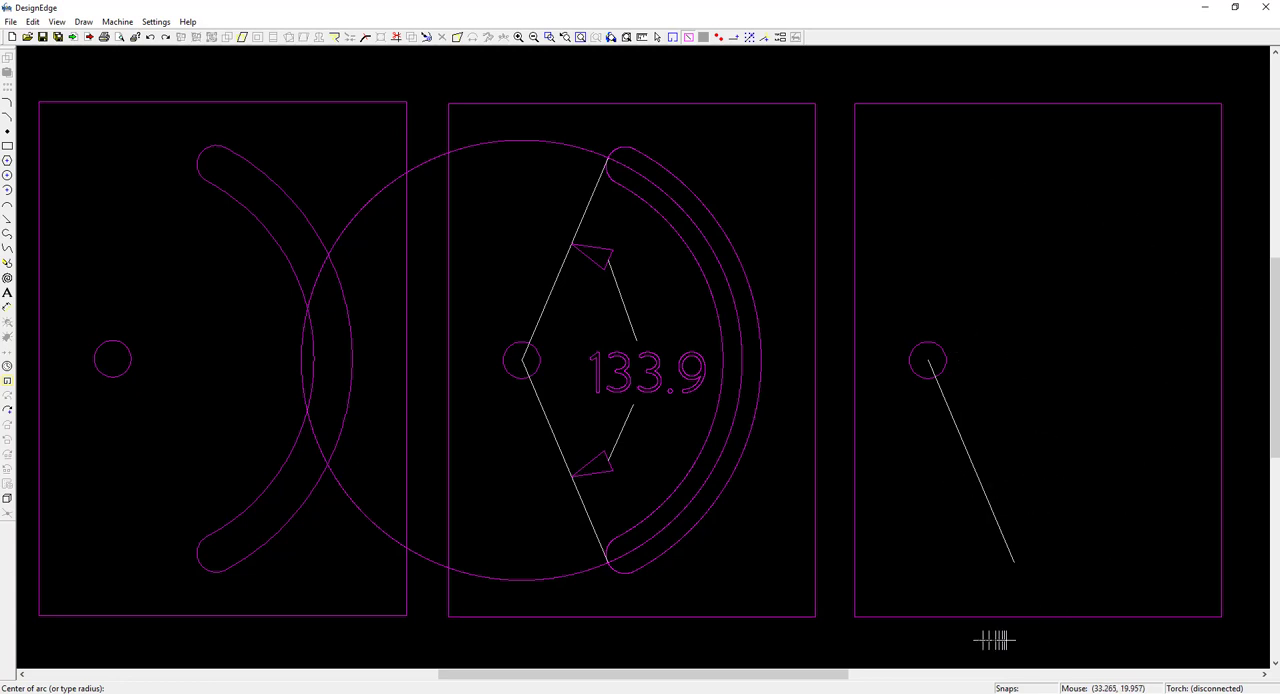
mouse_move(1160, 425)
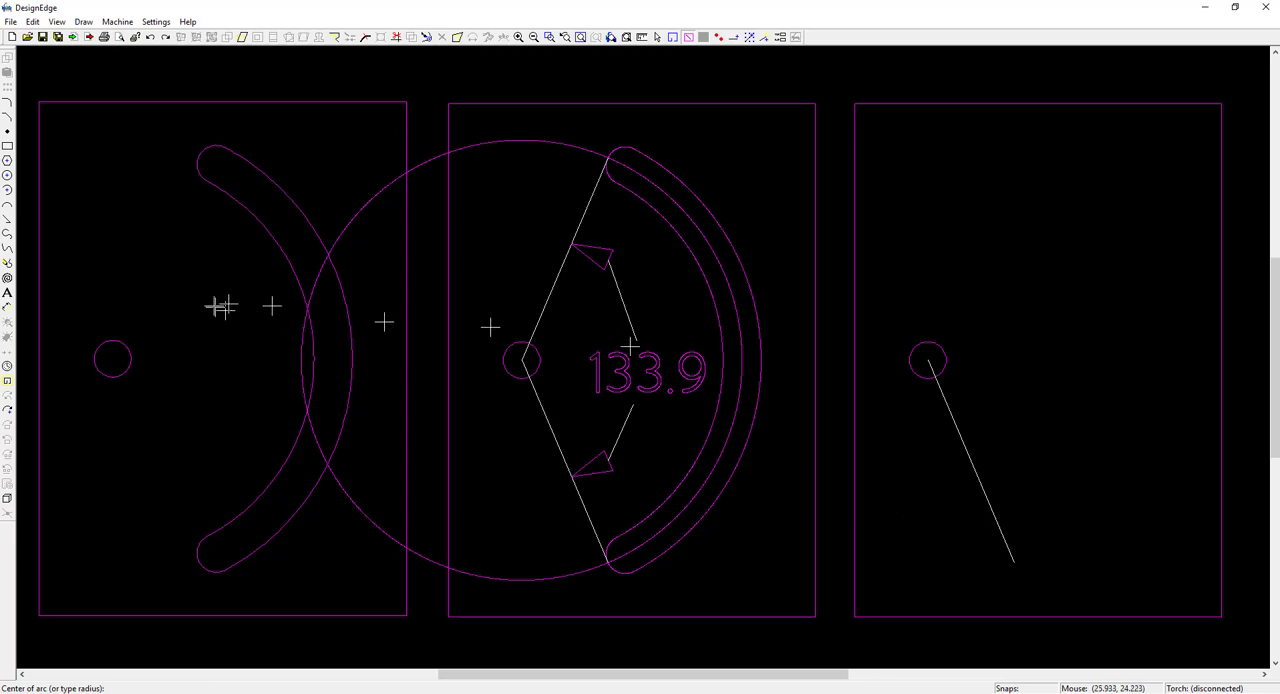
mouse_move(910, 377)
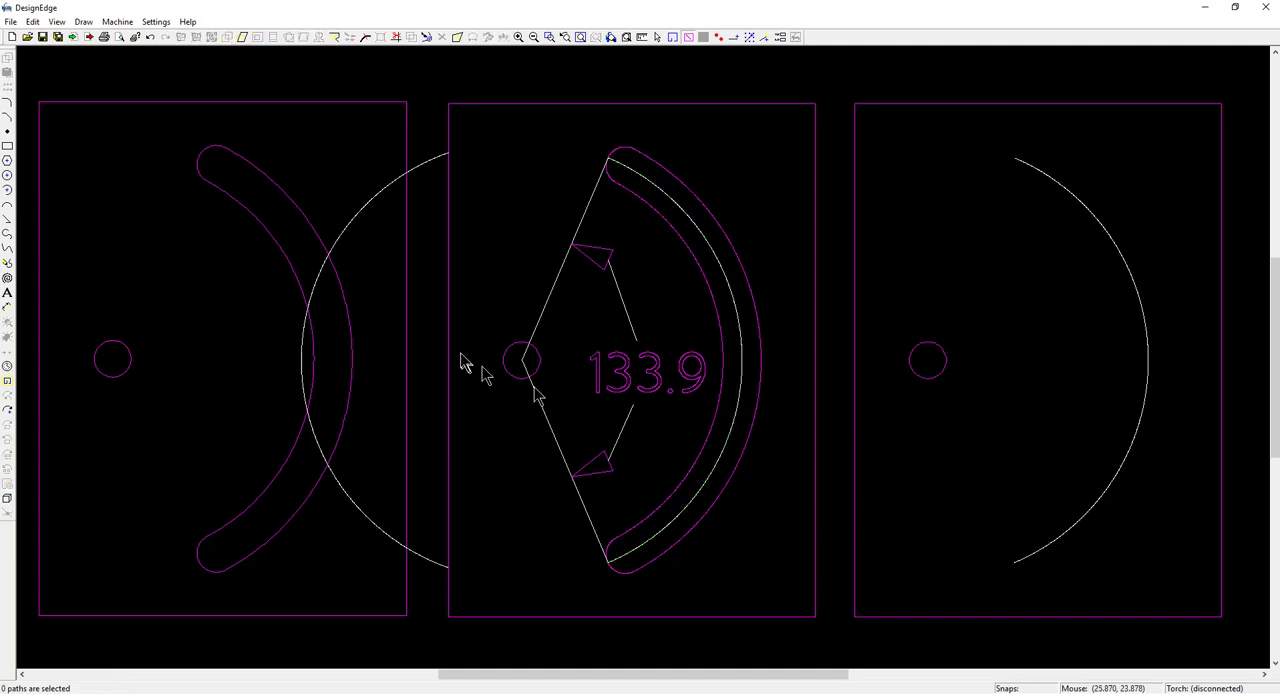
mouse_move(875, 390)
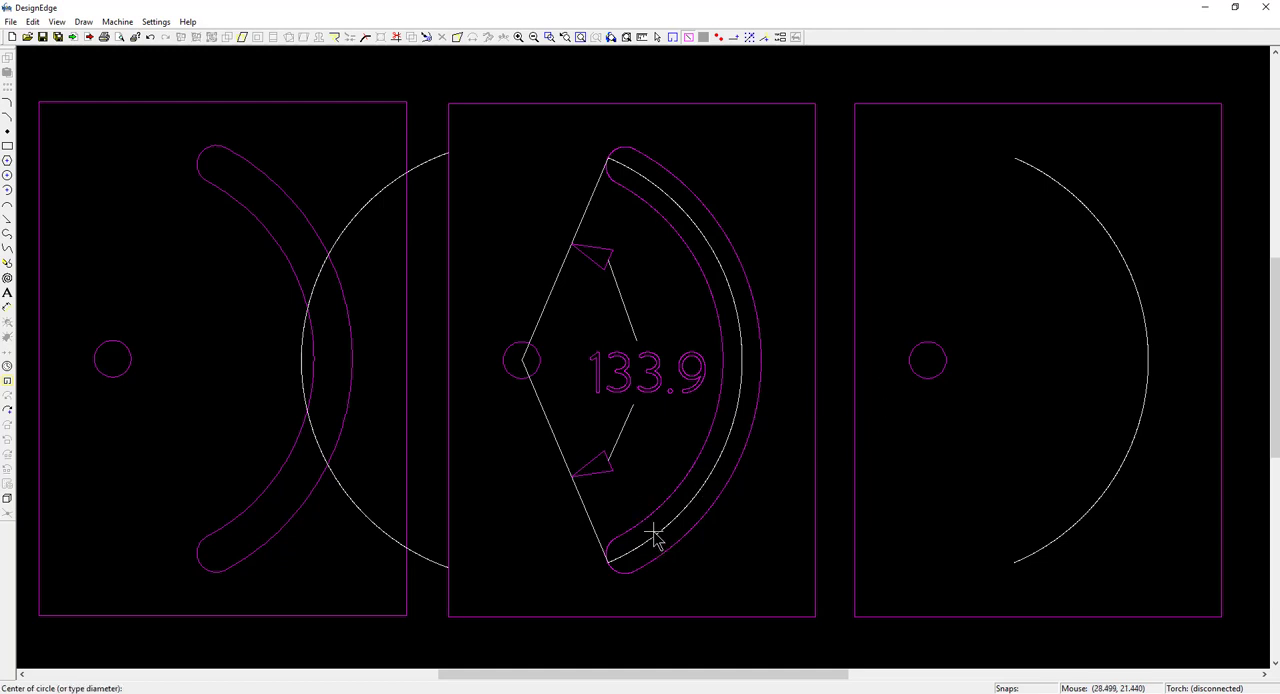
Step: Draw a 0.5 circle, array eight copies, and fit them along the arc
text(.5)
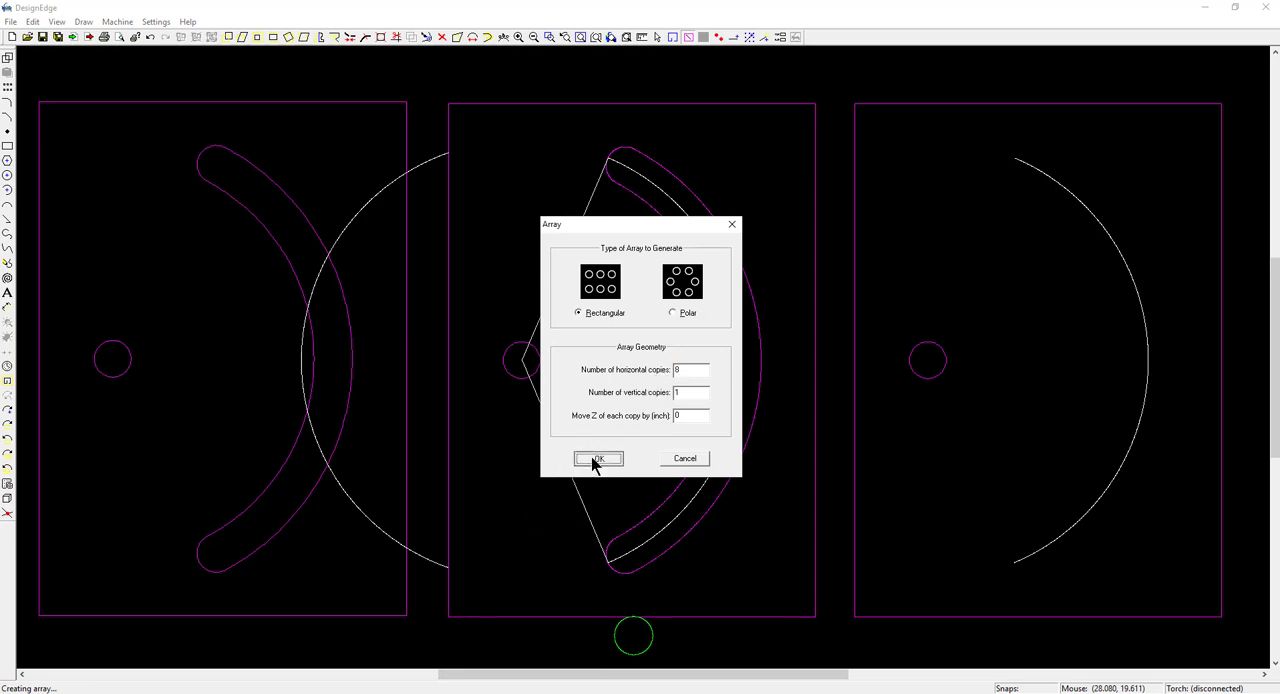
click(597, 458)
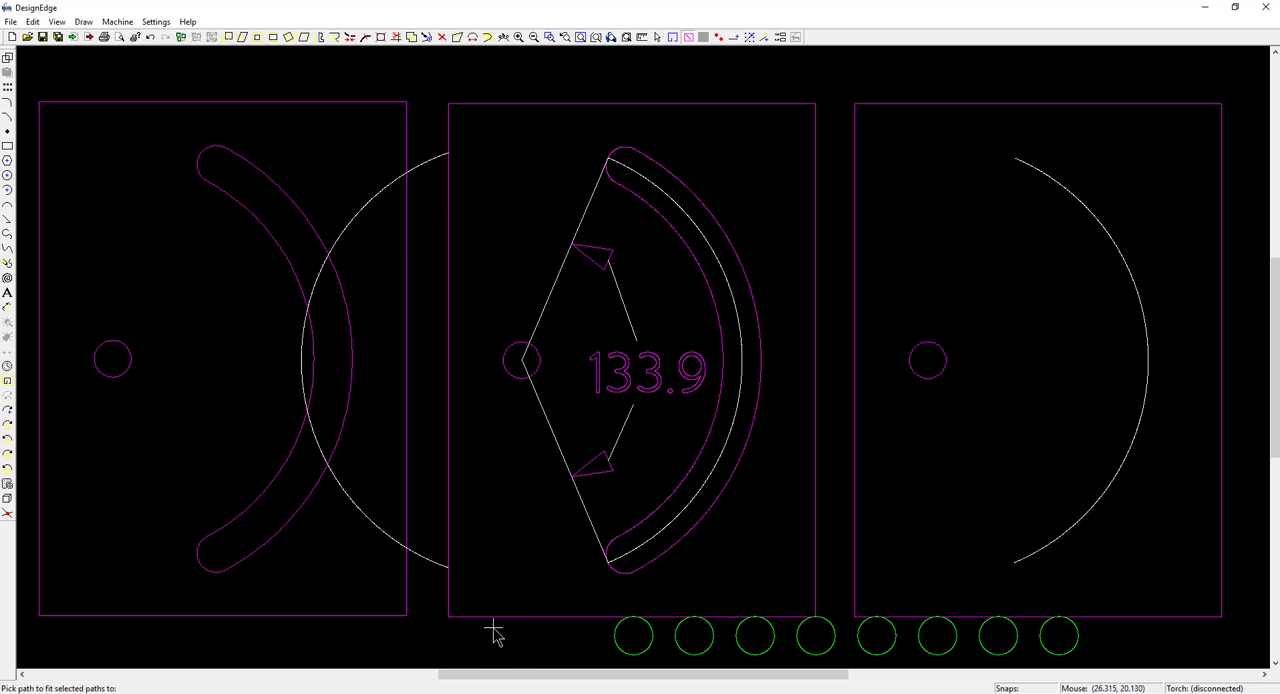
mouse_move(1147, 388)
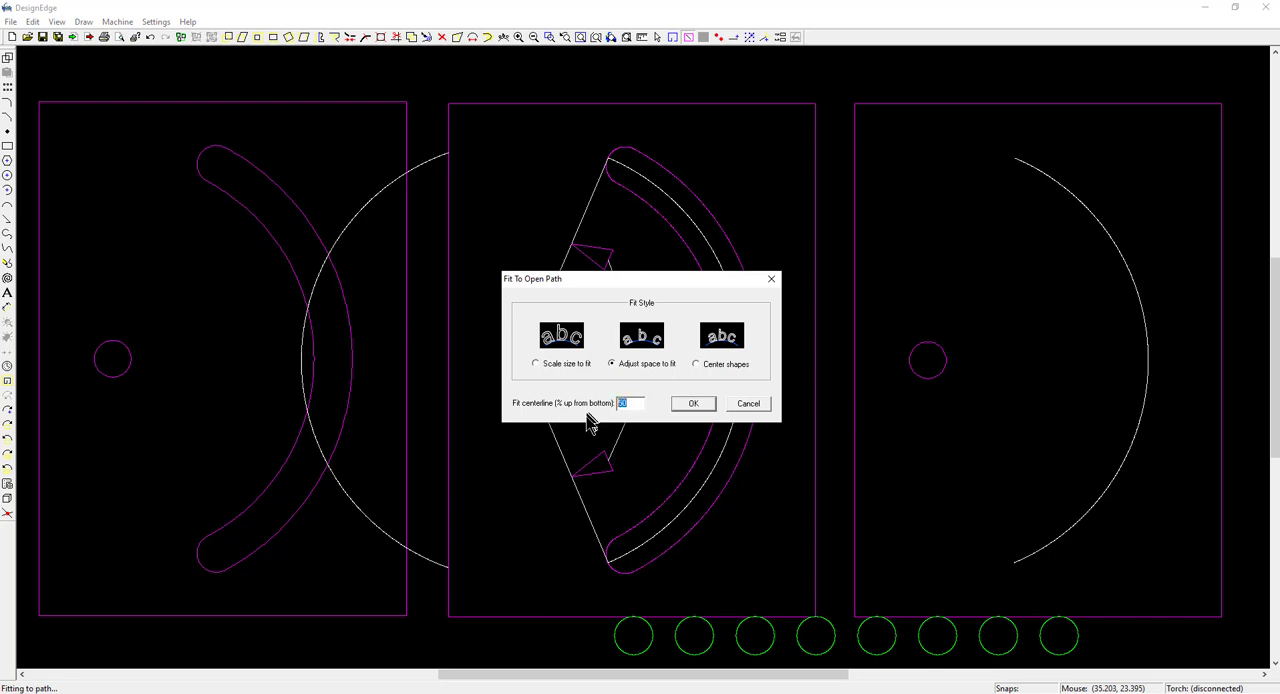
mouse_move(598, 418)
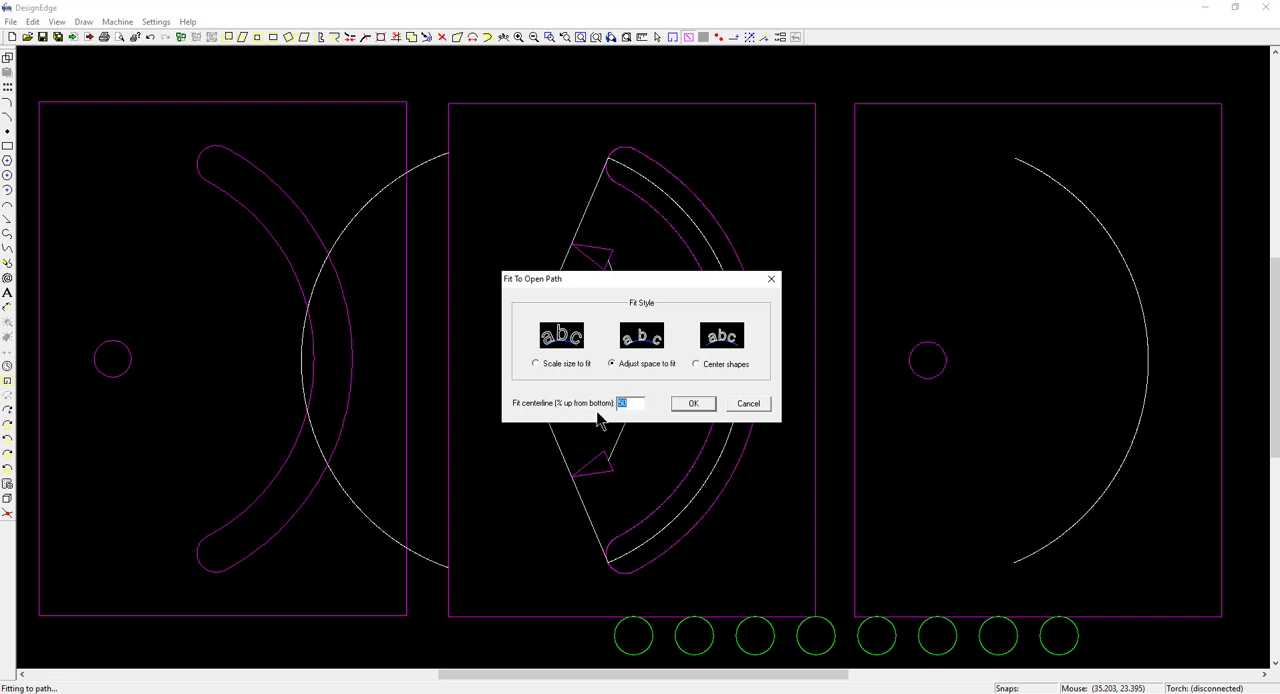
click(692, 403)
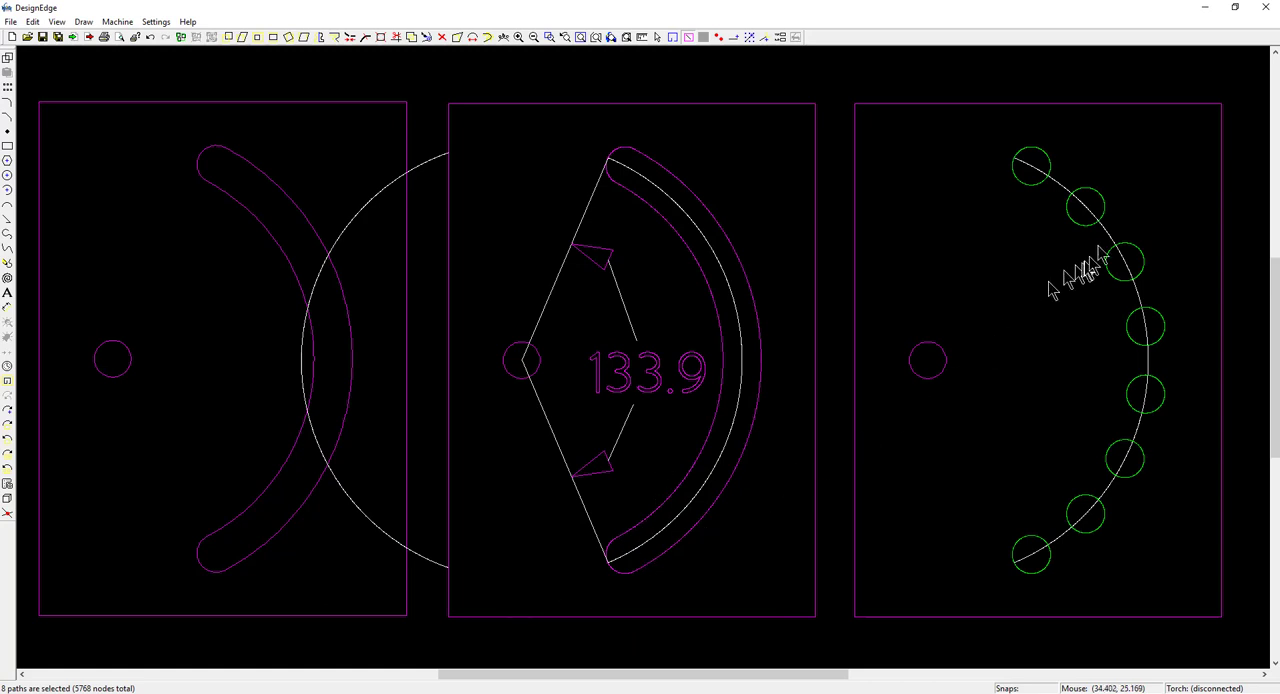
click(903, 412)
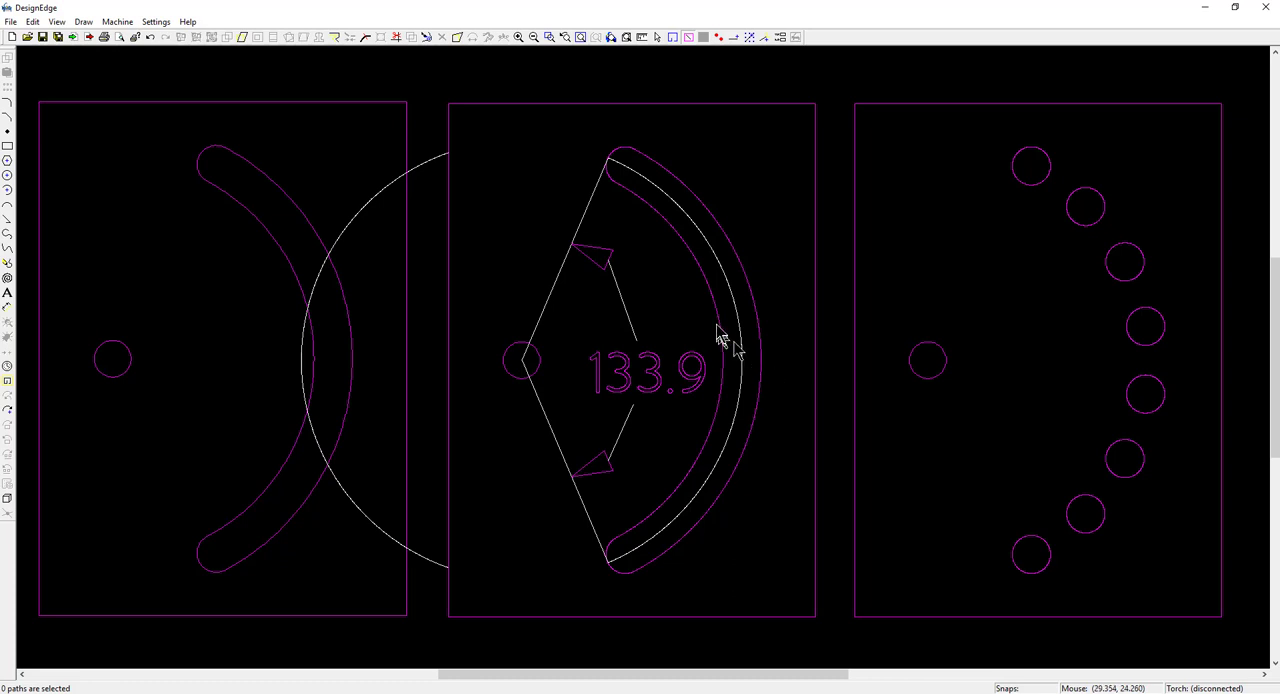
Step: Box-select the right plate with its eight holes to move it onto the slotted plate
drag(1033, 74, 1033, 640)
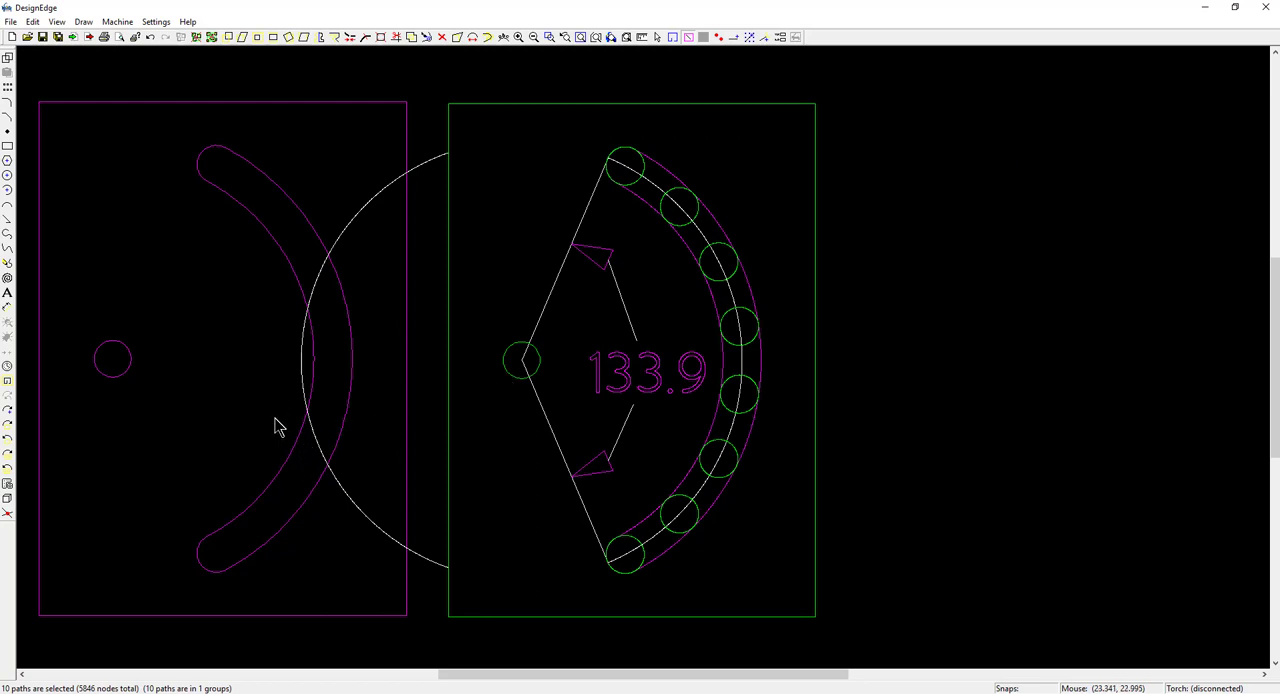
mouse_move(280, 431)
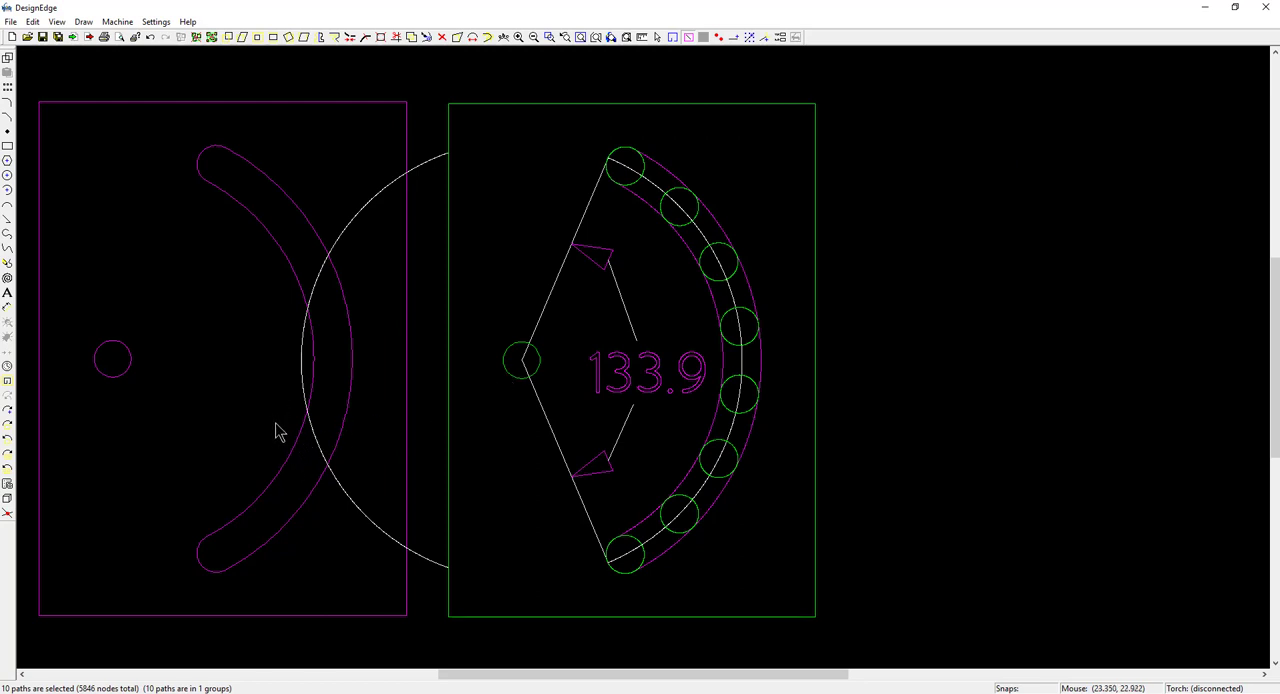
mouse_move(280, 438)
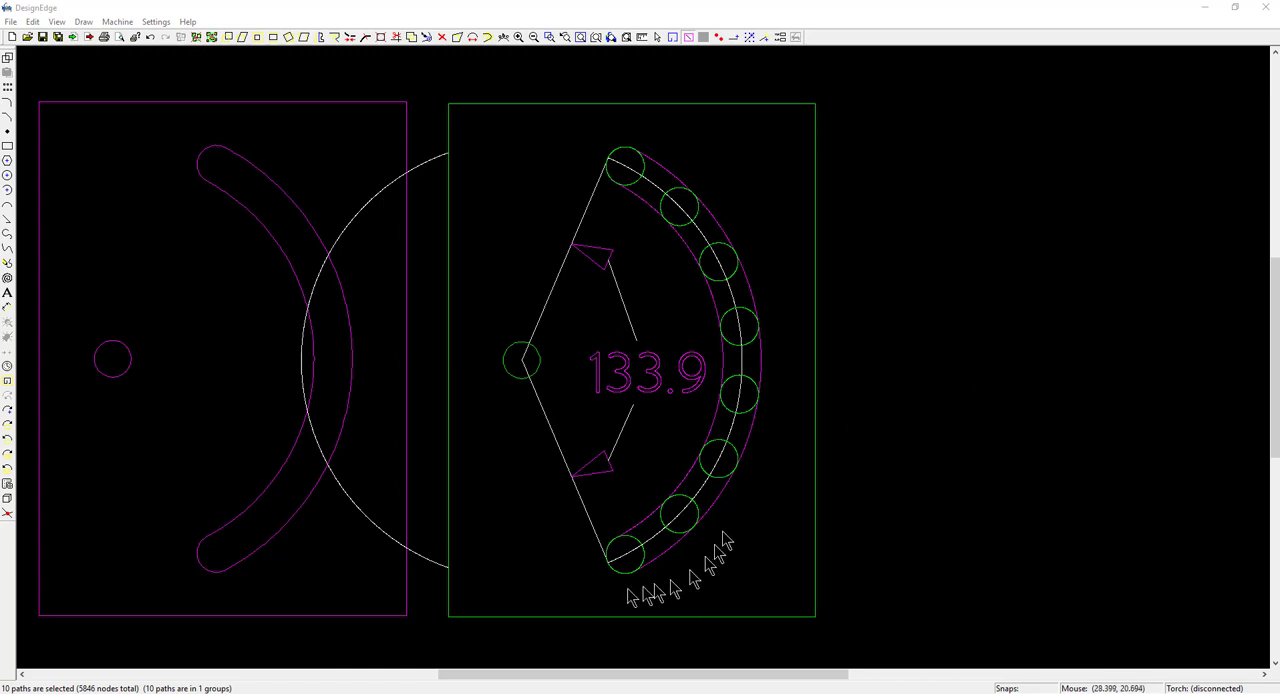
mouse_move(625, 558)
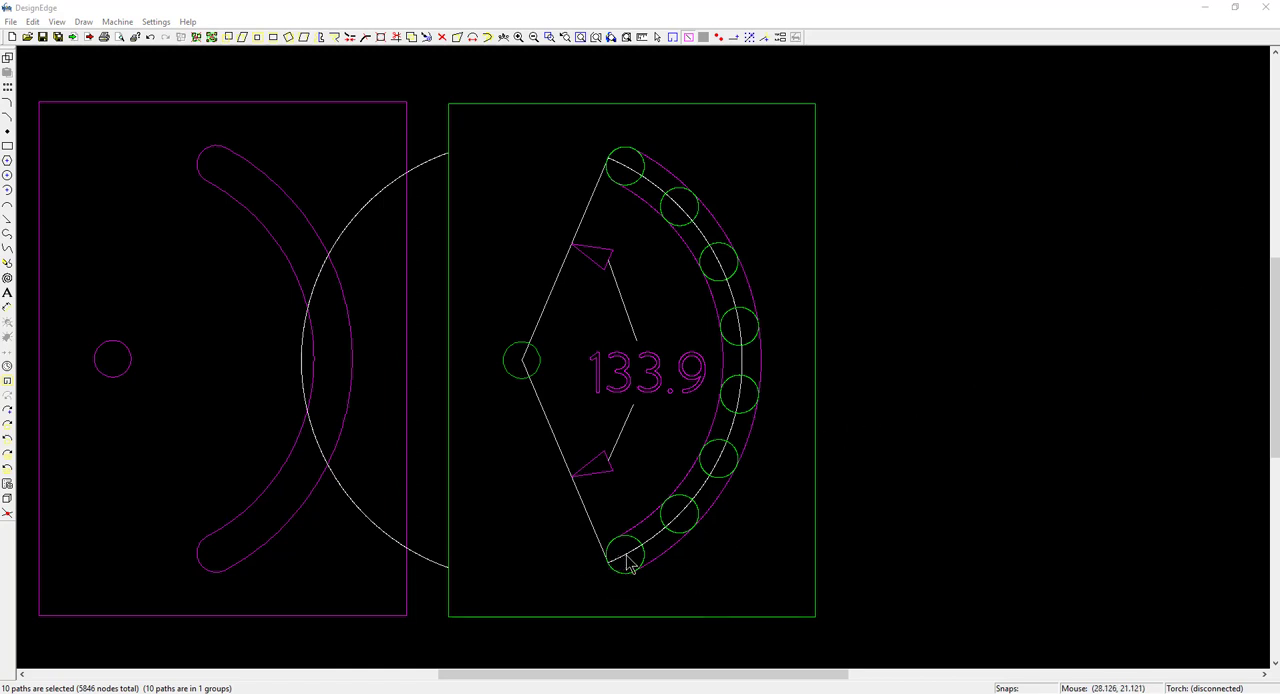
mouse_move(710, 458)
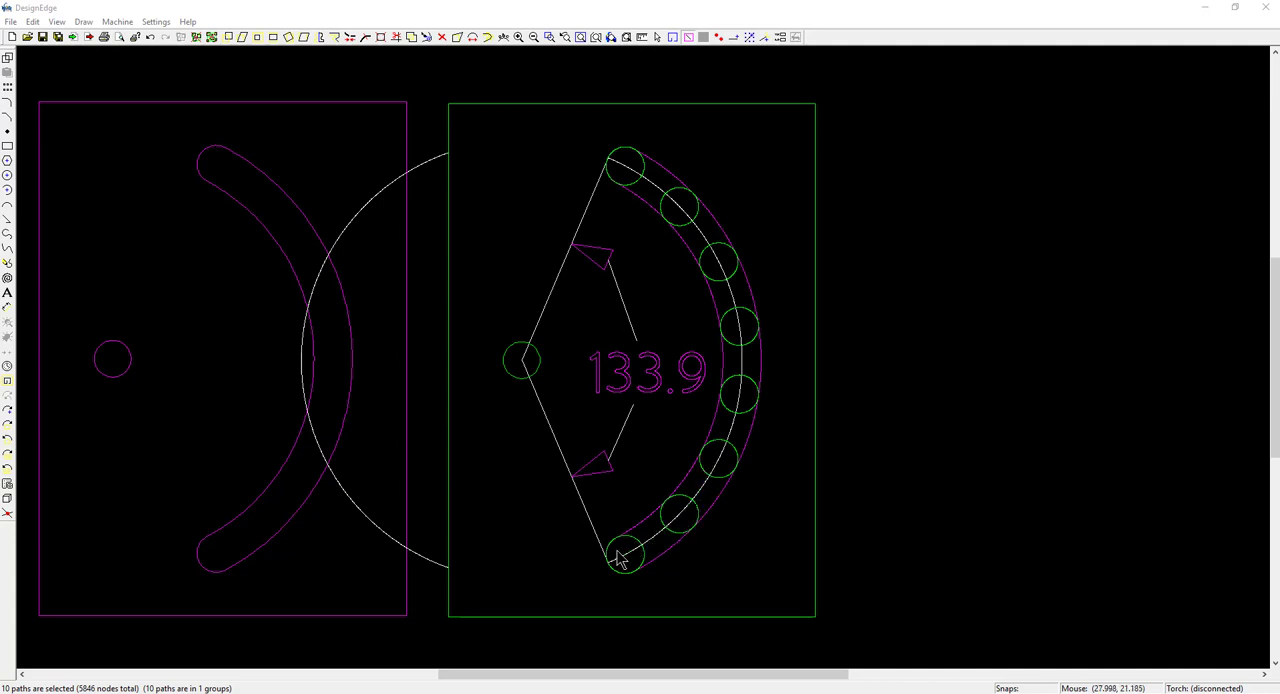
mouse_move(612, 572)
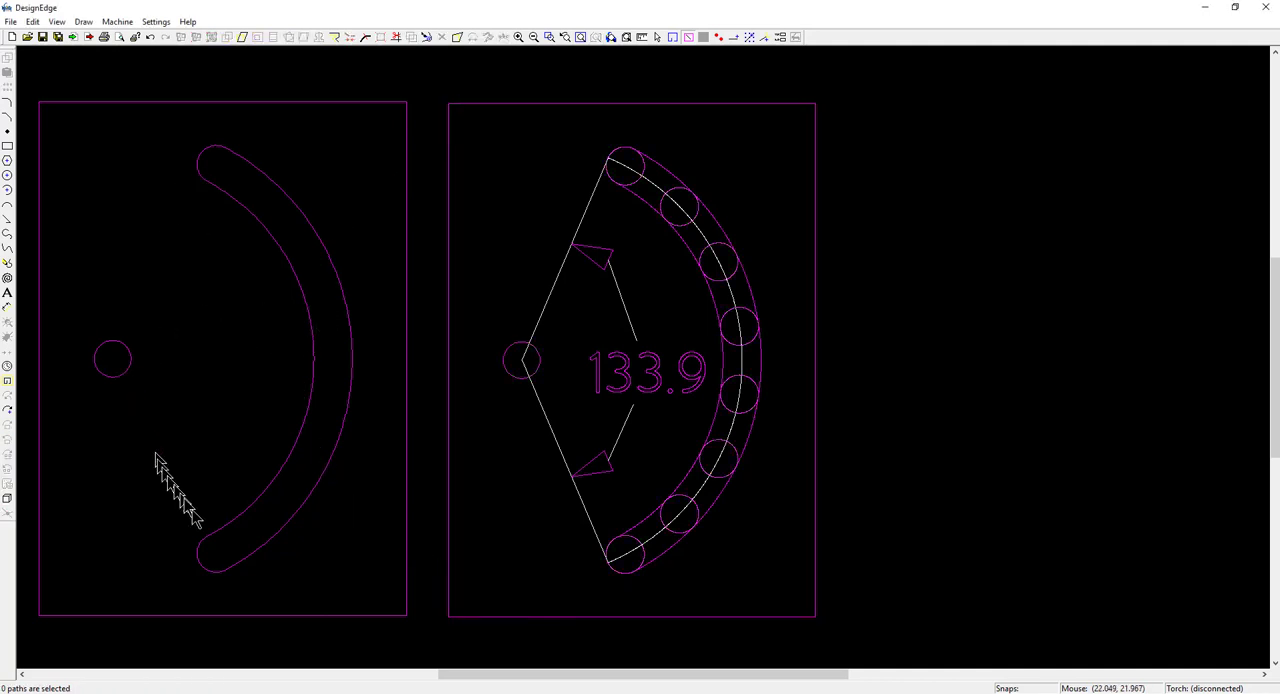
mouse_move(120, 372)
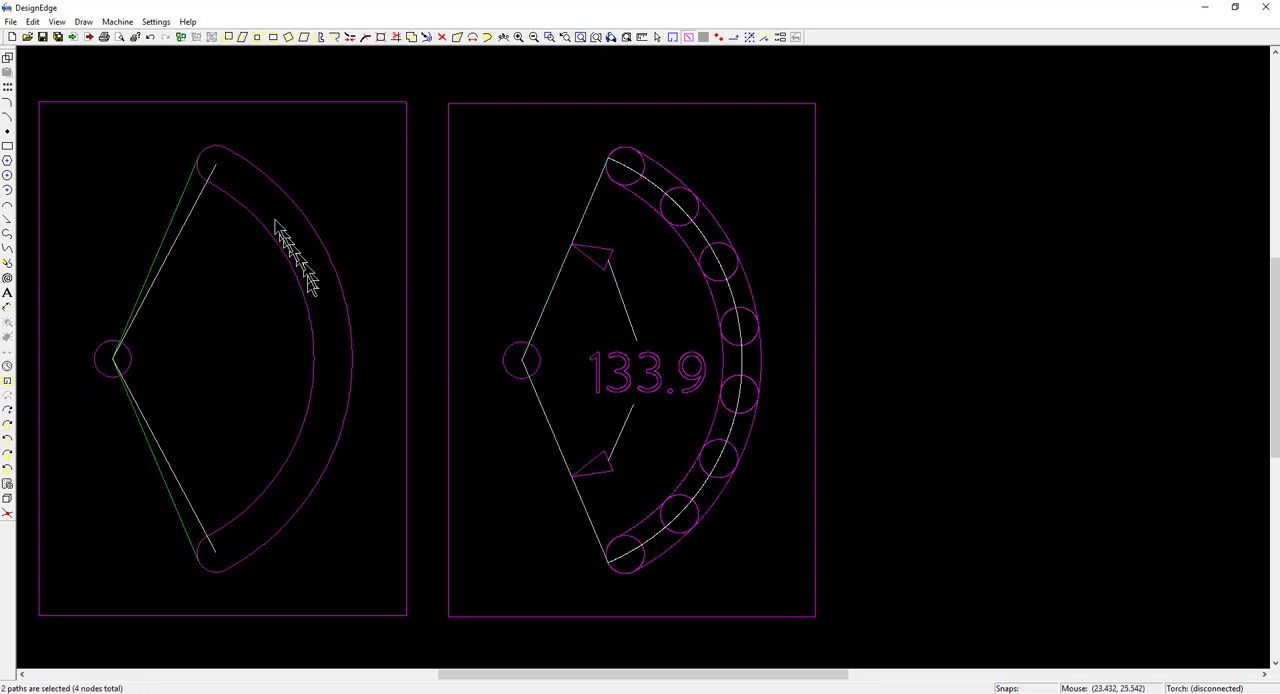
mouse_move(608, 168)
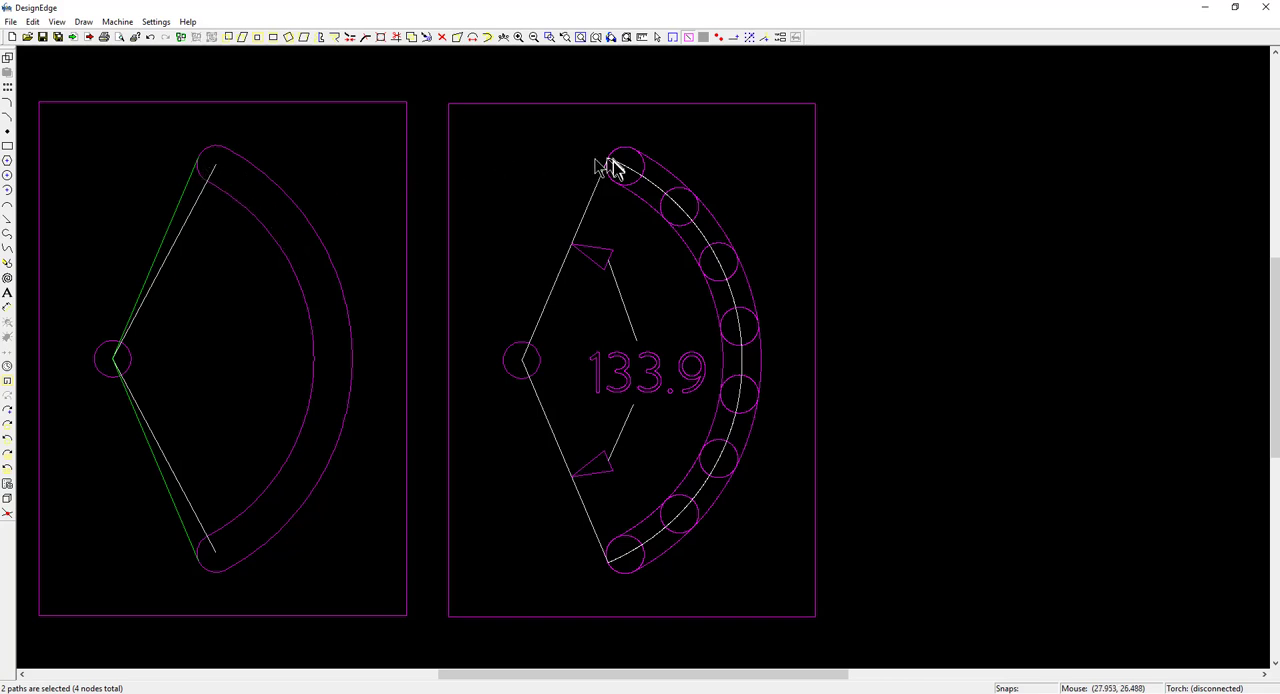
mouse_move(610, 168)
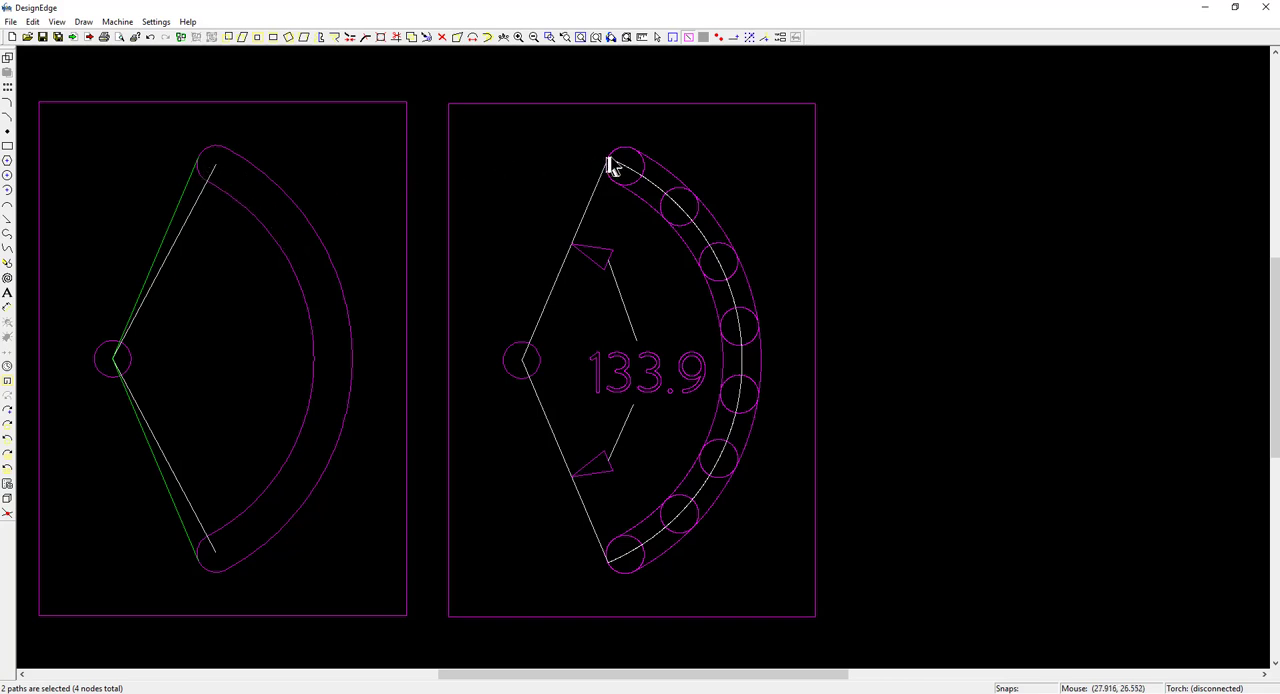
mouse_move(650, 180)
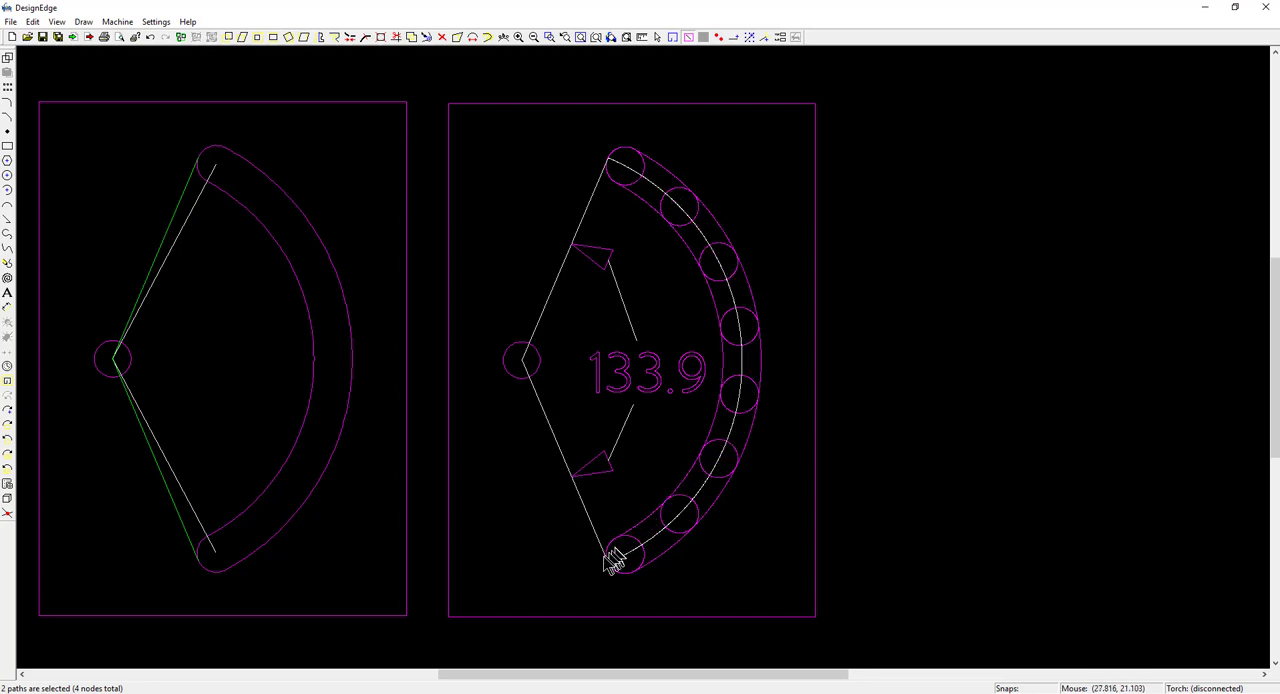
mouse_move(585, 578)
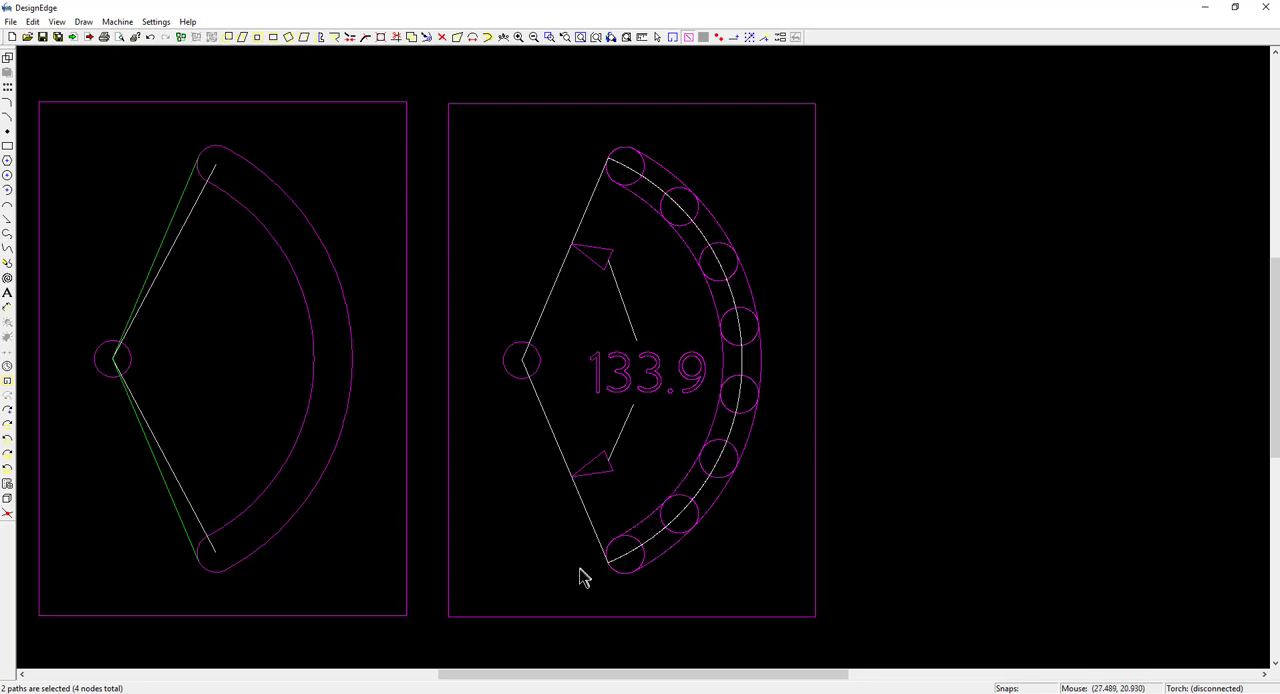